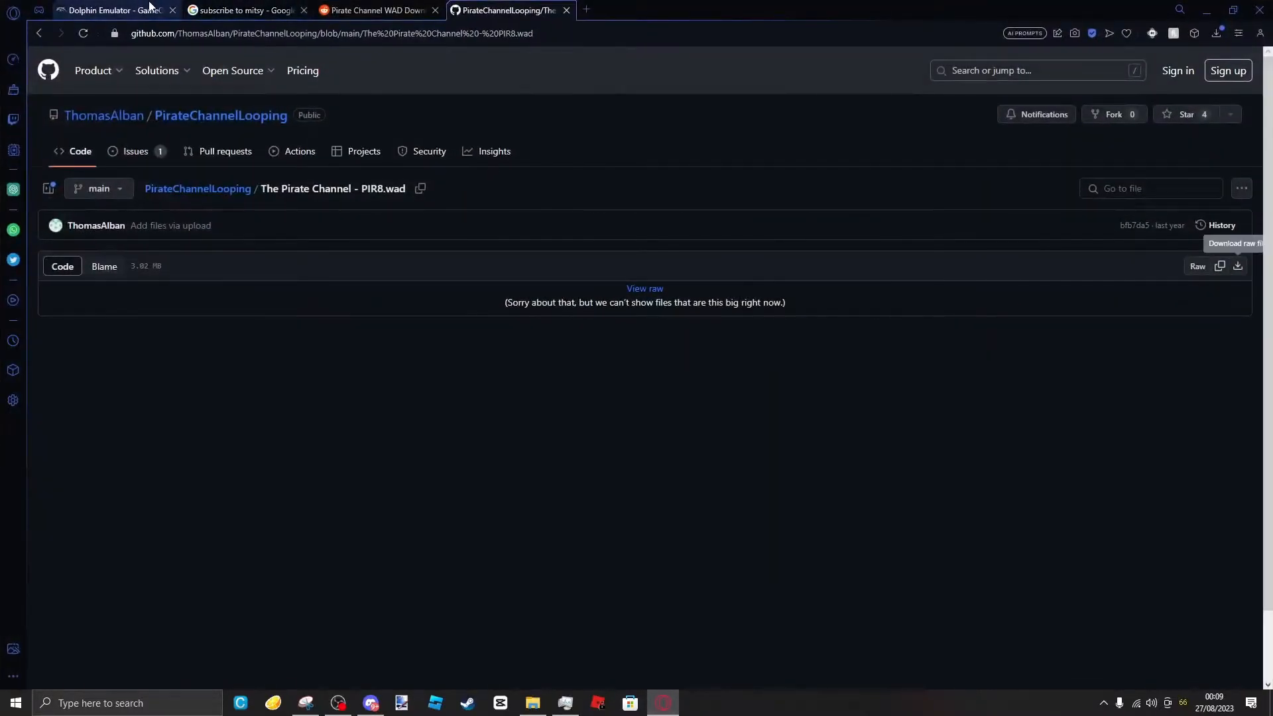
- Show the Downloads > Dolphin-x64 folder in File Explorer with no files selected
left_click(113, 10)
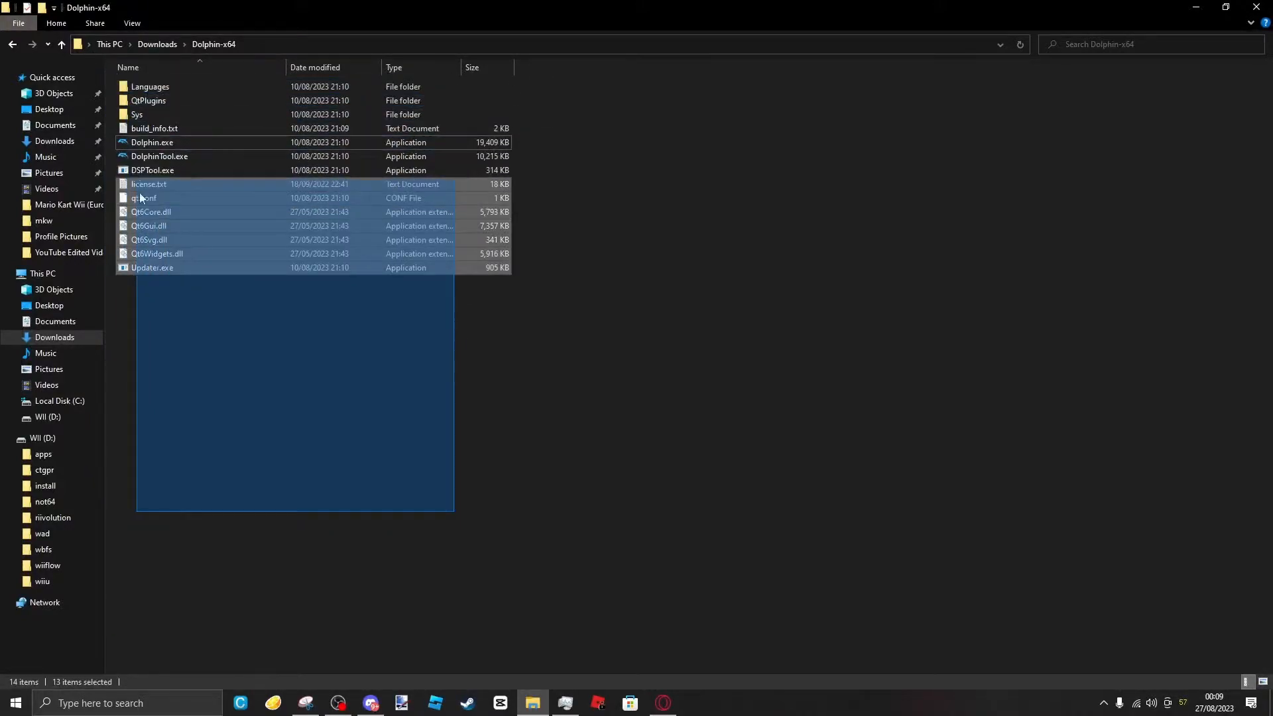
left_click(487, 534)
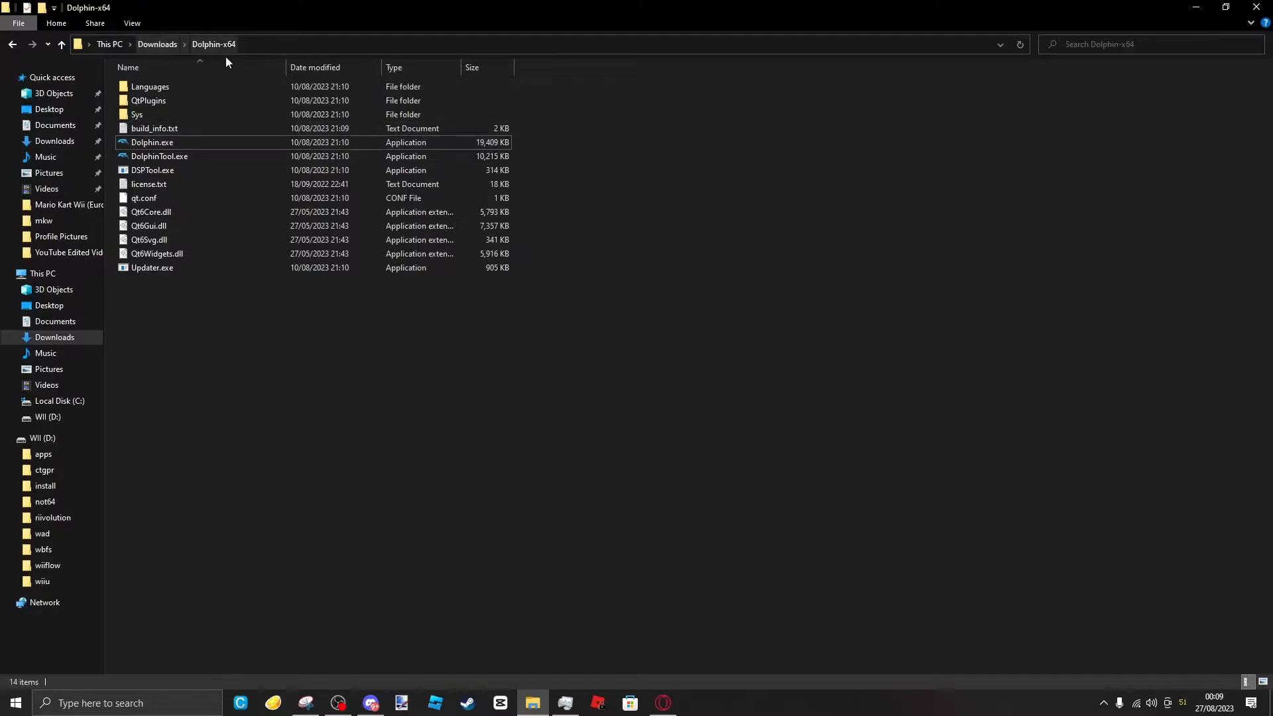
mouse_move(214, 153)
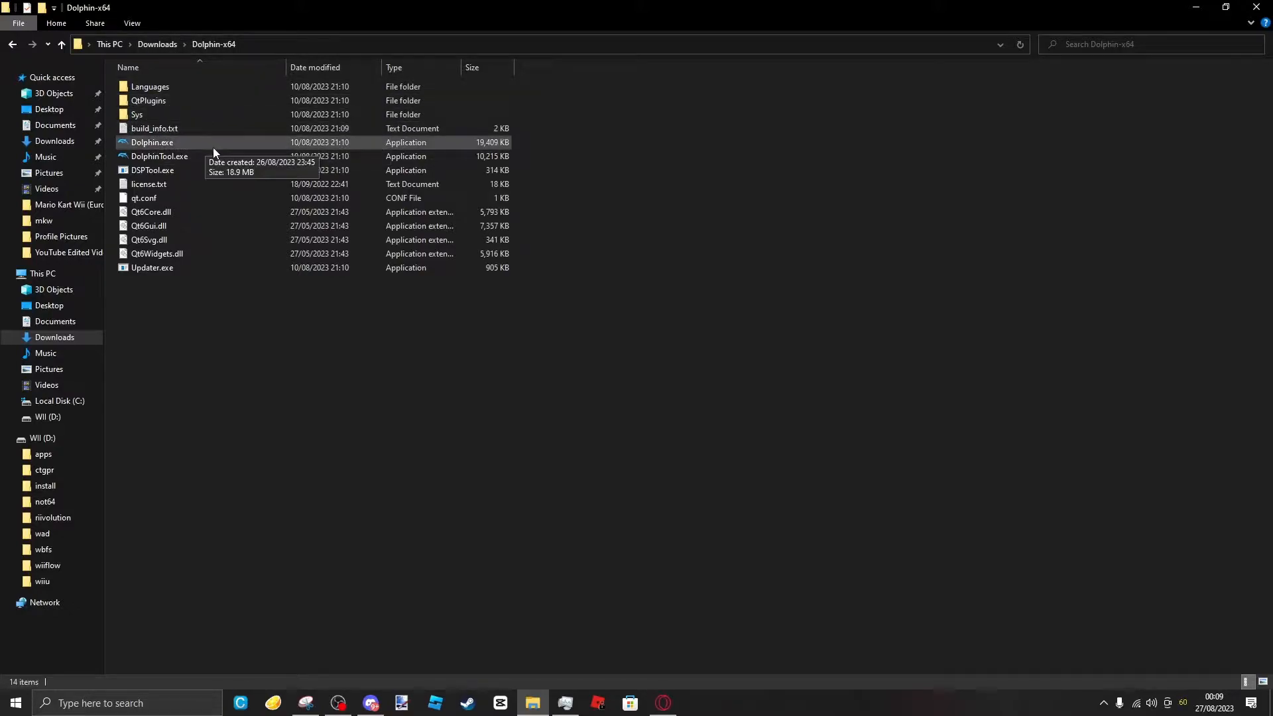
- Launch Dolphin.exe and decline usage statistics reporting
double_click(152, 142)
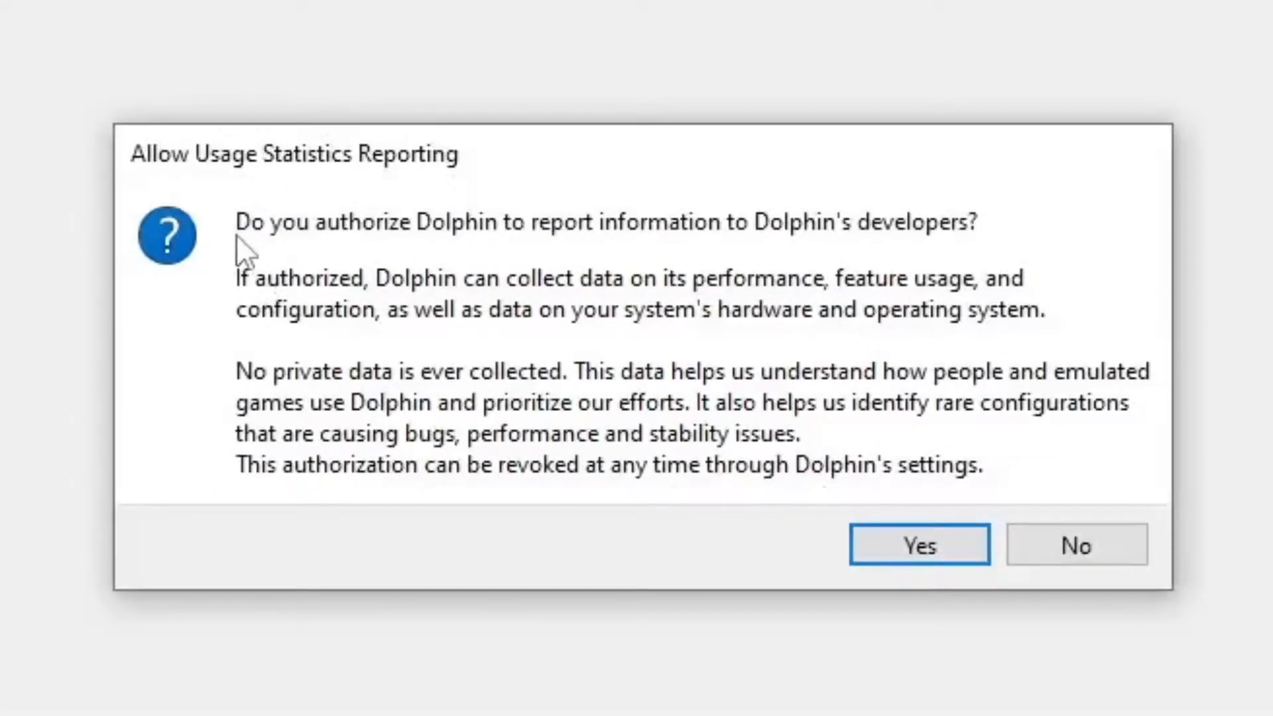
mouse_move(792, 282)
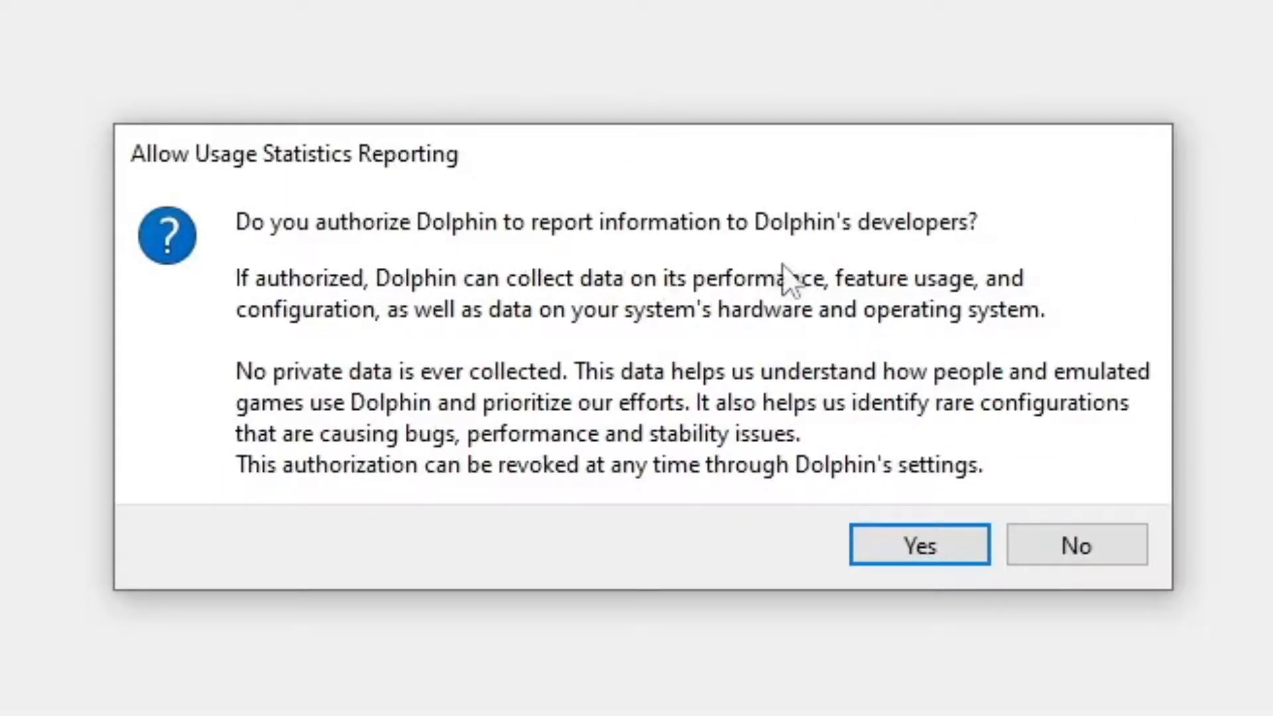
mouse_move(1072, 560)
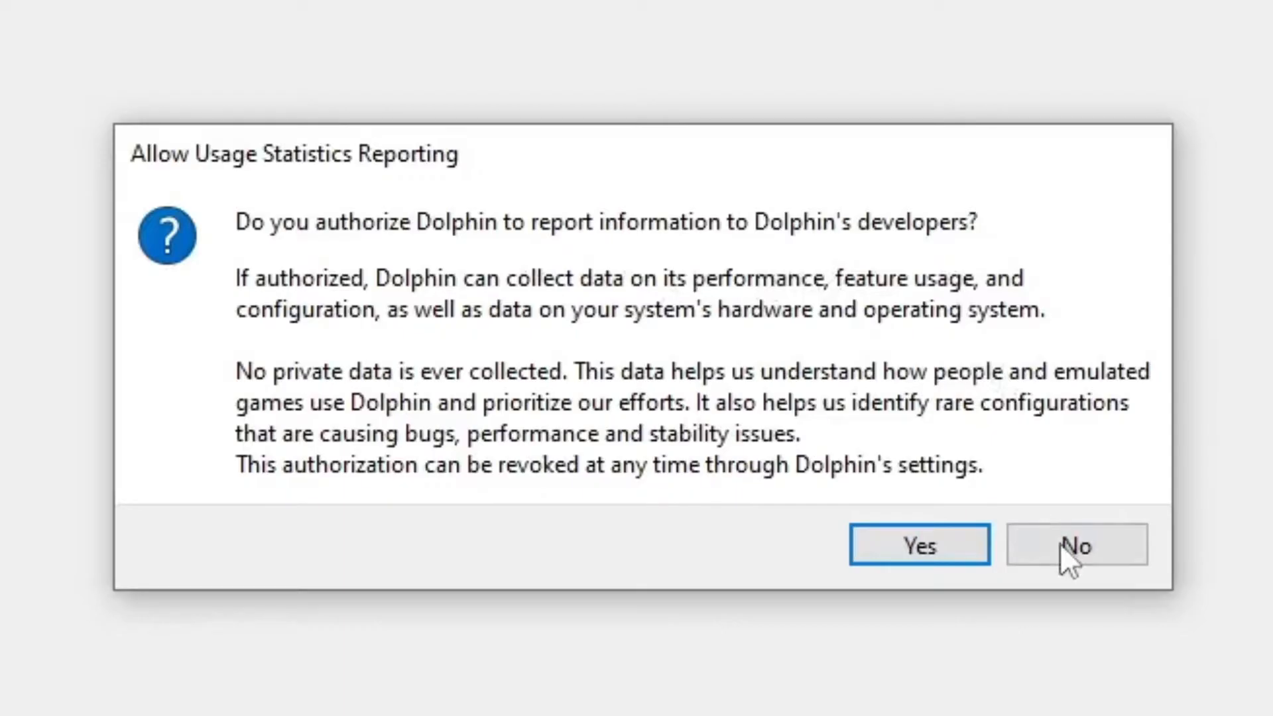
left_click(1075, 543)
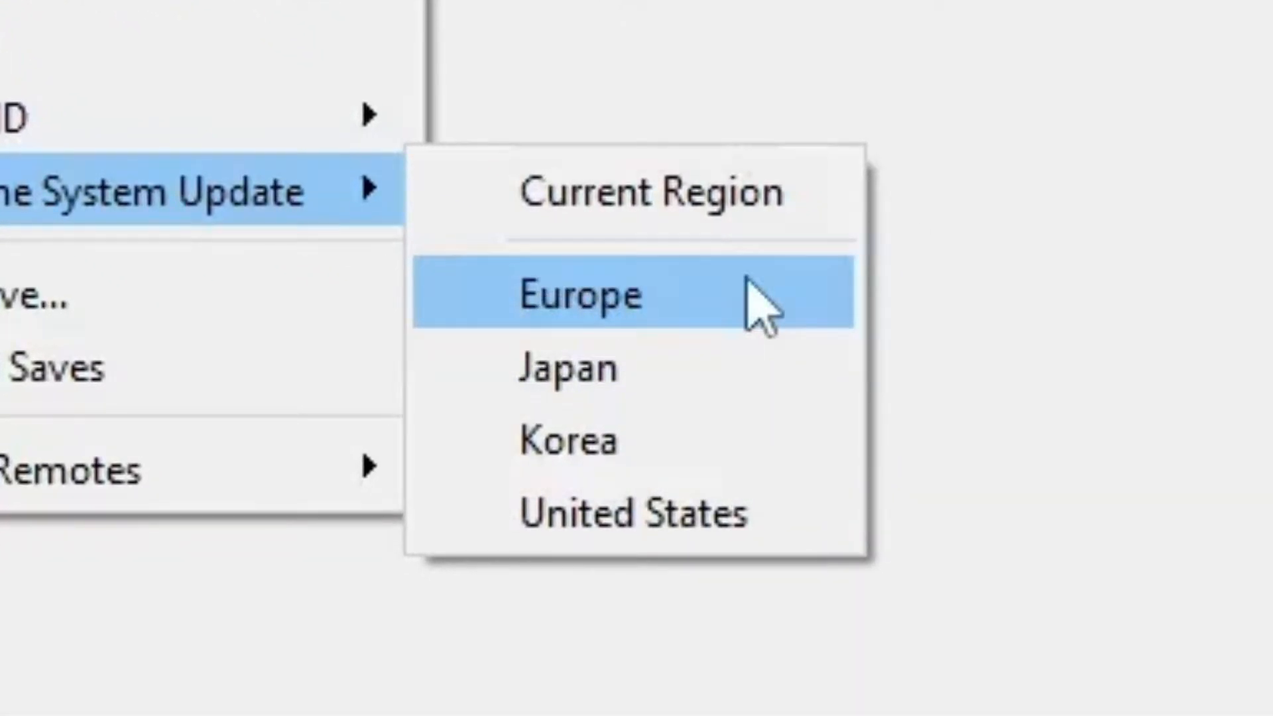
mouse_move(756, 475)
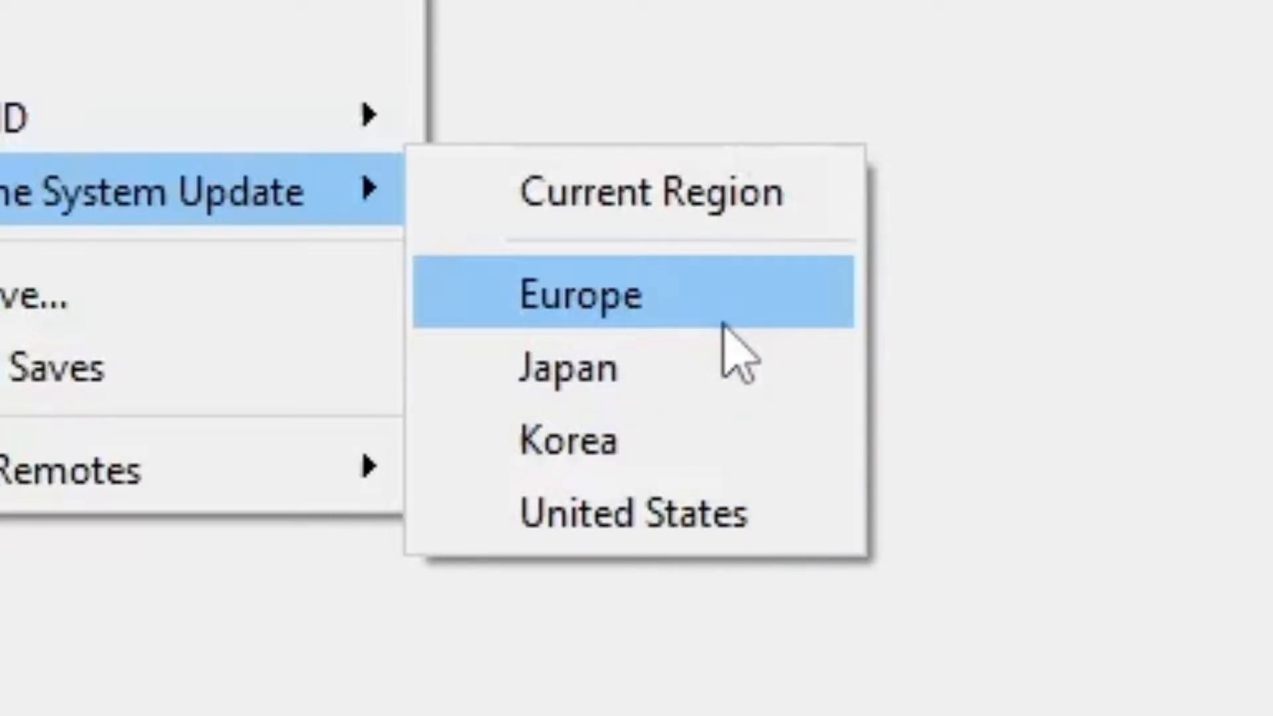
mouse_move(719, 341)
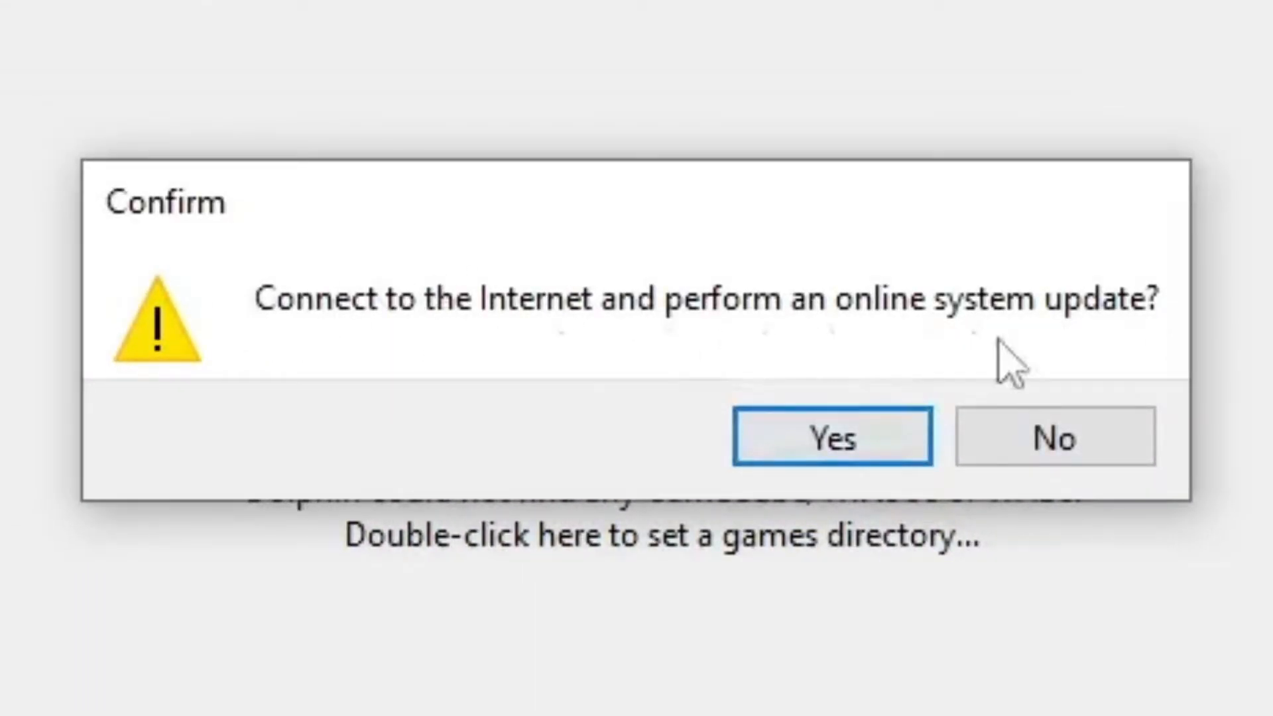
- Confirm the online system update and dismiss the Update completed message
left_click(831, 437)
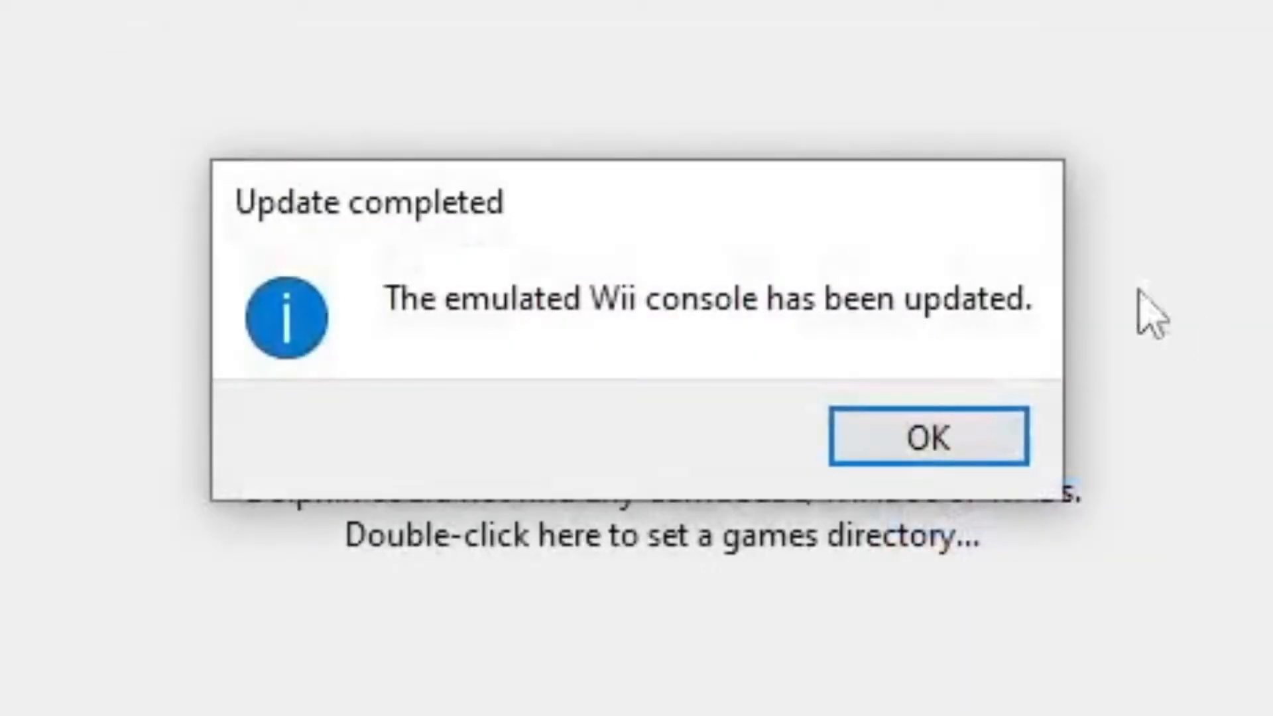
left_click(928, 437)
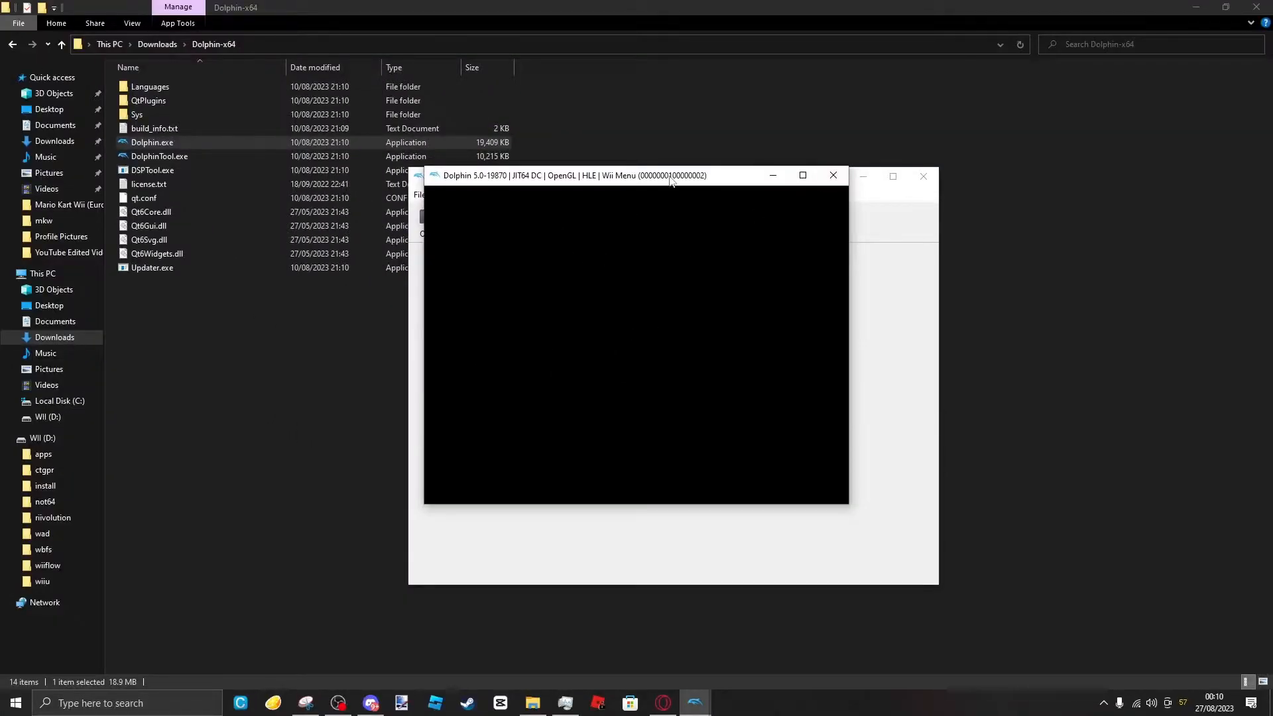
mouse_move(743, 181)
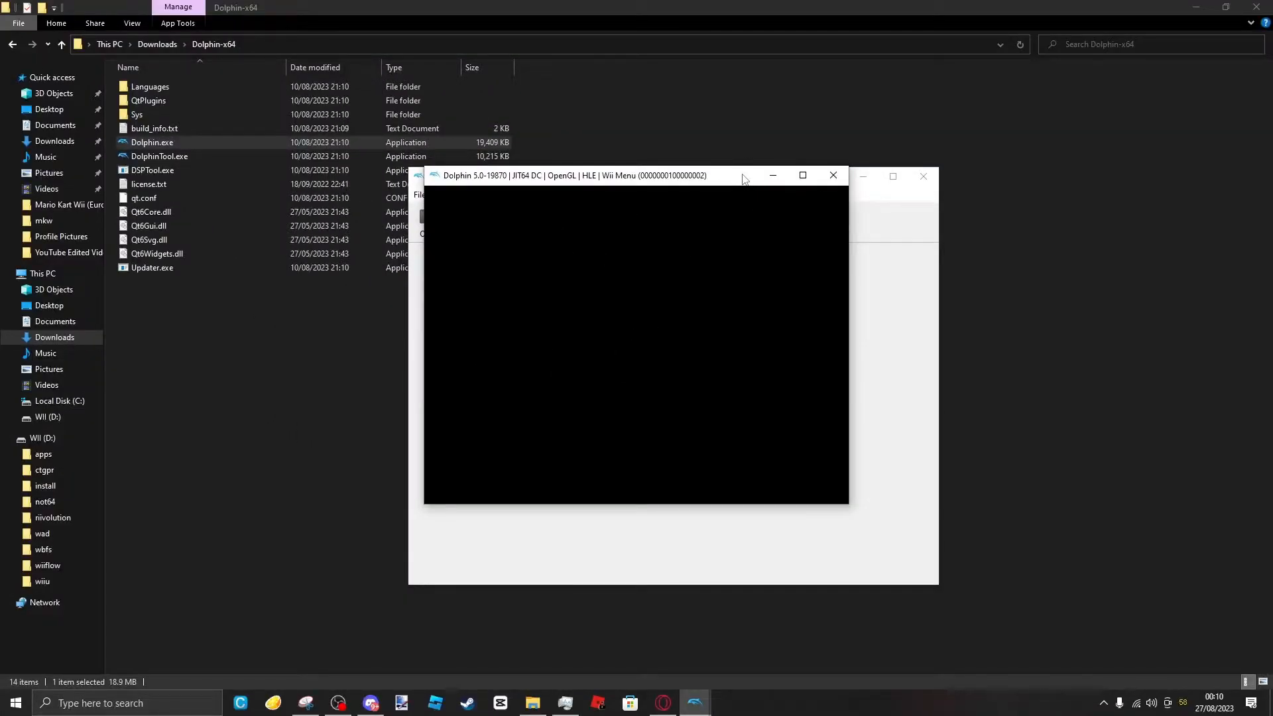
mouse_move(710, 182)
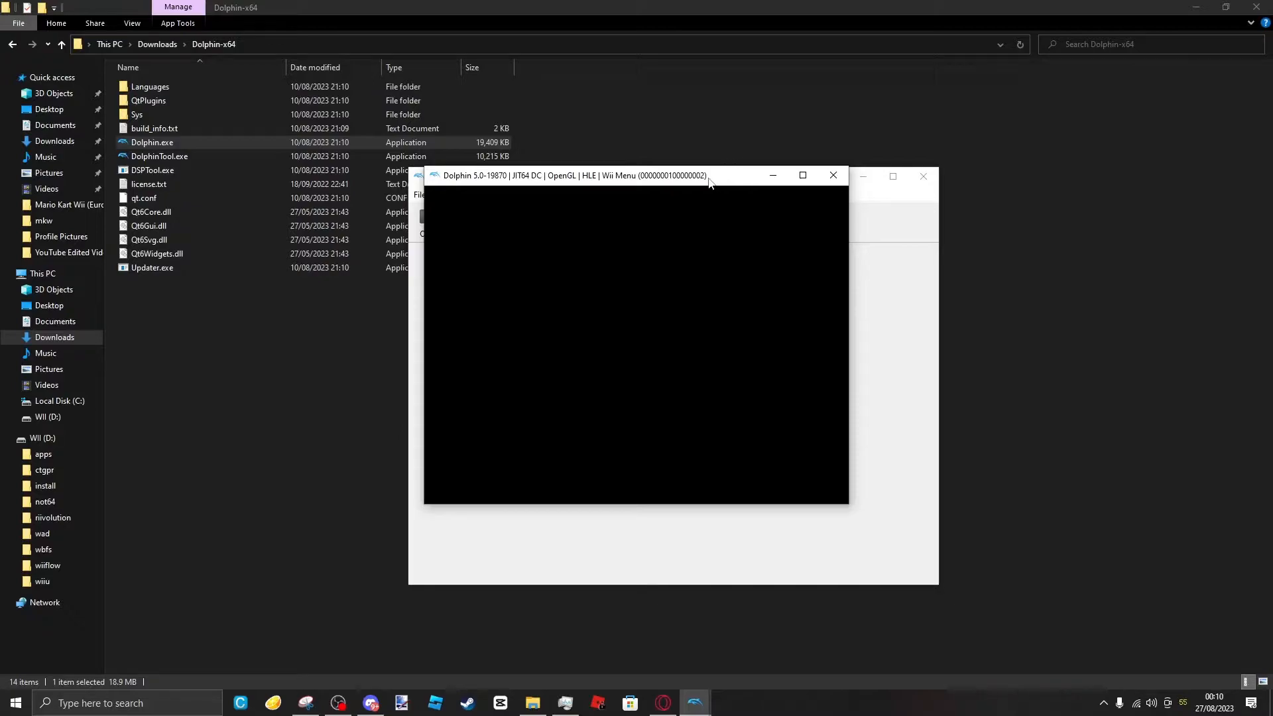
mouse_move(695, 334)
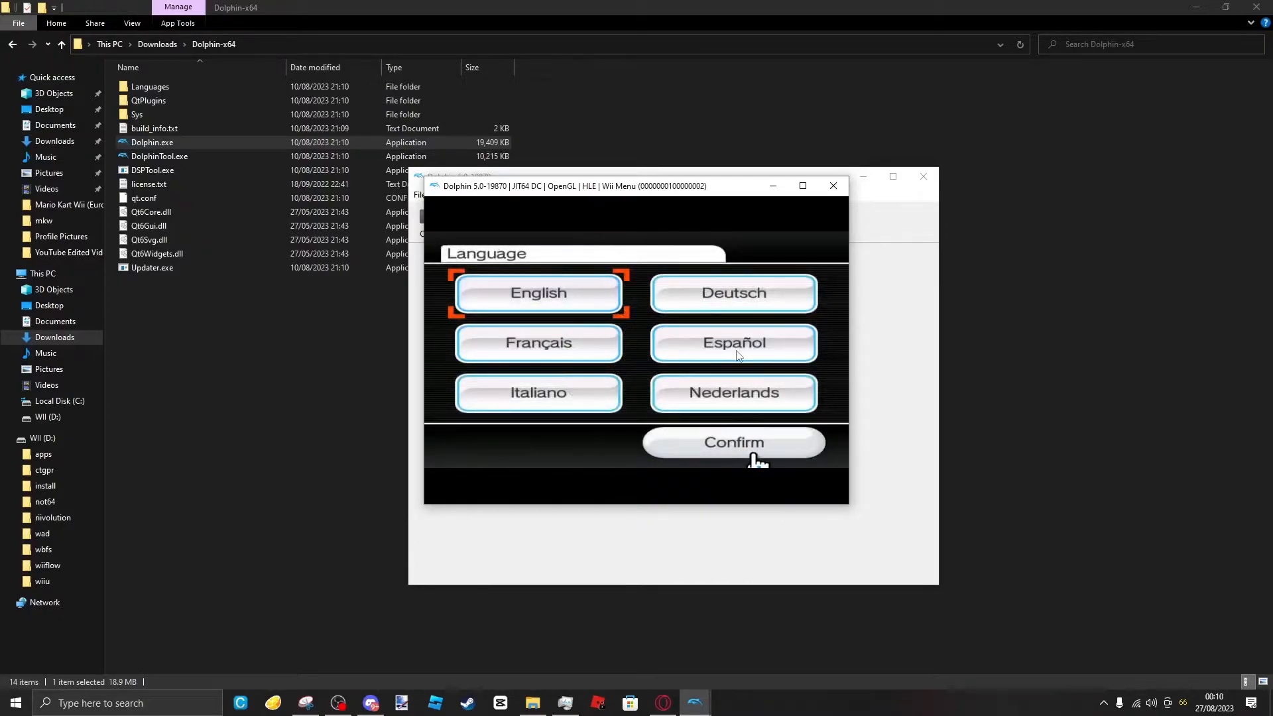
- Confirm English, sensor bar position and date, then stop the Wii Menu emulation
left_click(732, 442)
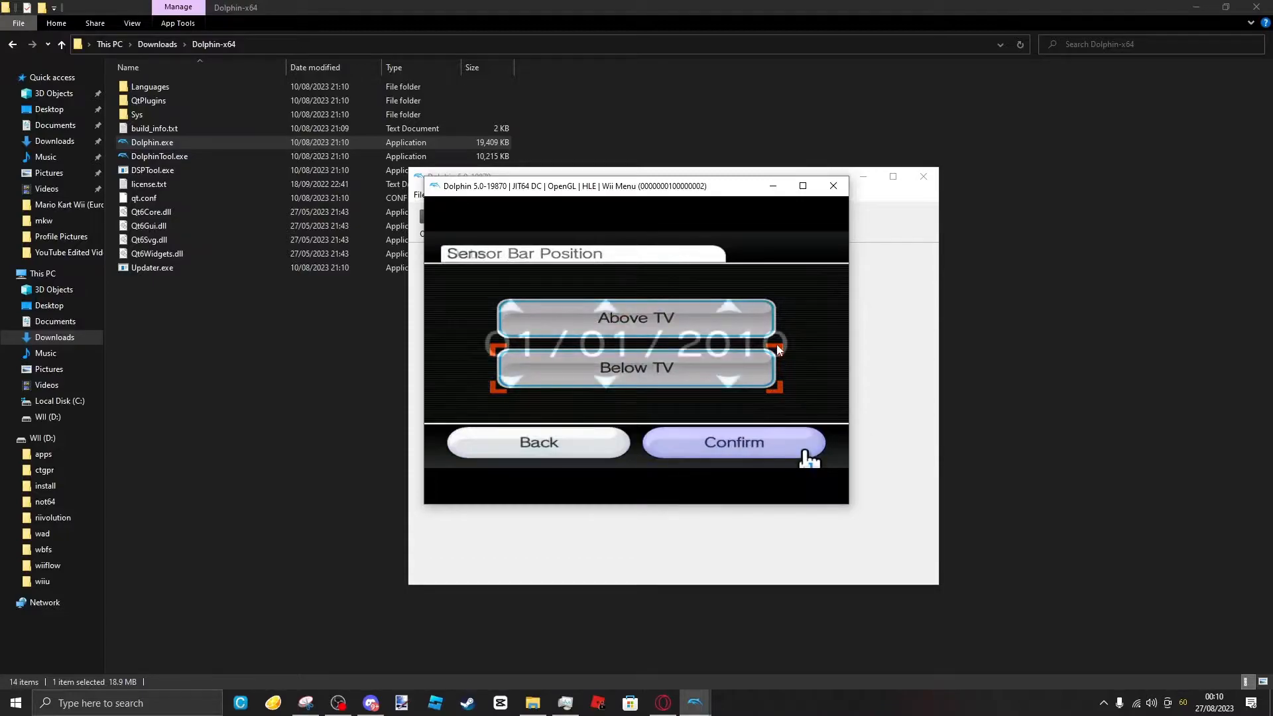
left_click(732, 442)
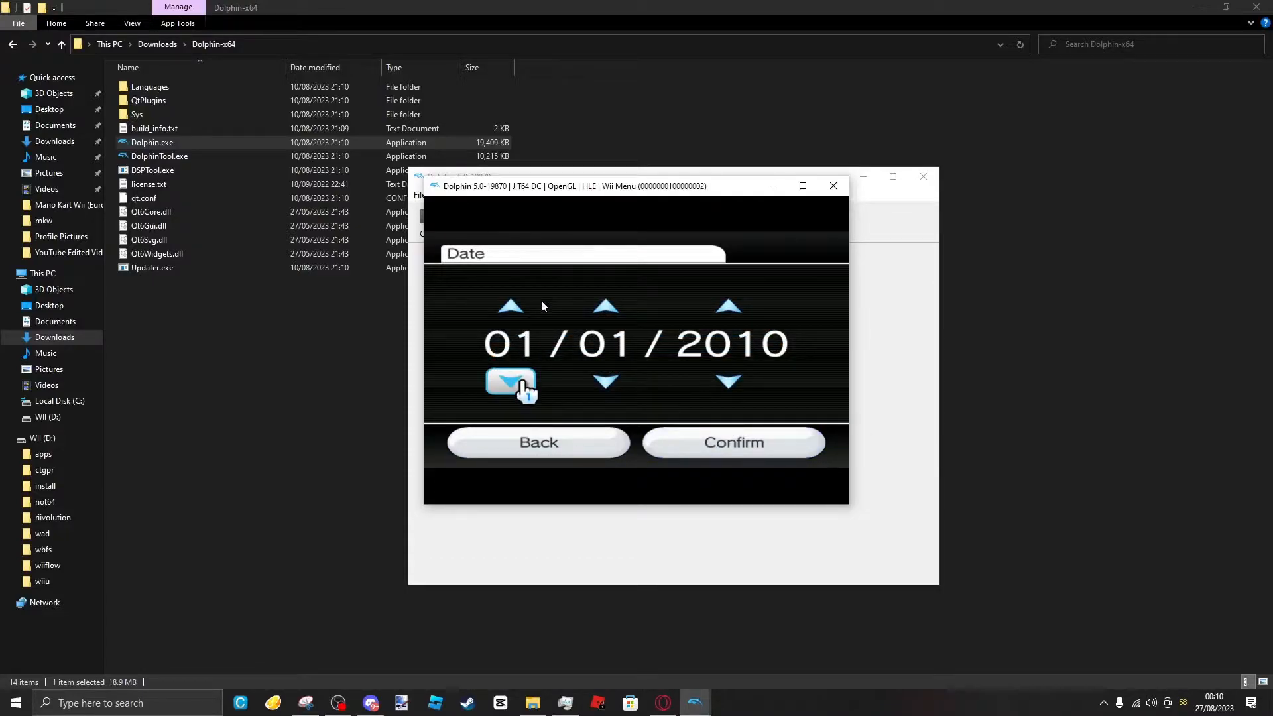
left_click(510, 382)
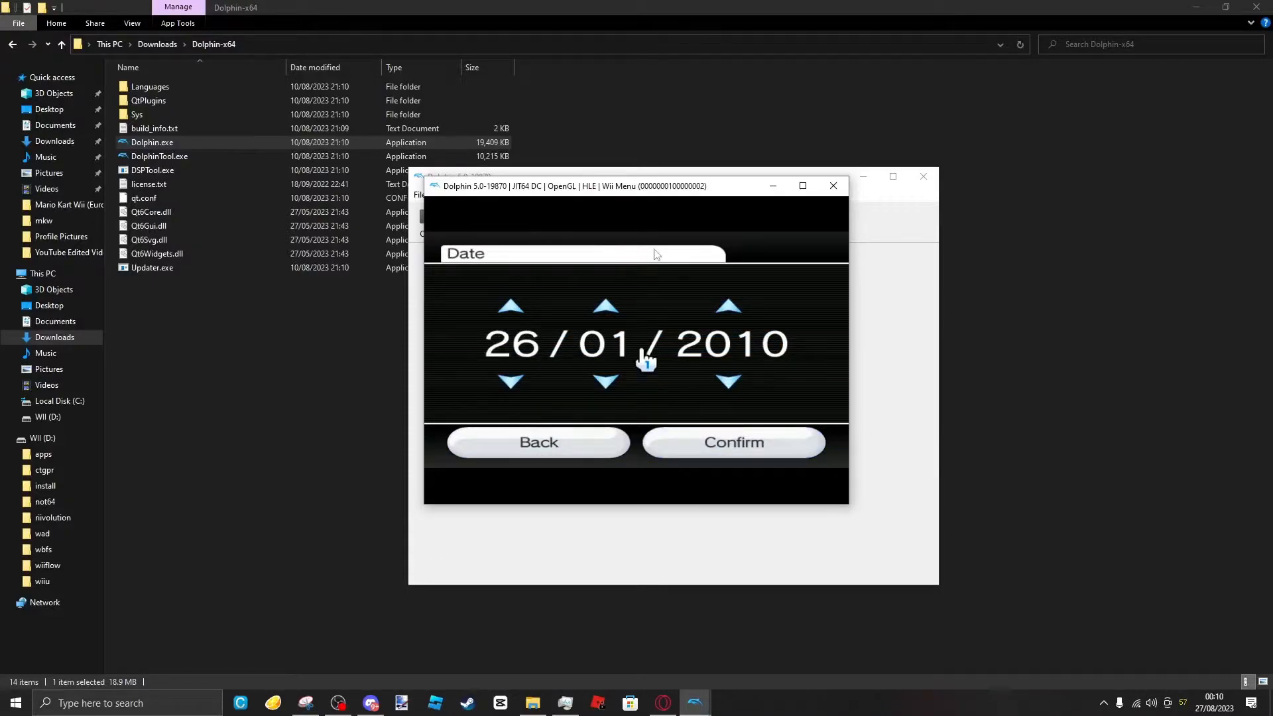
left_click(732, 442)
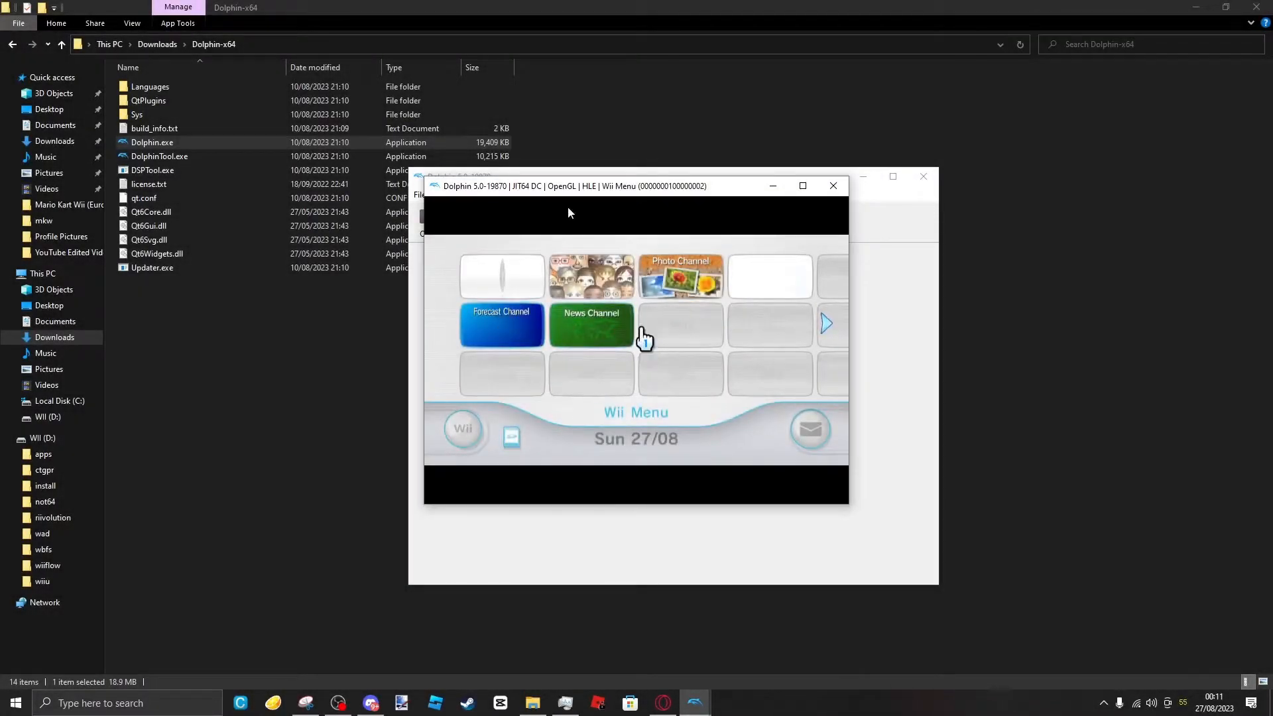
left_click(832, 185)
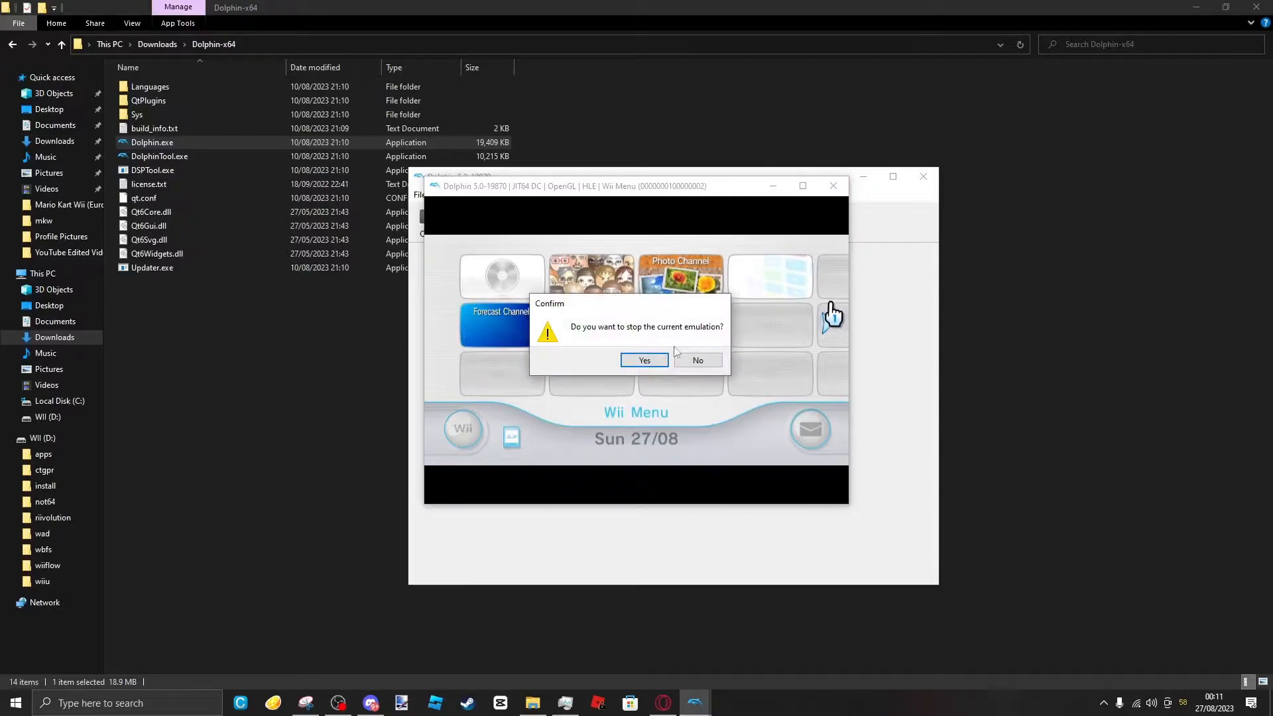
left_click(644, 359)
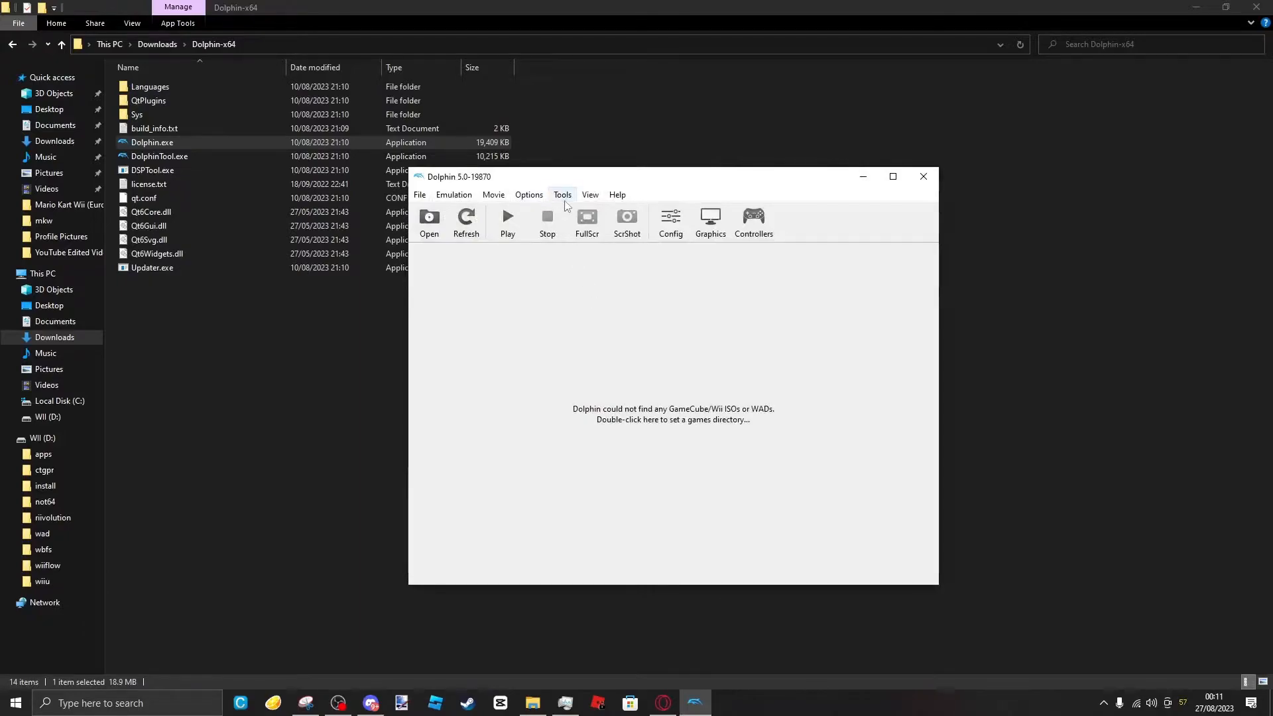
- Install Homebrew.Channel.-OHBC (1).wad from Downloads and acknowledge the success message
left_click(562, 195)
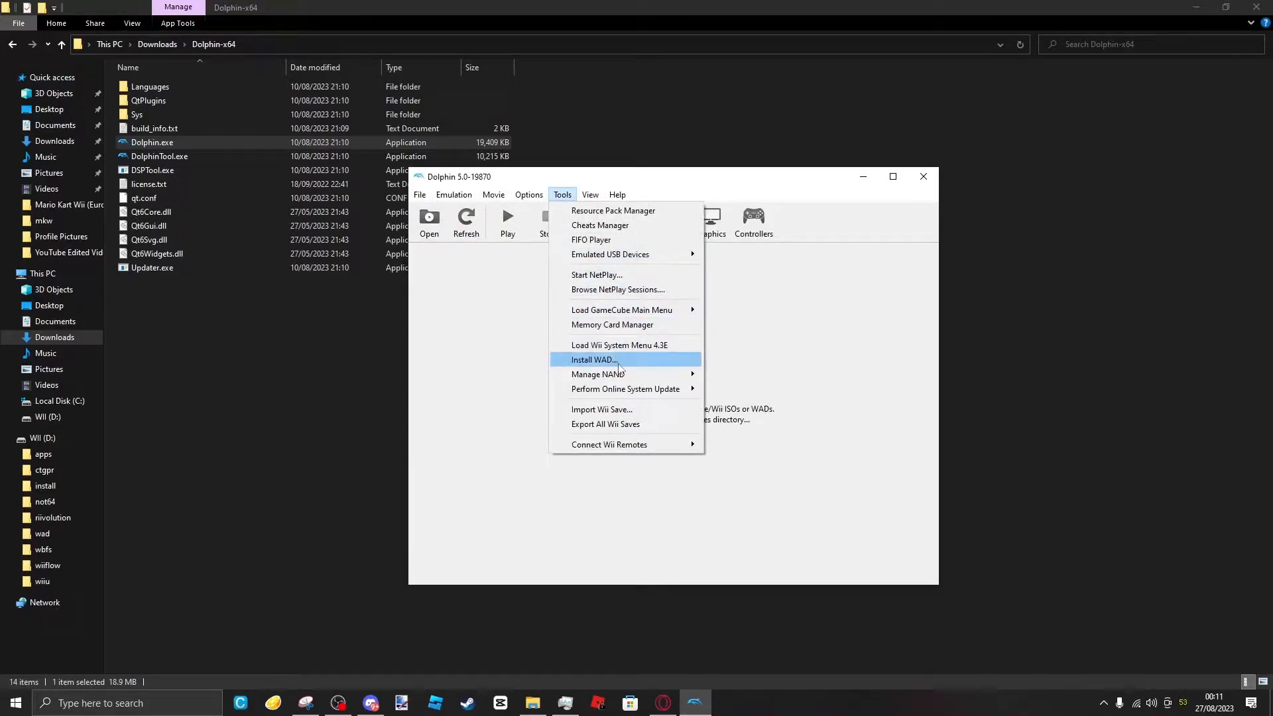
mouse_move(590, 239)
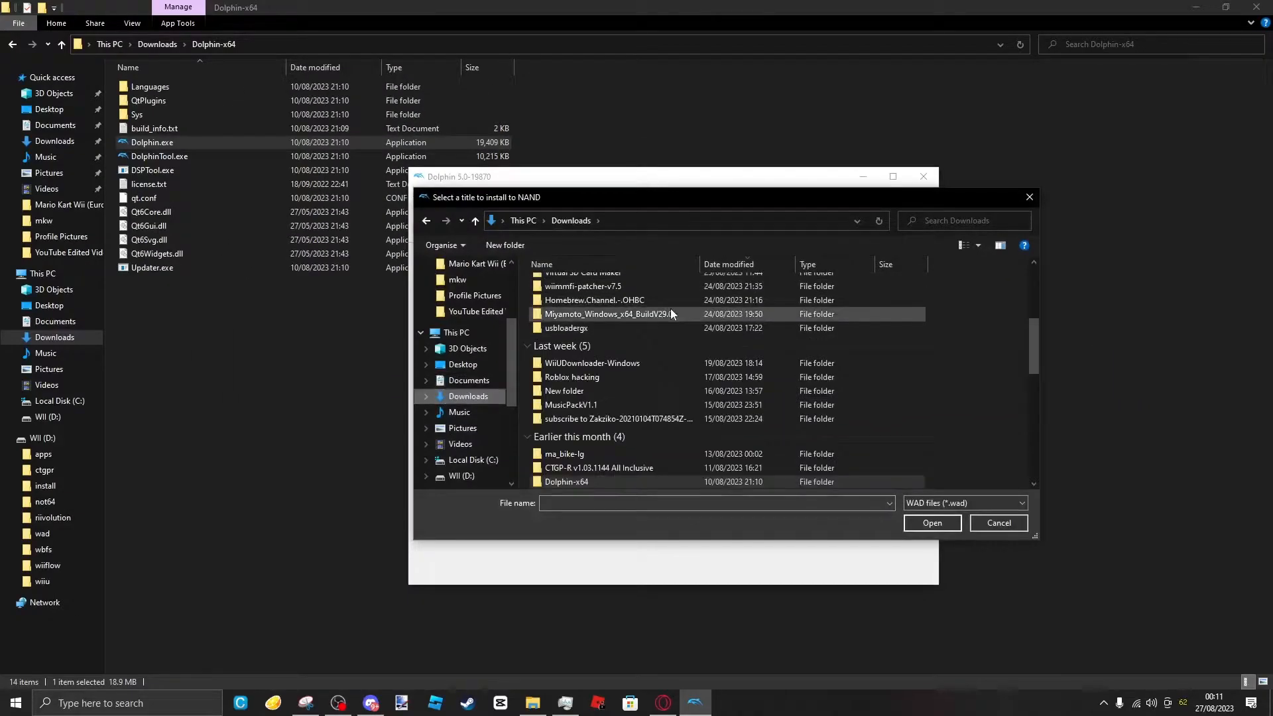
scroll("up", 3)
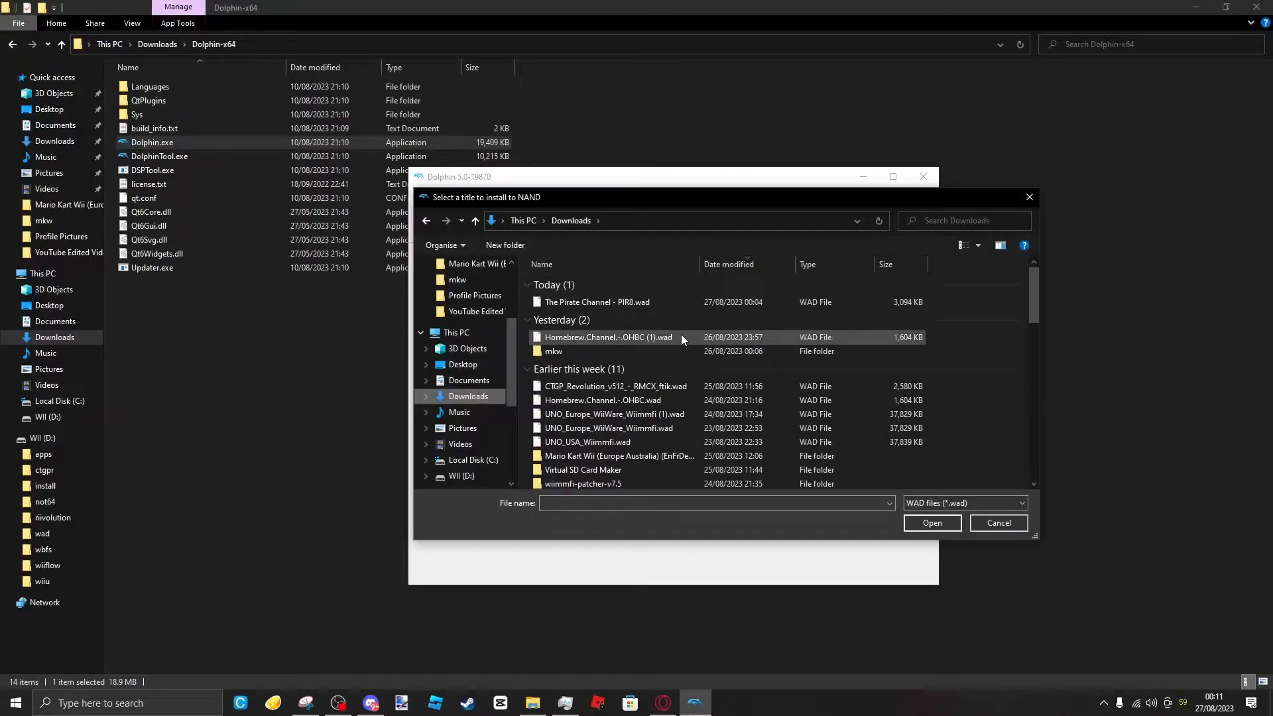
left_click(931, 522)
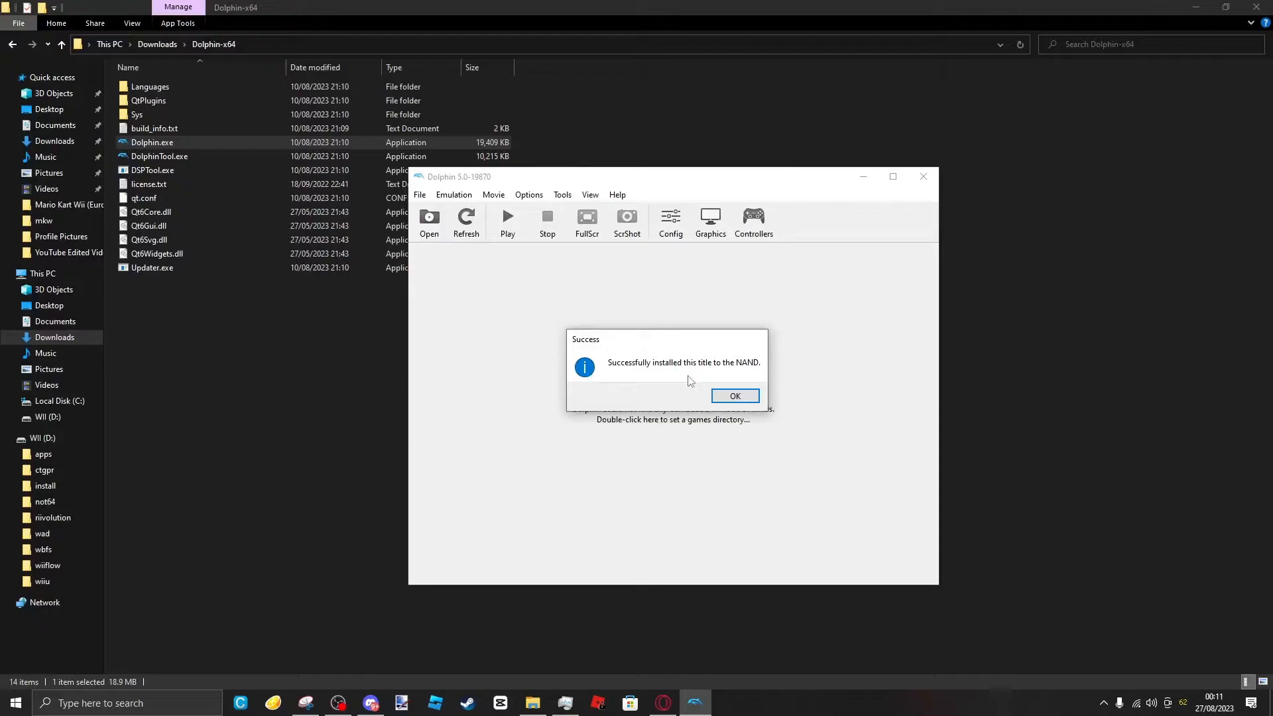
left_click(734, 396)
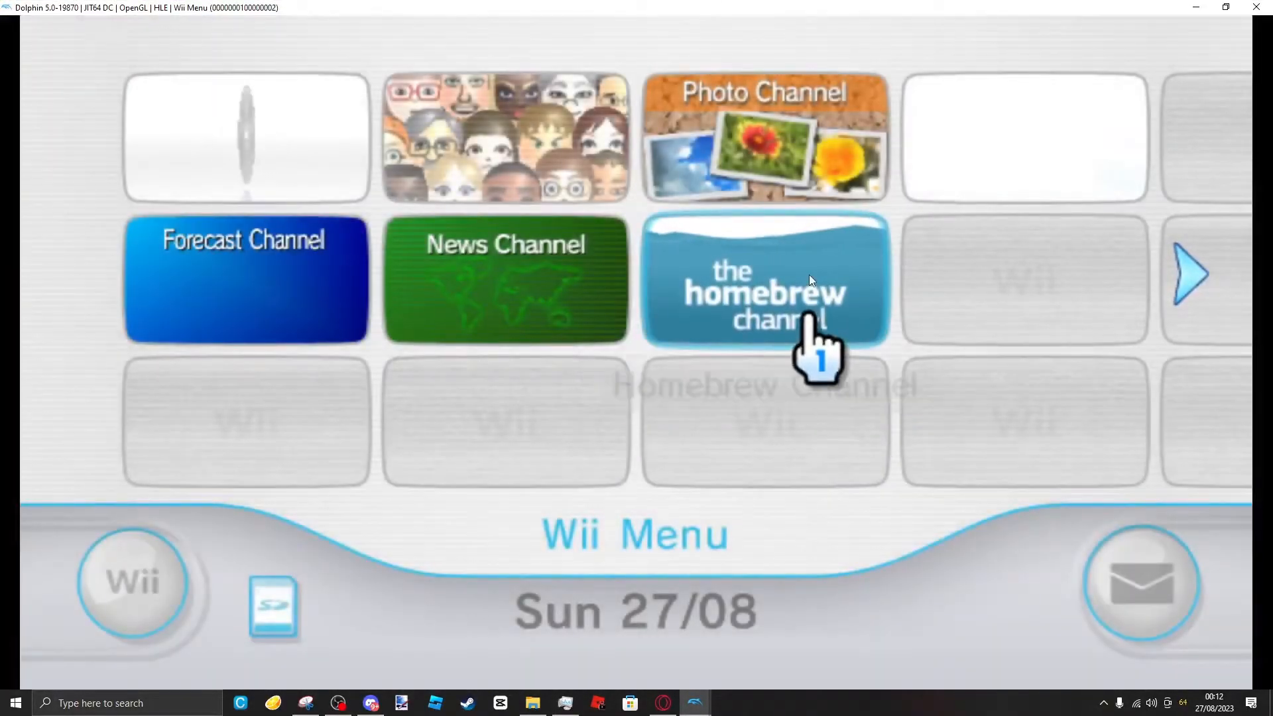
- Start the Homebrew Channel from its Wii Menu tile, then stop emulation
left_click(764, 293)
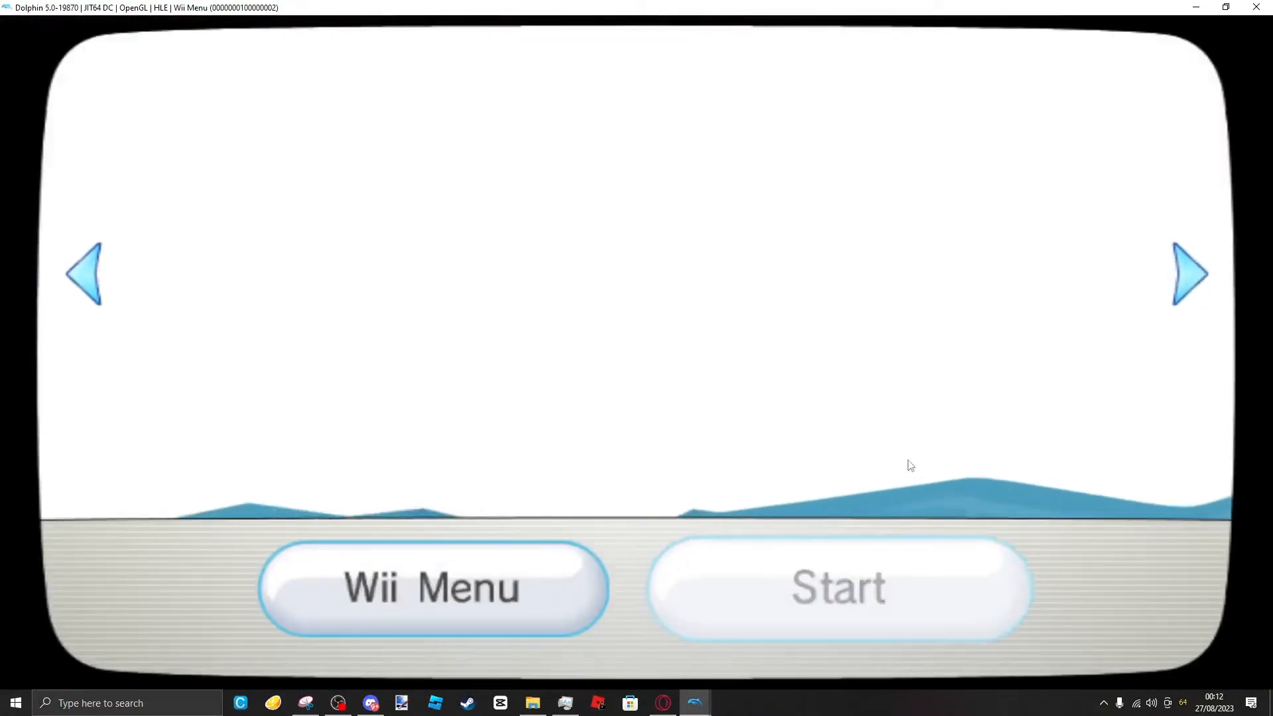
left_click(836, 587)
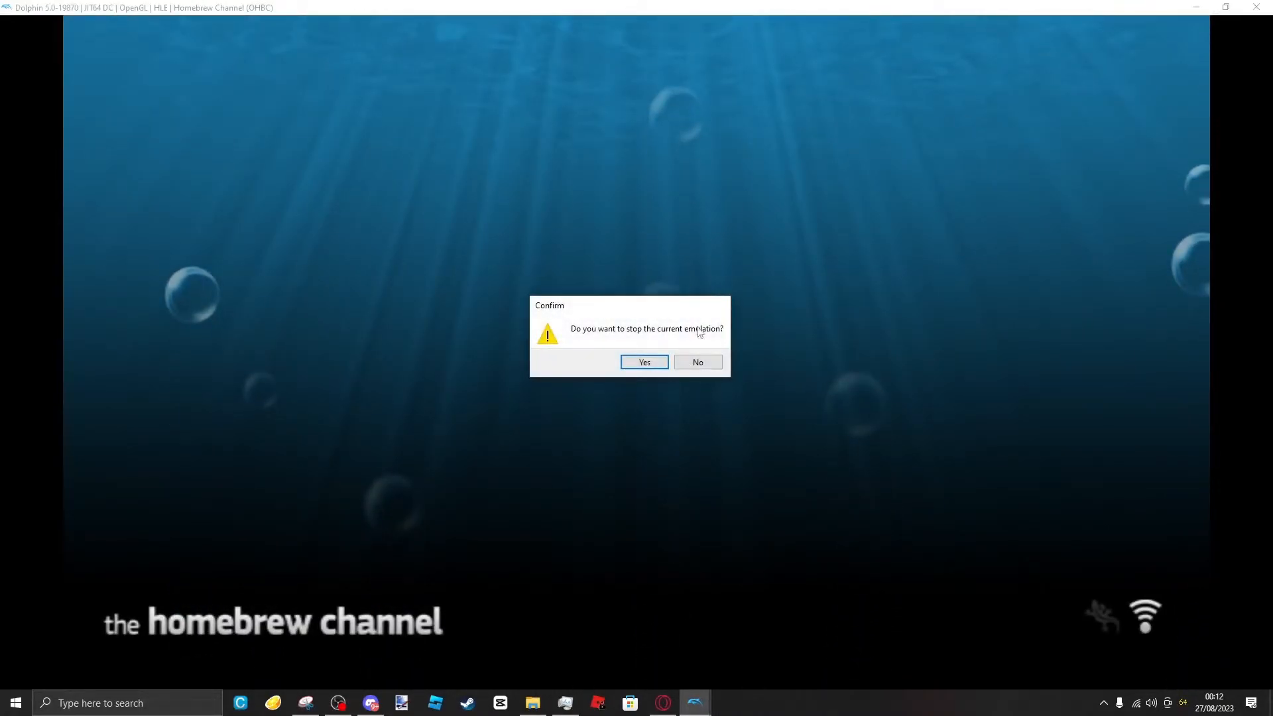
left_click(644, 362)
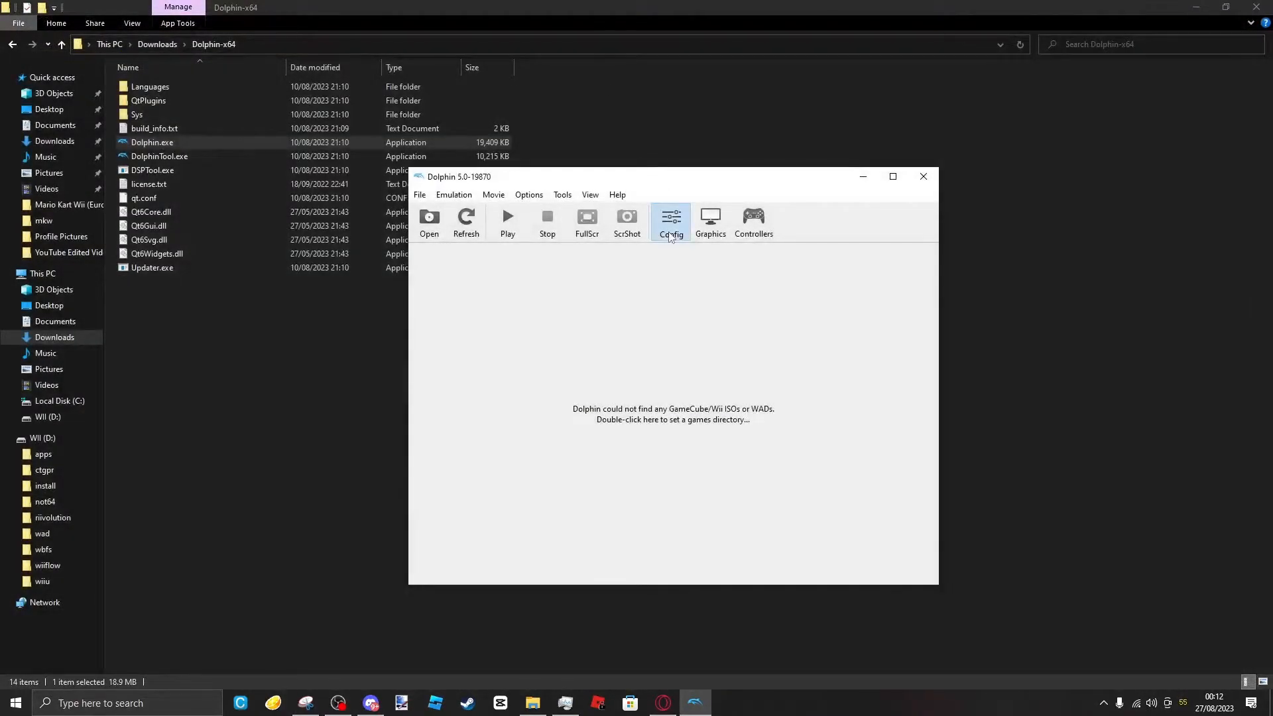
mouse_move(752, 219)
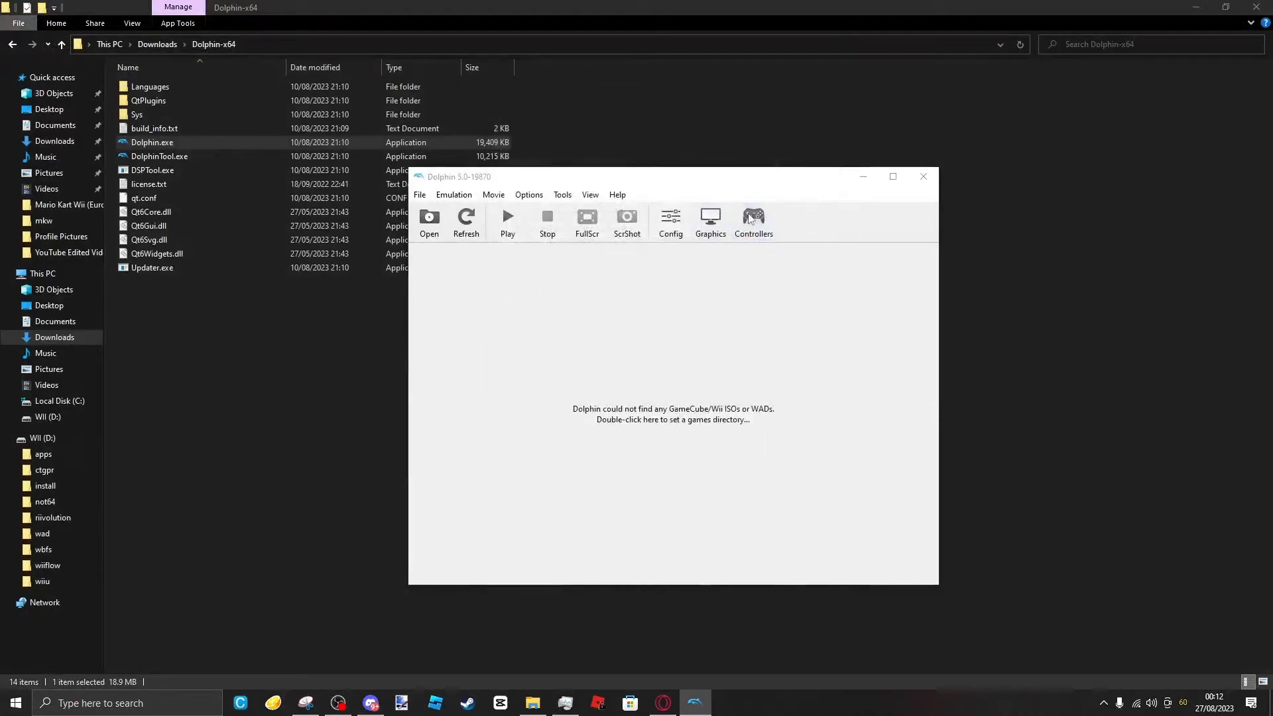
- Review Controller Settings with Wii Remote 1 emulated, then close the dialog
left_click(752, 224)
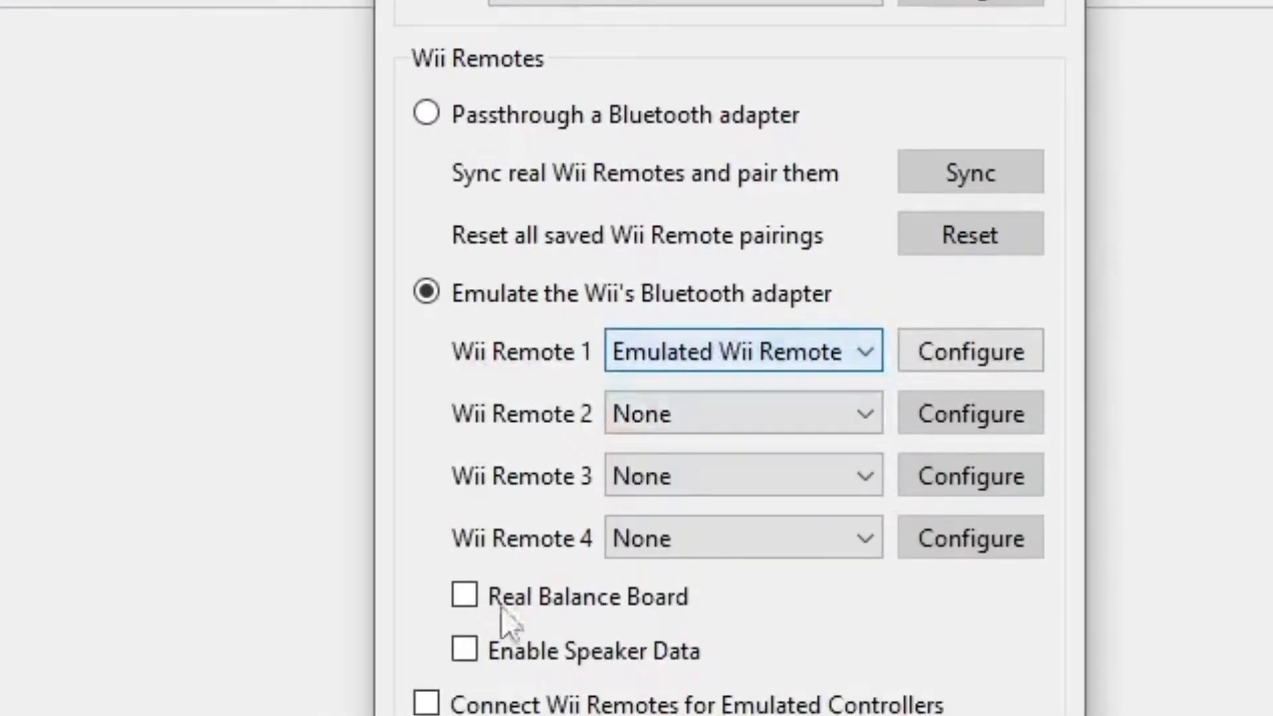
scroll("down", 3)
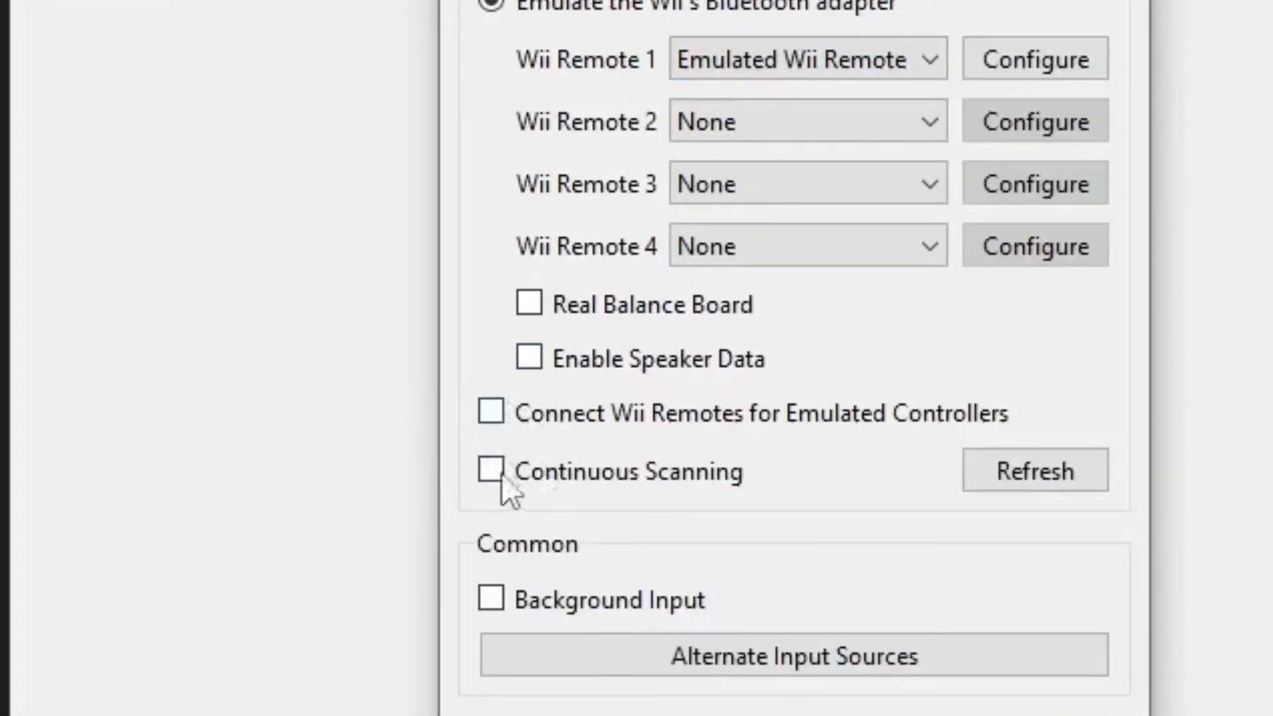
mouse_move(507, 455)
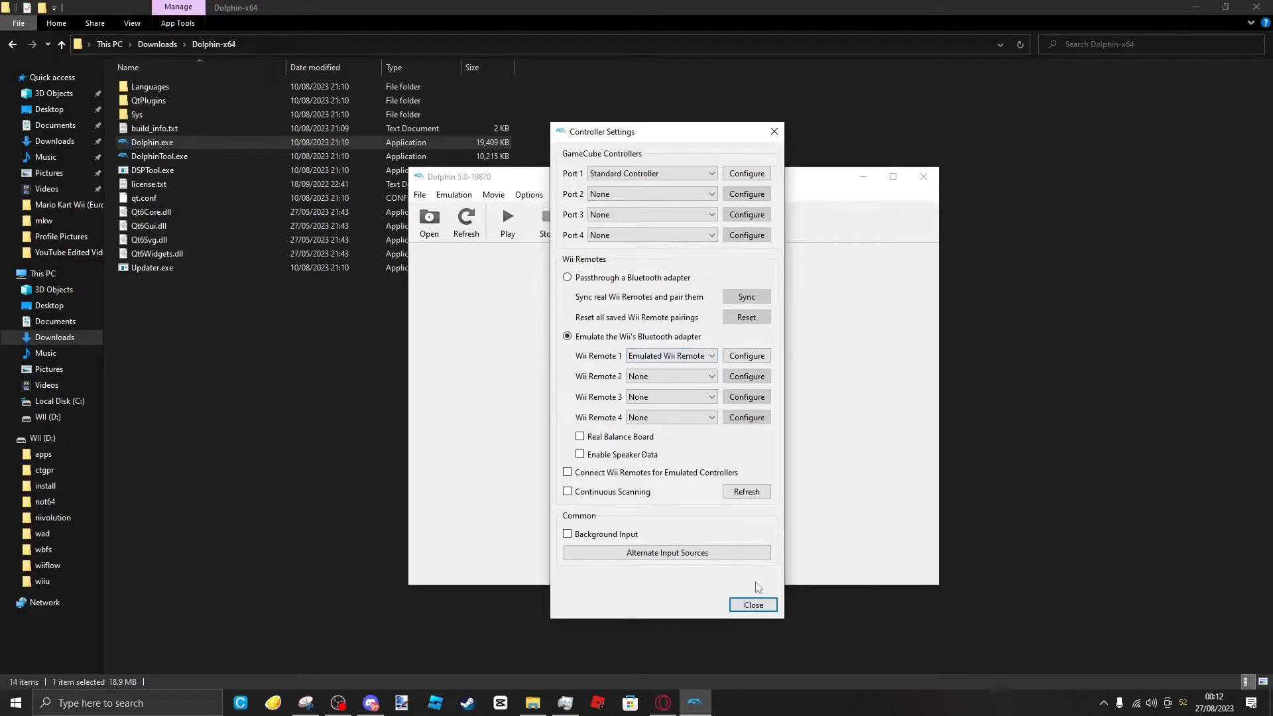
mouse_move(752, 604)
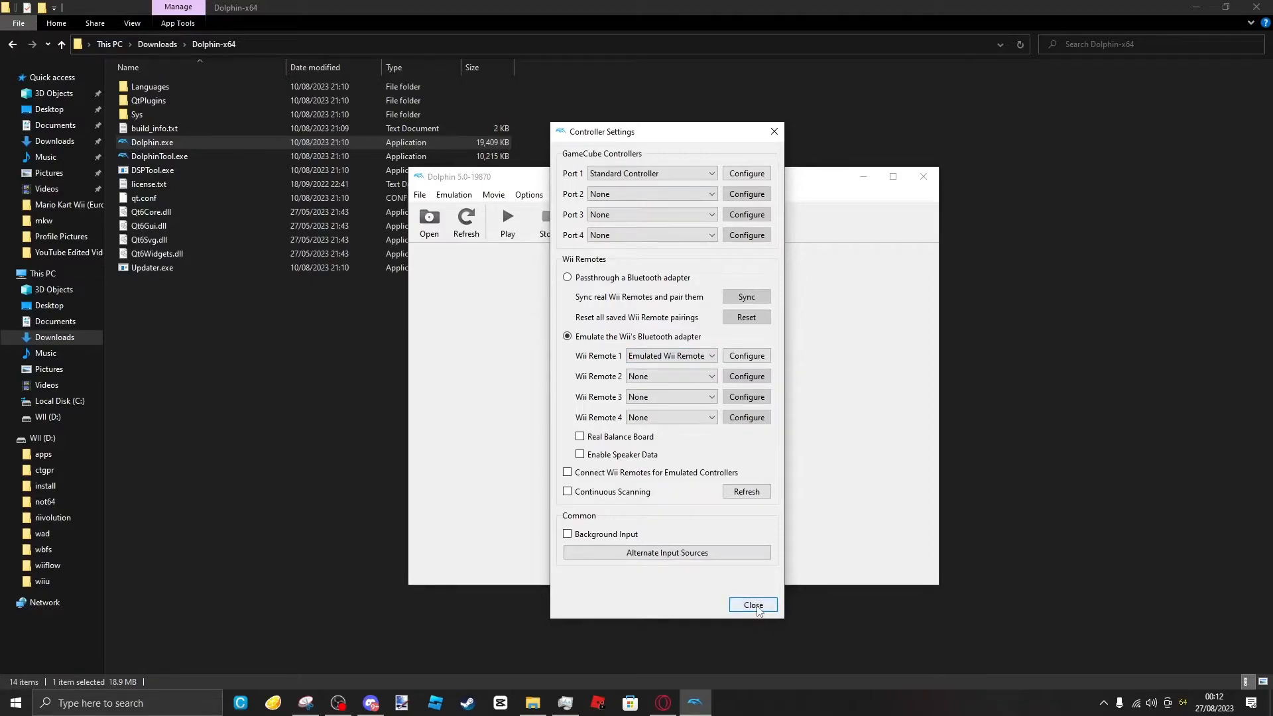
left_click(753, 605)
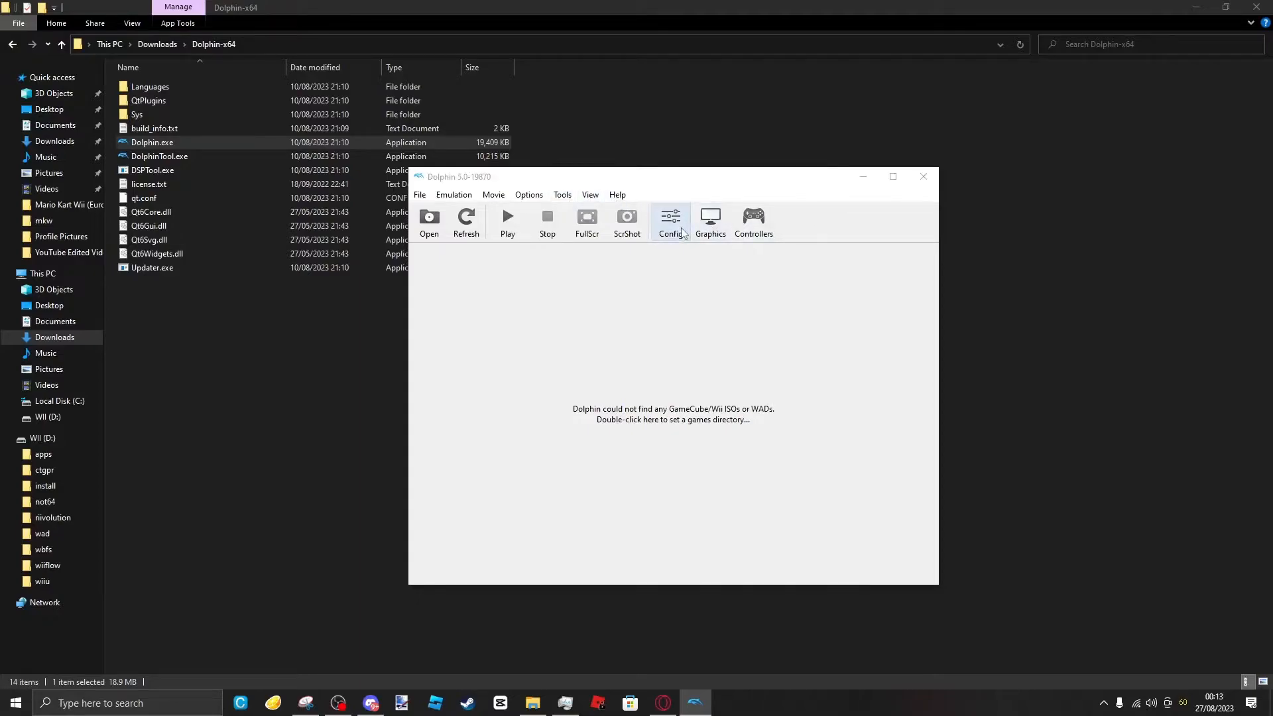
- Check the Wii tab's WiiSDSync SD sync folder path, then switch to File Explorer
left_click(670, 223)
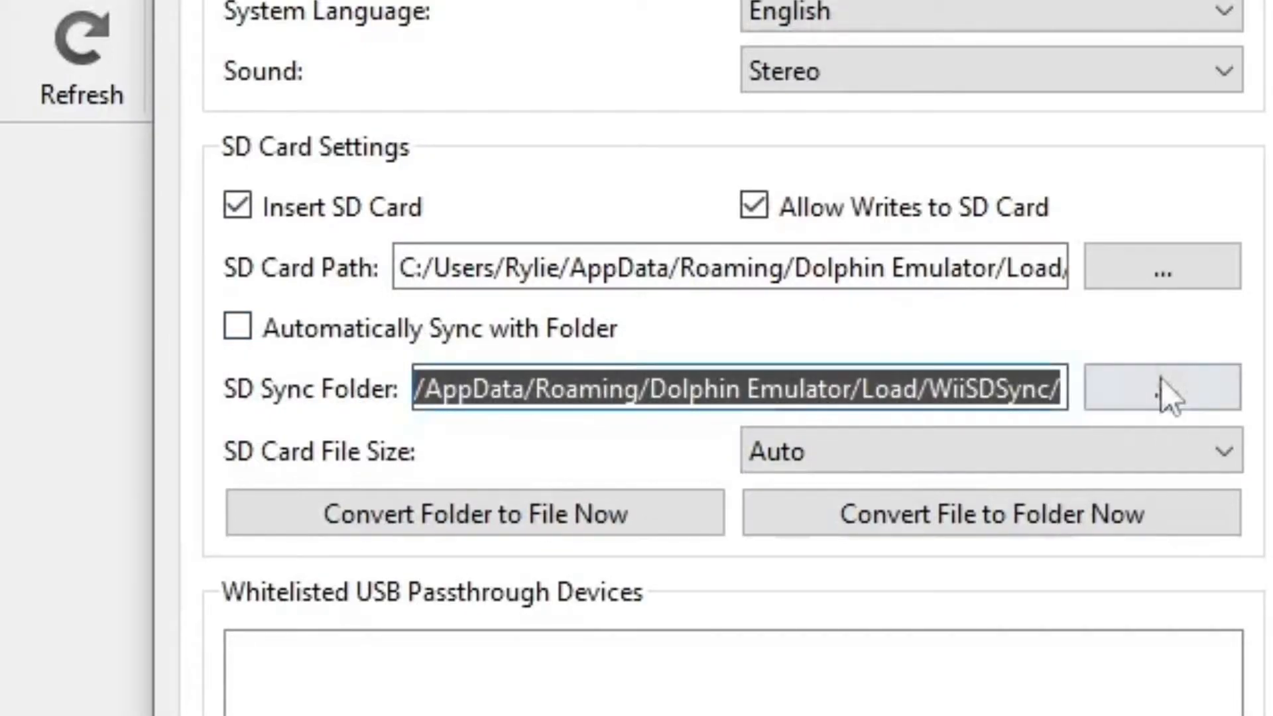
left_click(1161, 387)
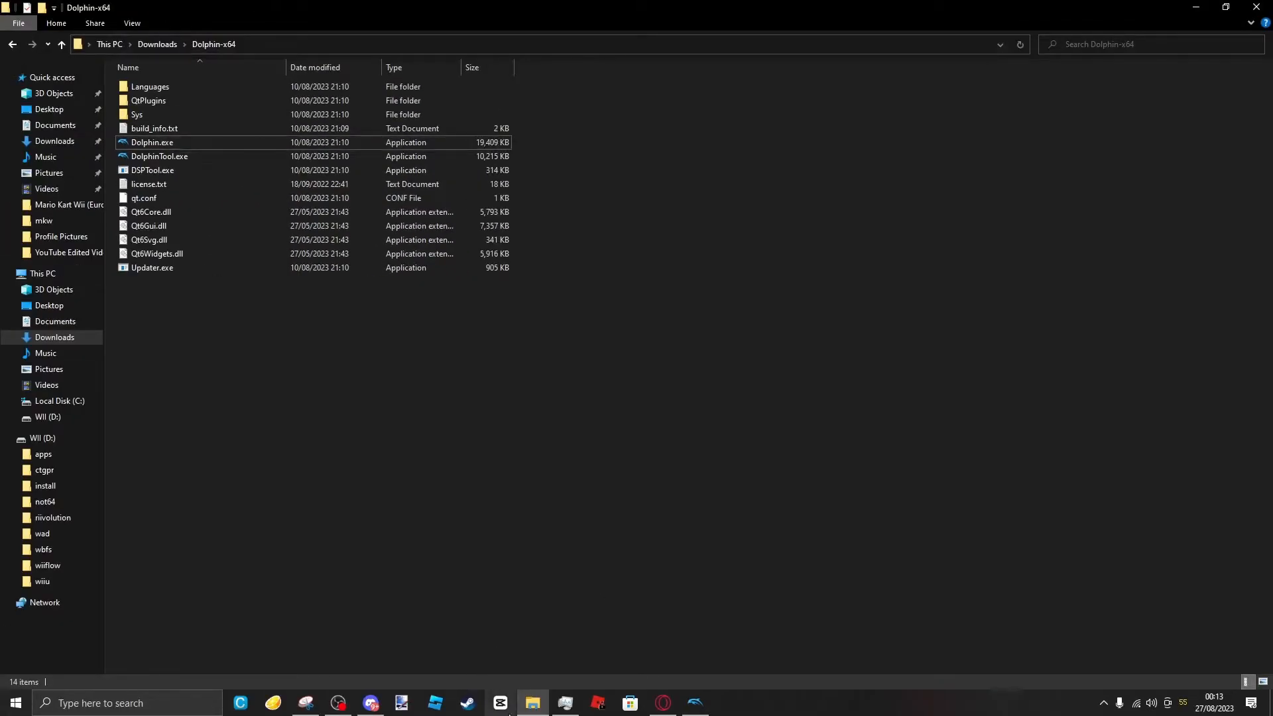
- Open a second Explorer at WiiSDSync, create the apps and other folders, and open apps
right_click(532, 703)
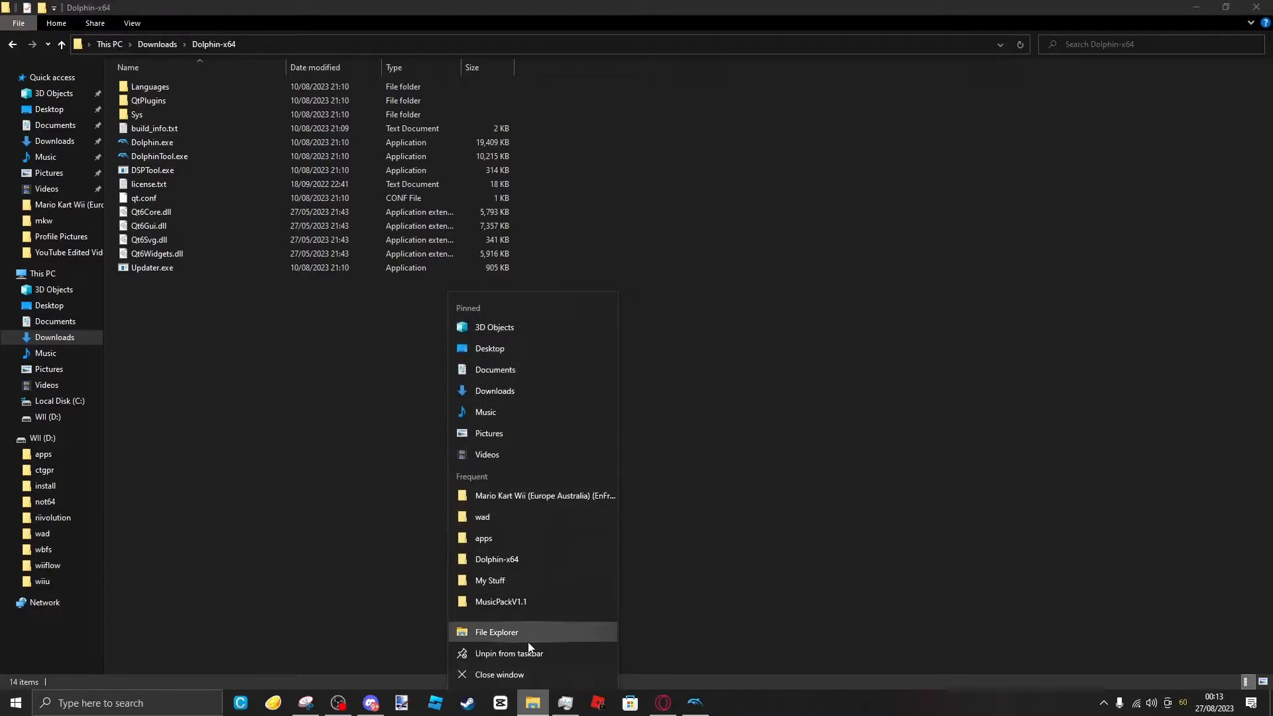
left_click(495, 632)
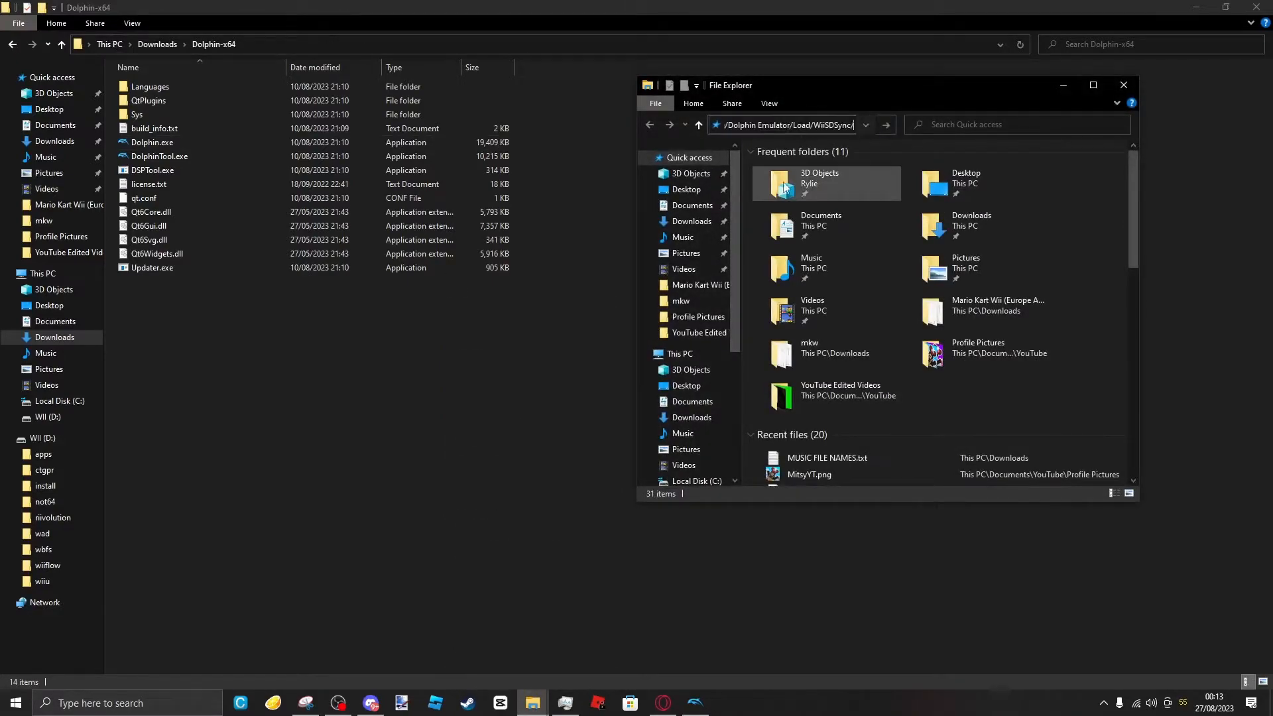
key("Return")
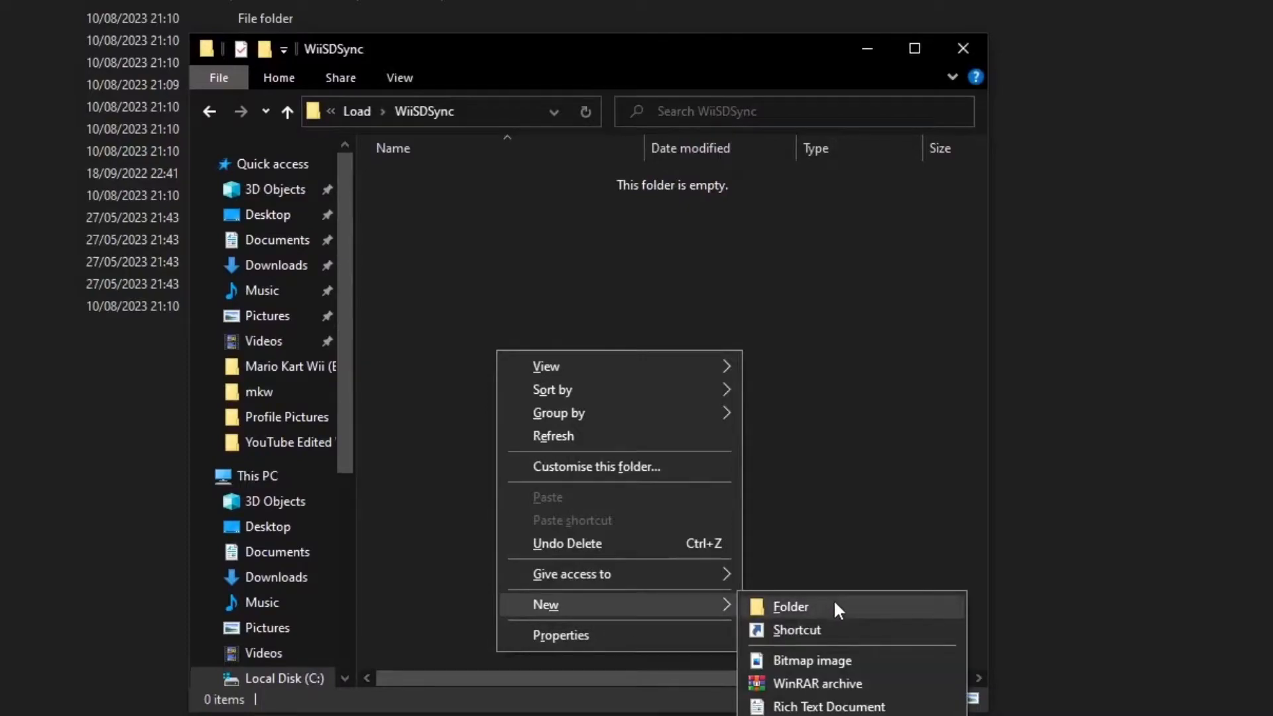
left_click(790, 607)
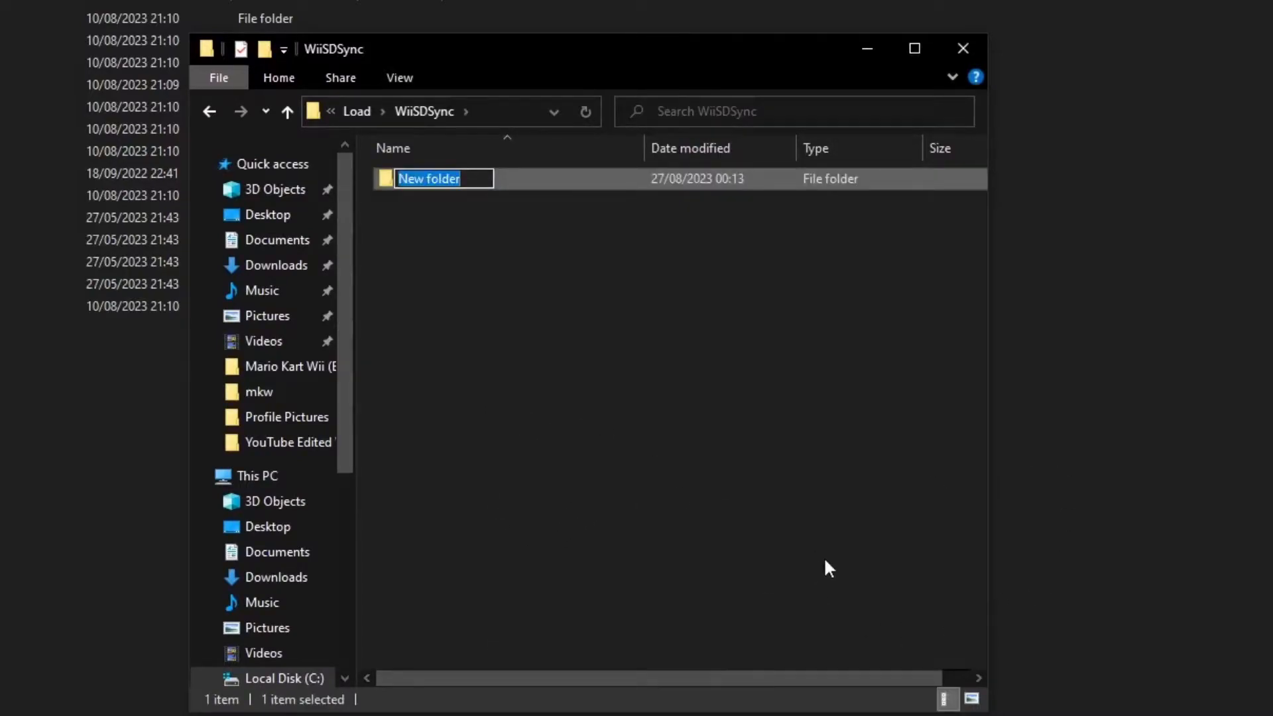
type("apps")
type("wbfs")
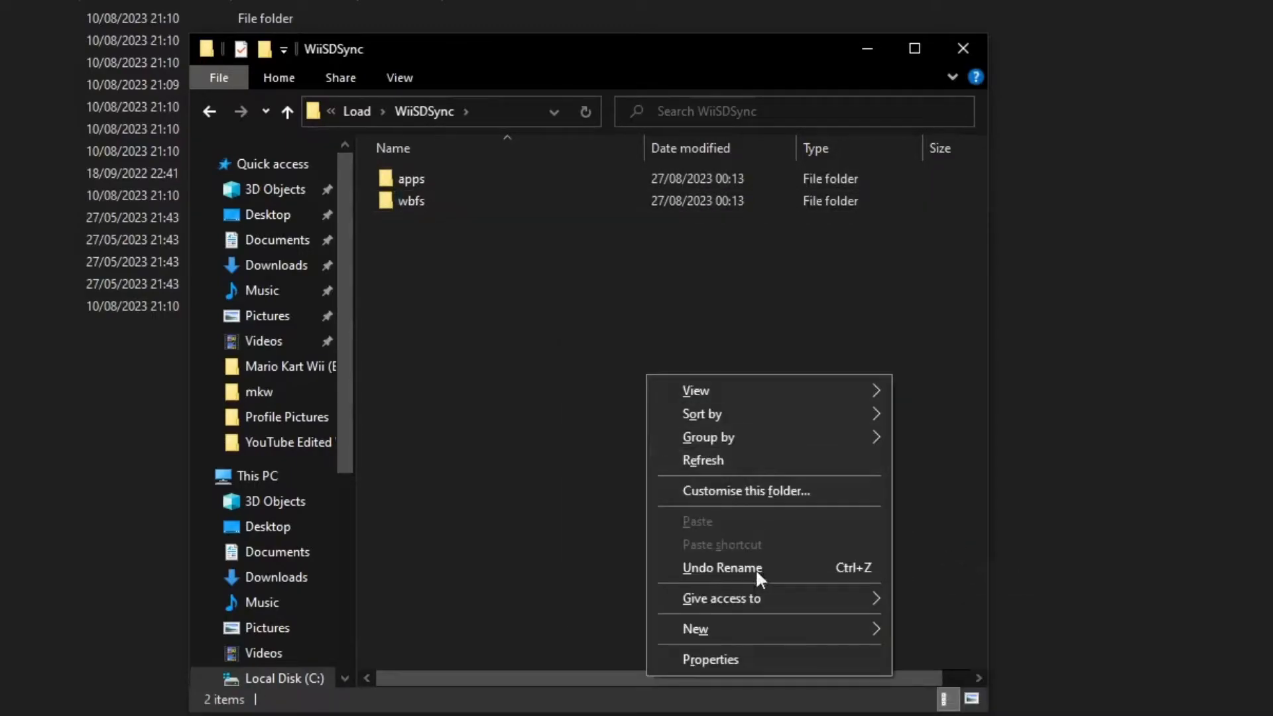
left_click(695, 628)
type("wad")
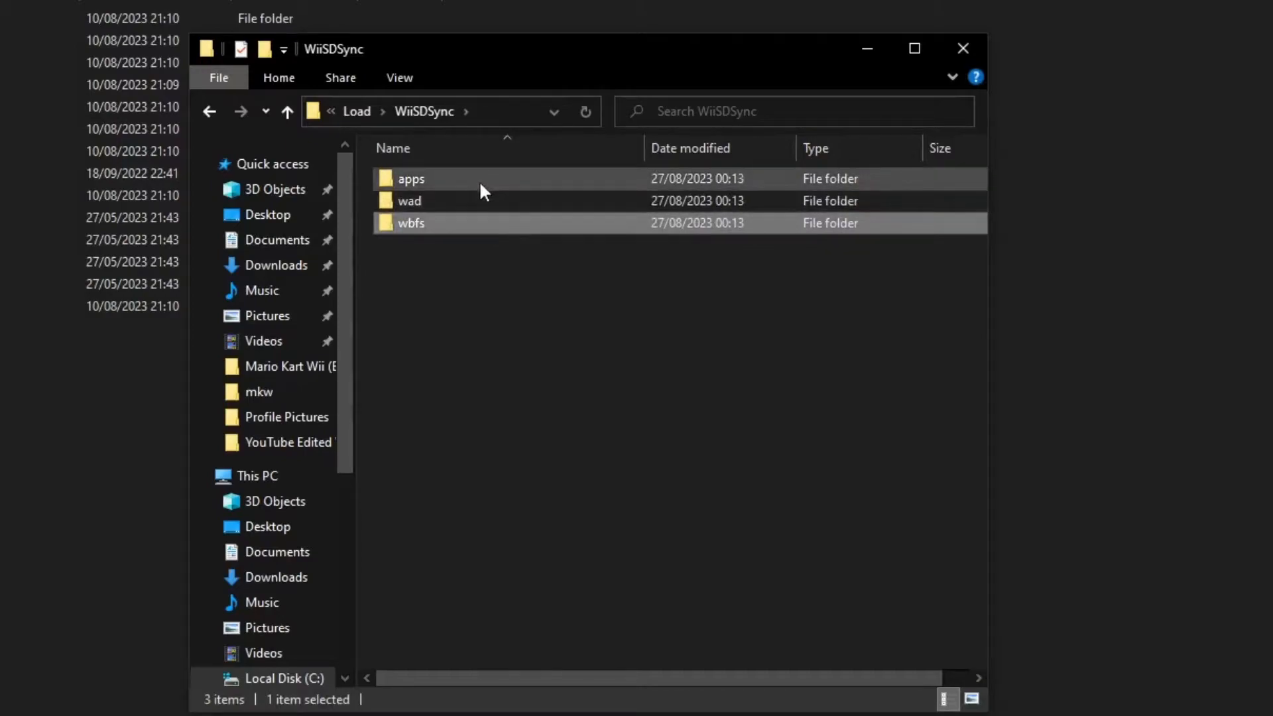
double_click(412, 179)
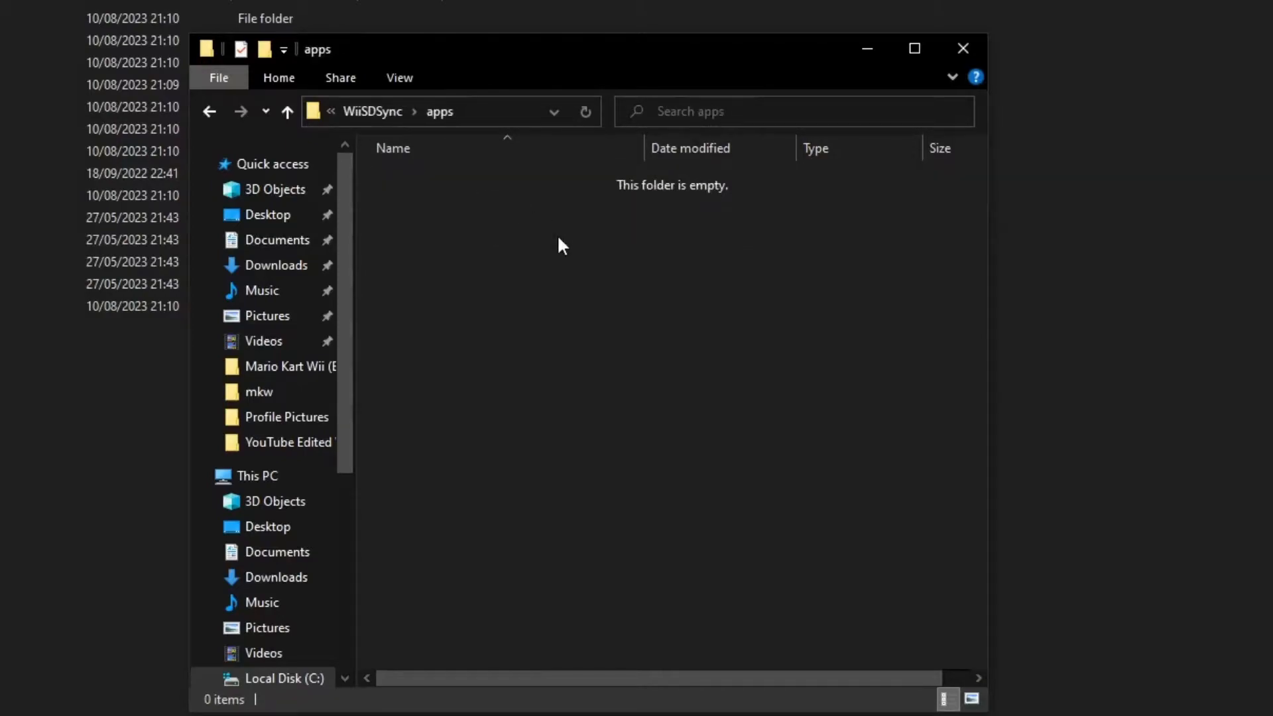
mouse_move(724, 489)
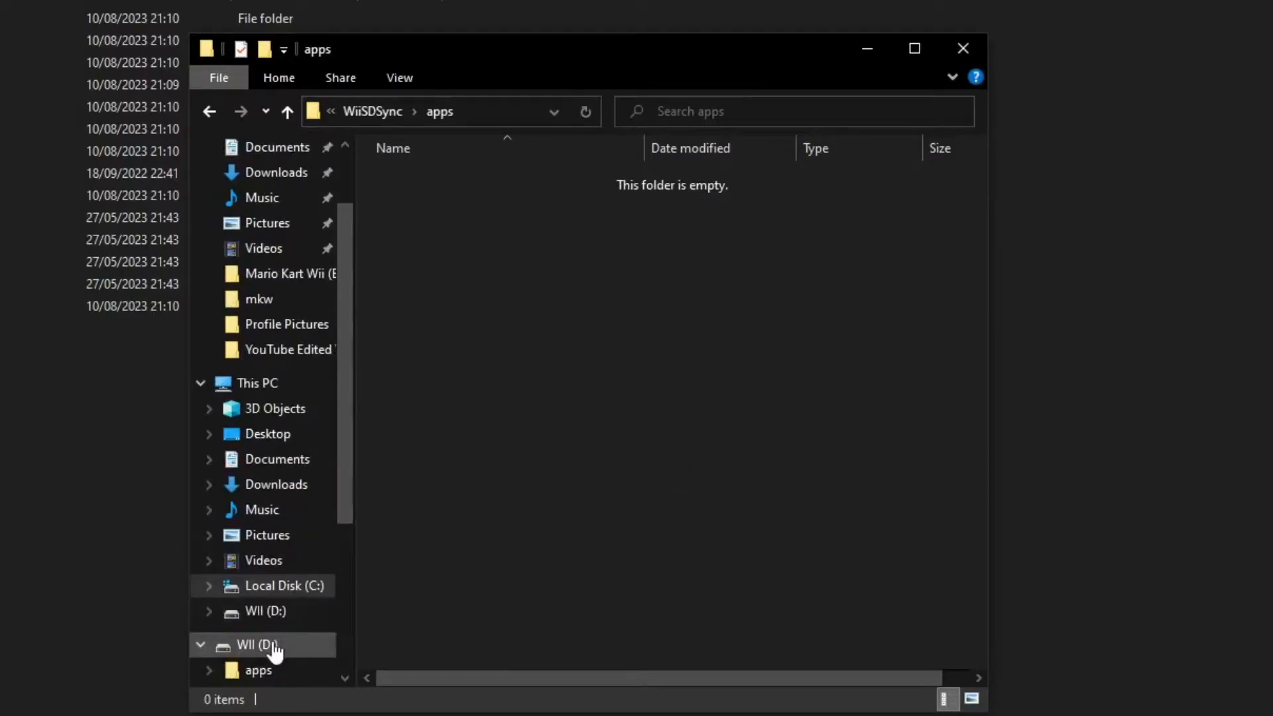
- Open the WII (D:) drive in a new window and browse its homebrew app folders
right_click(258, 644)
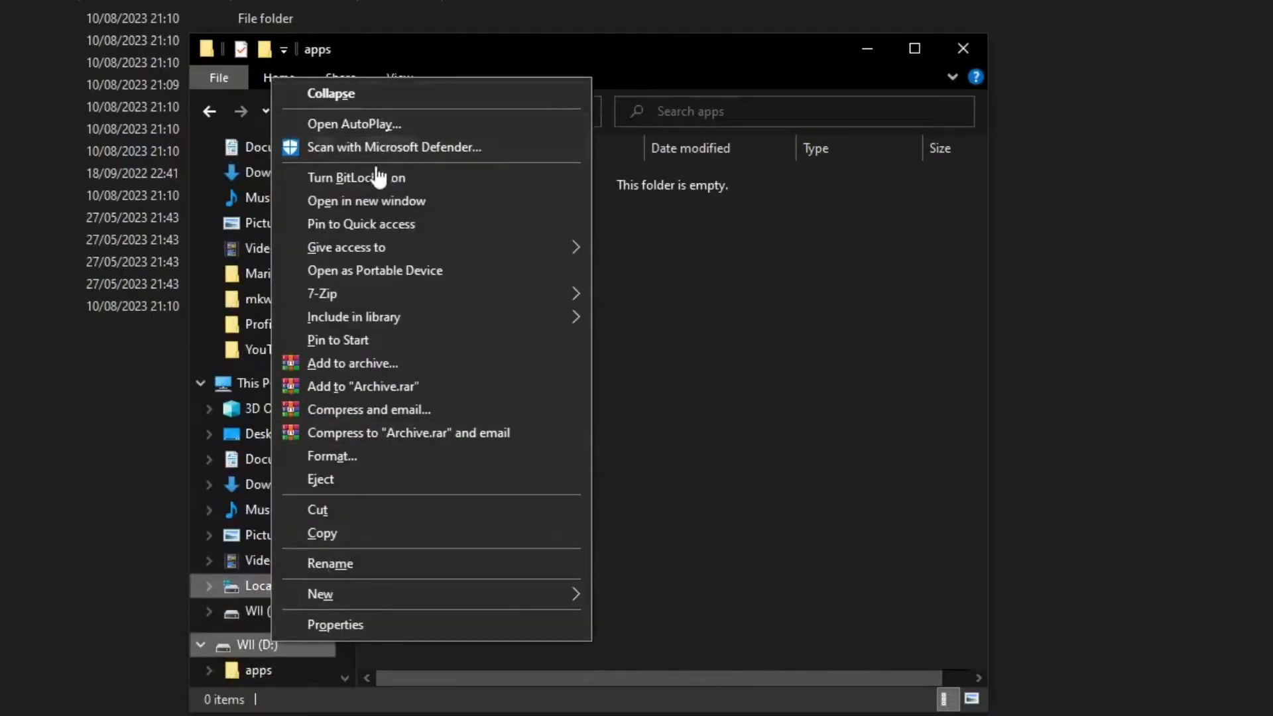
left_click(366, 201)
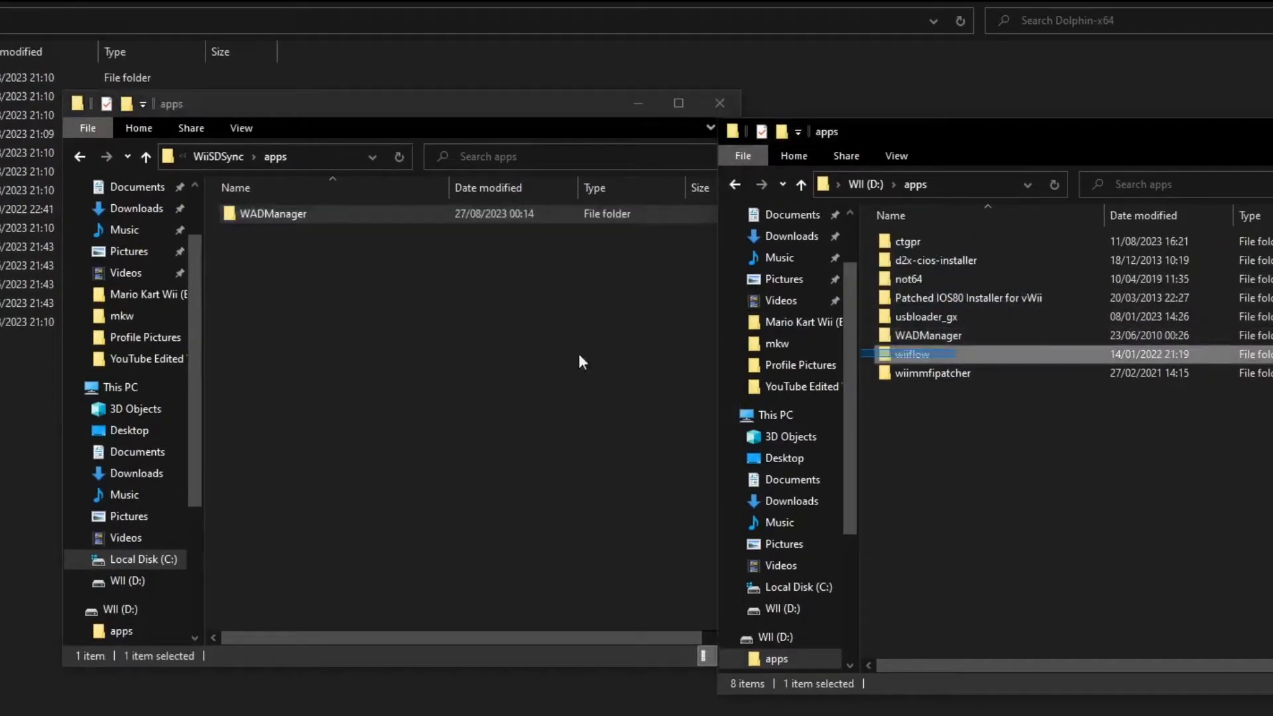
left_click(581, 361)
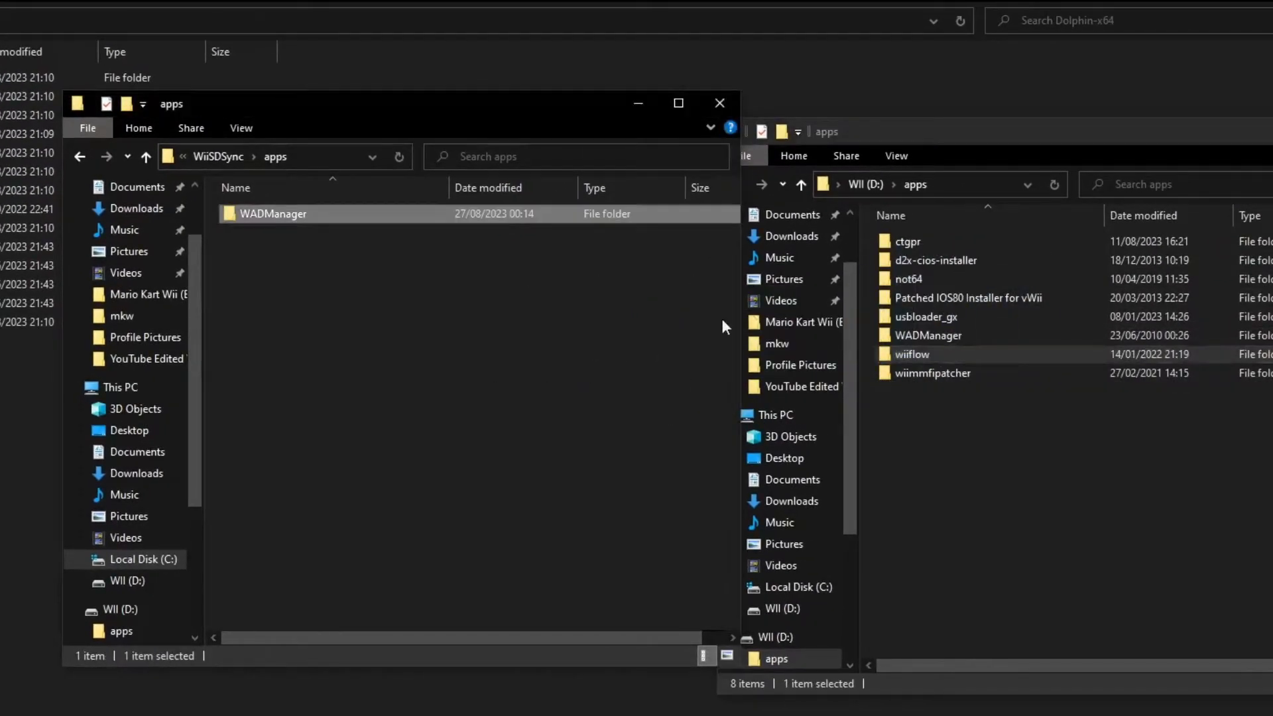
double_click(926, 317)
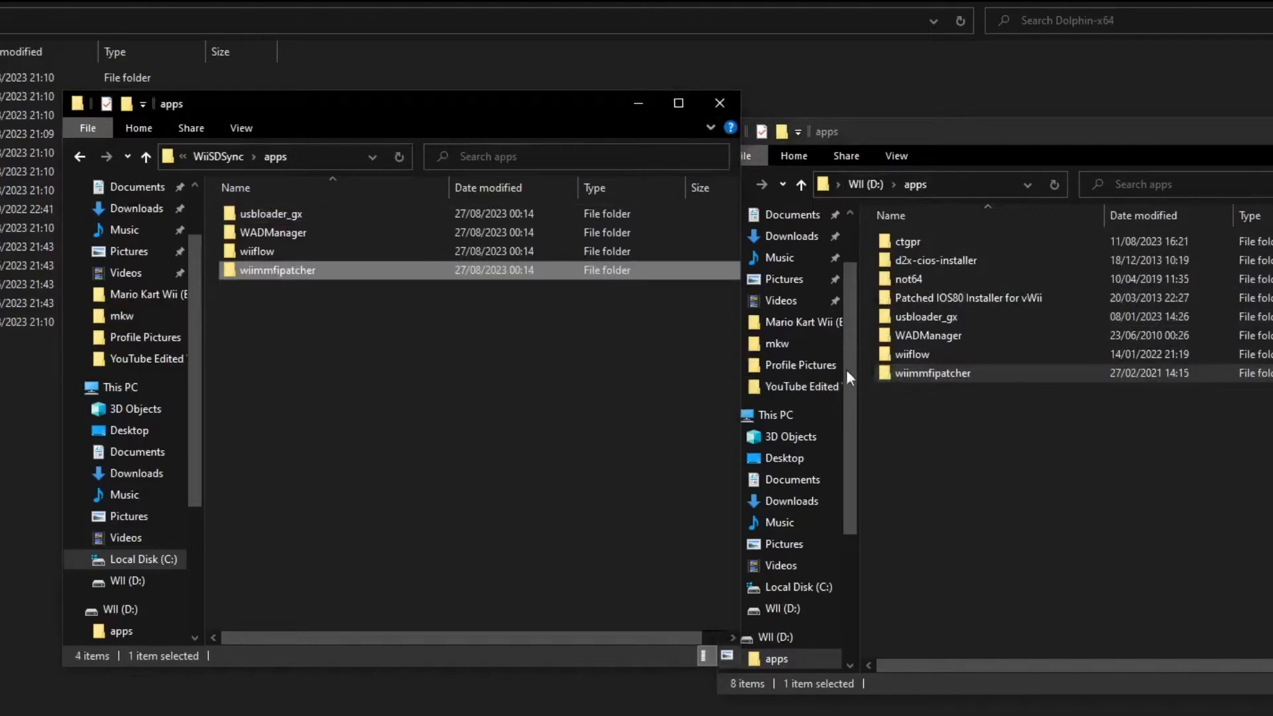
left_click(145, 156)
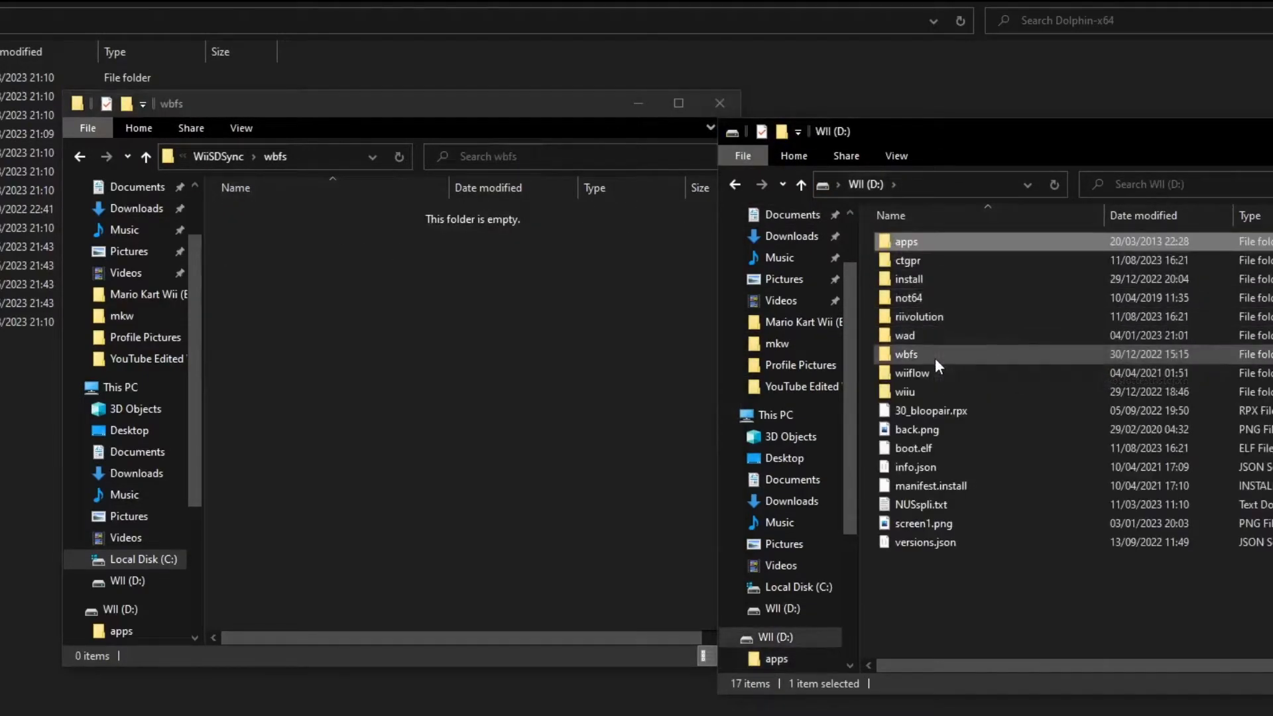
- Open WiiSDSync's wbfs folder and browse Downloads to the Homebrew.Channel.-.OHBC folder
left_click(749, 509)
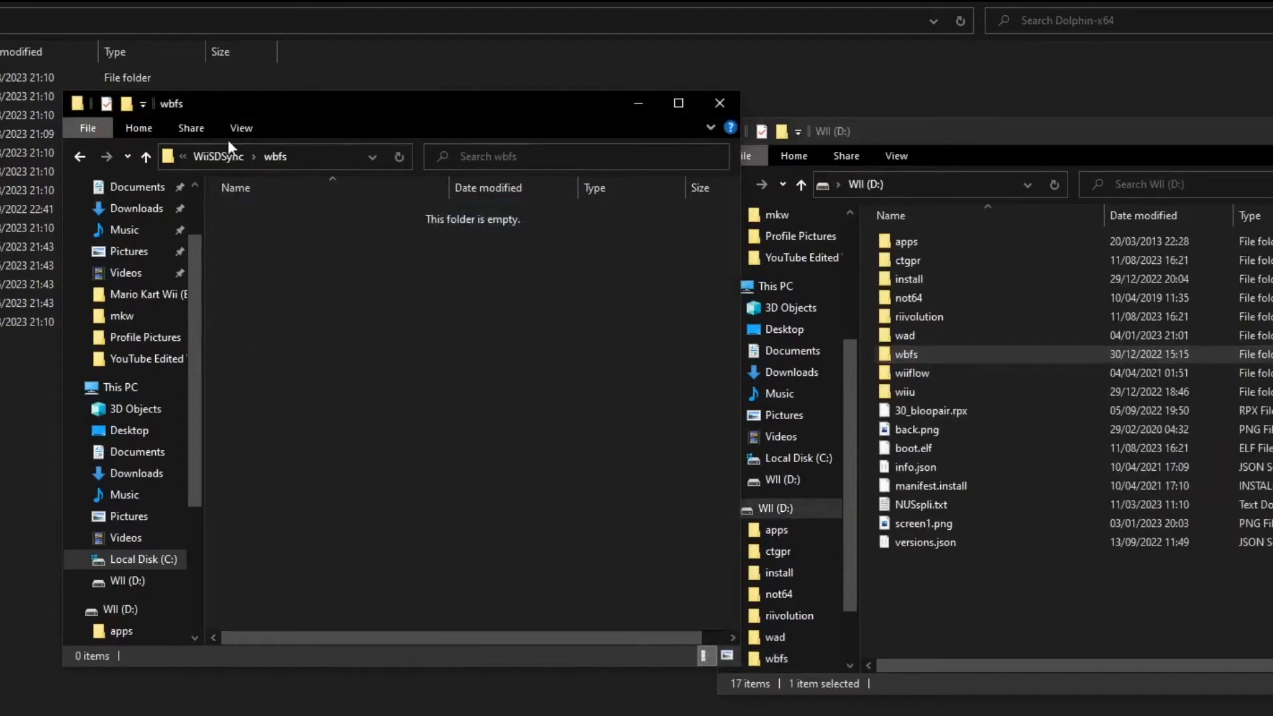
left_click(225, 156)
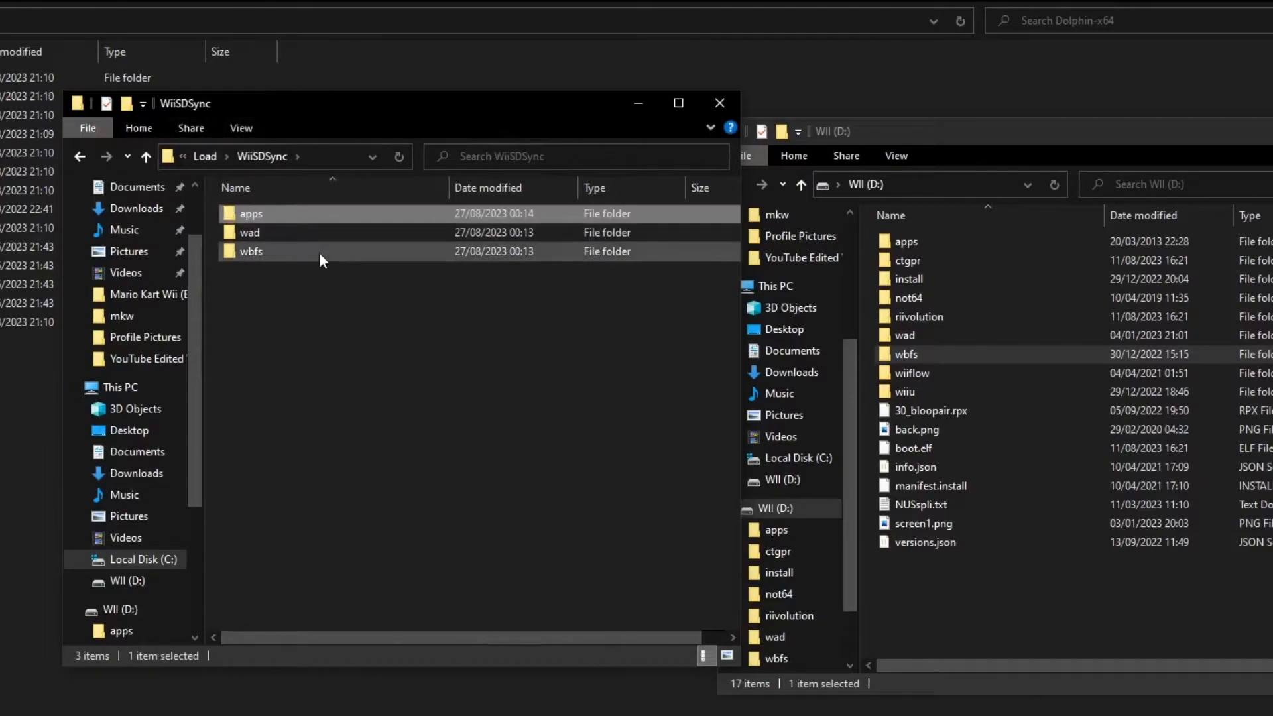
double_click(252, 251)
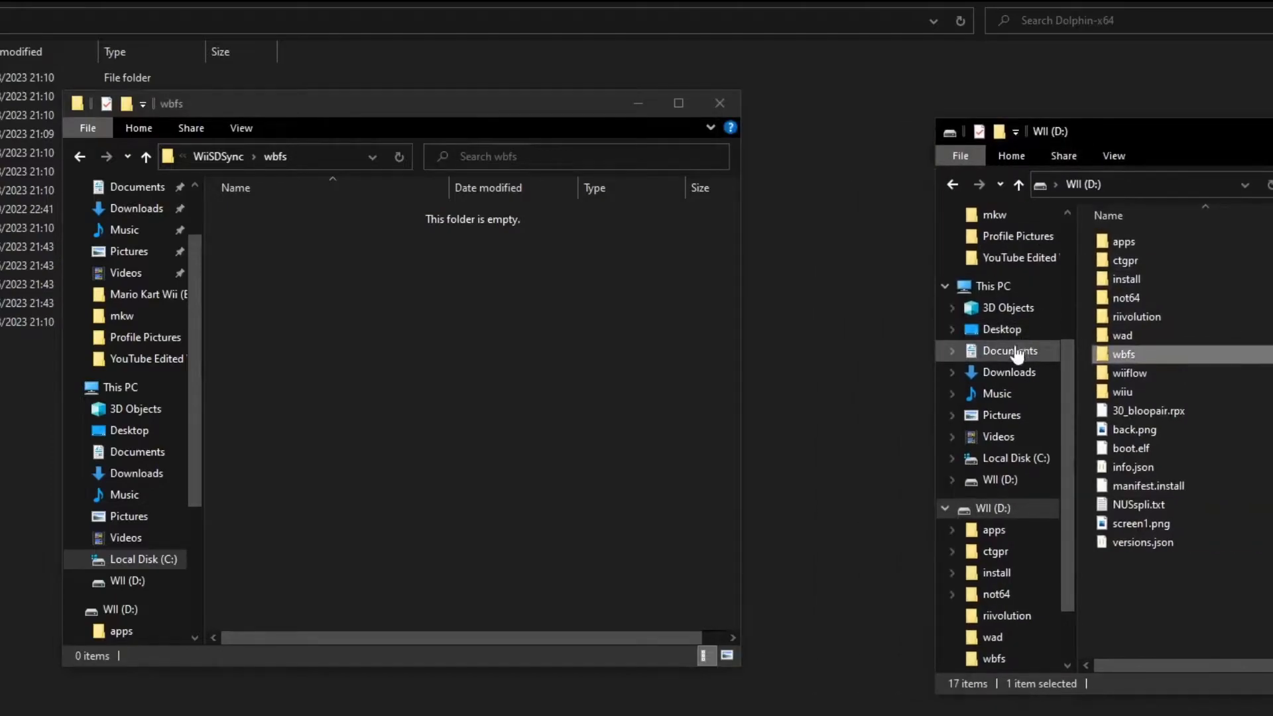
left_click(1010, 372)
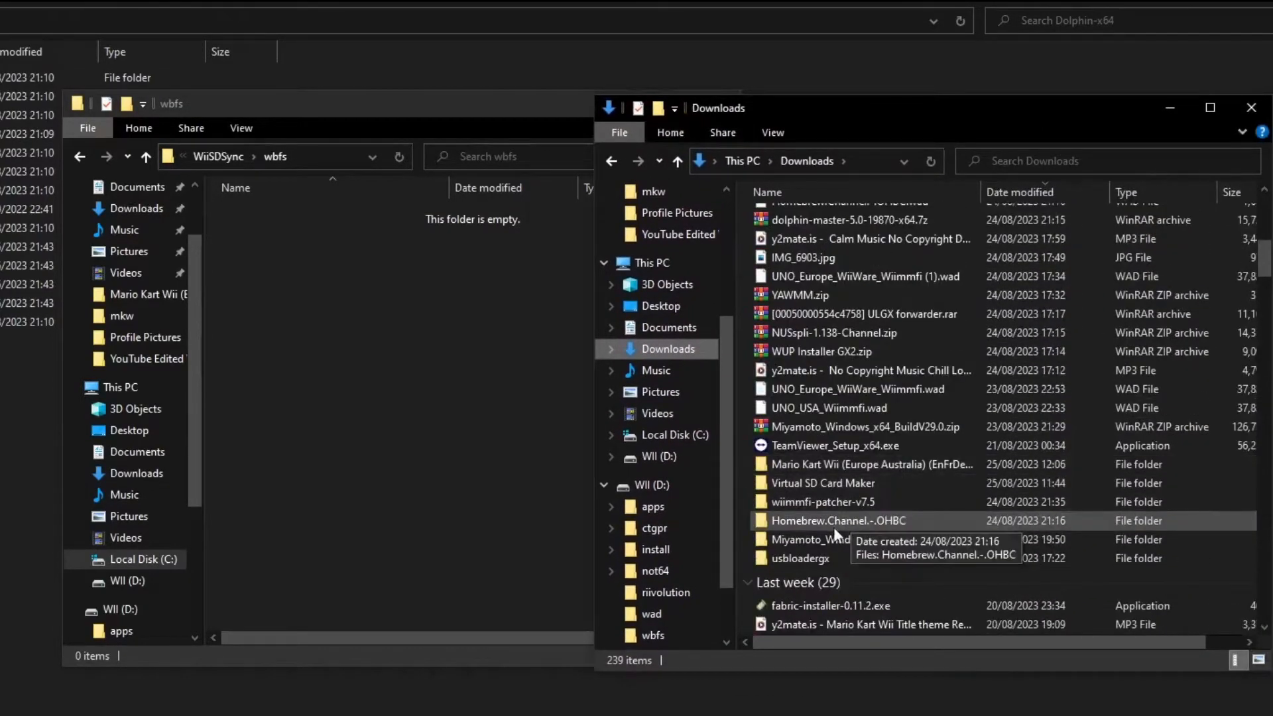
double_click(843, 463)
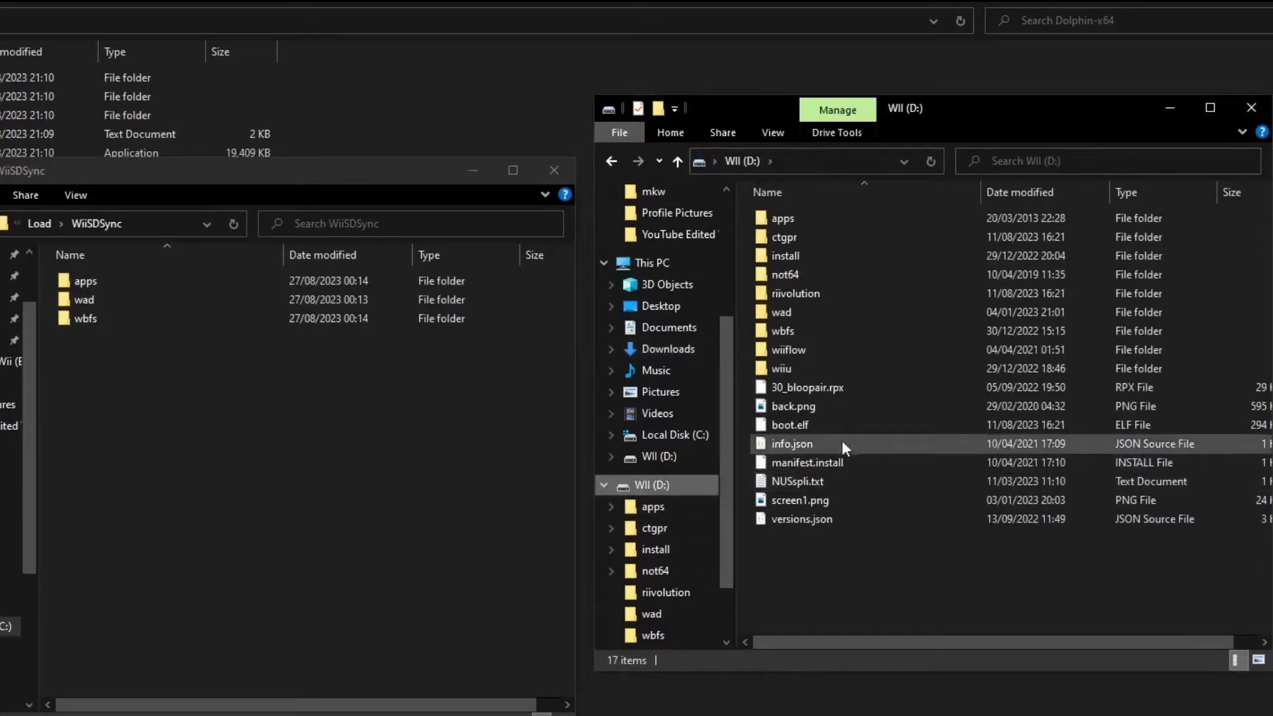
double_click(780, 312)
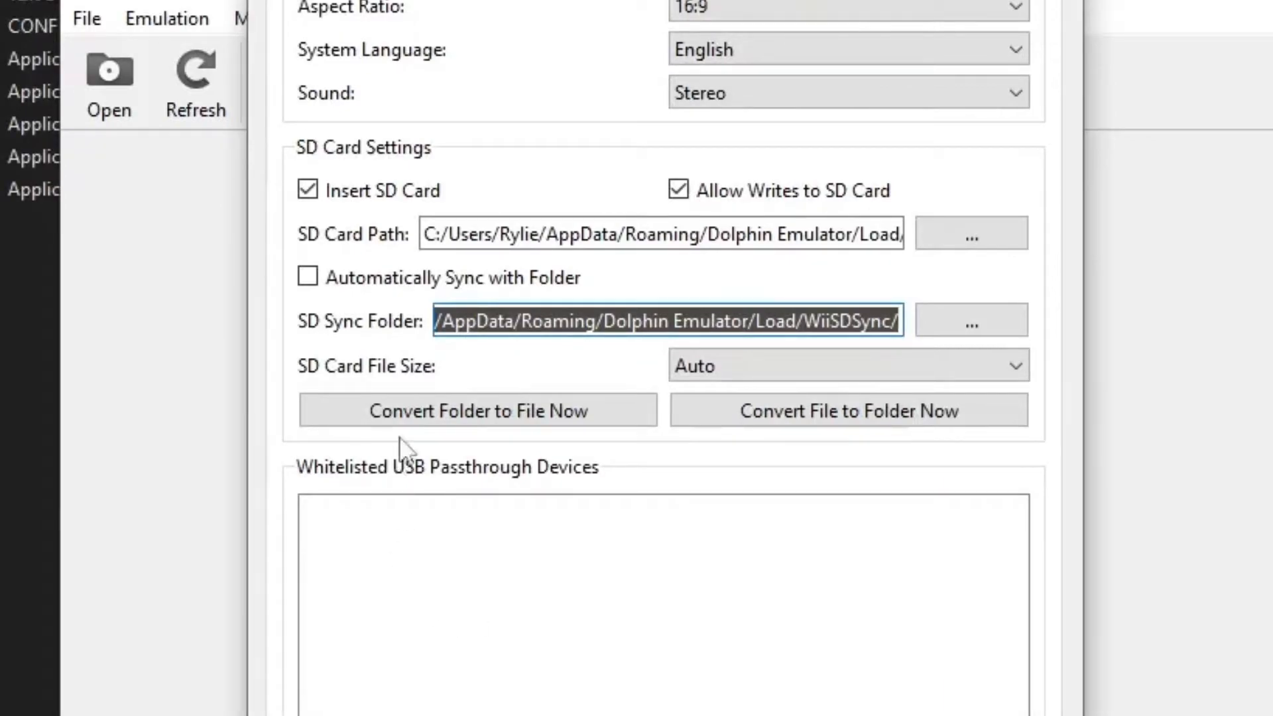
- Convert the WiiSDSync folder into WiiSD.raw, confirm overwriting, and close the settings
left_click(475, 409)
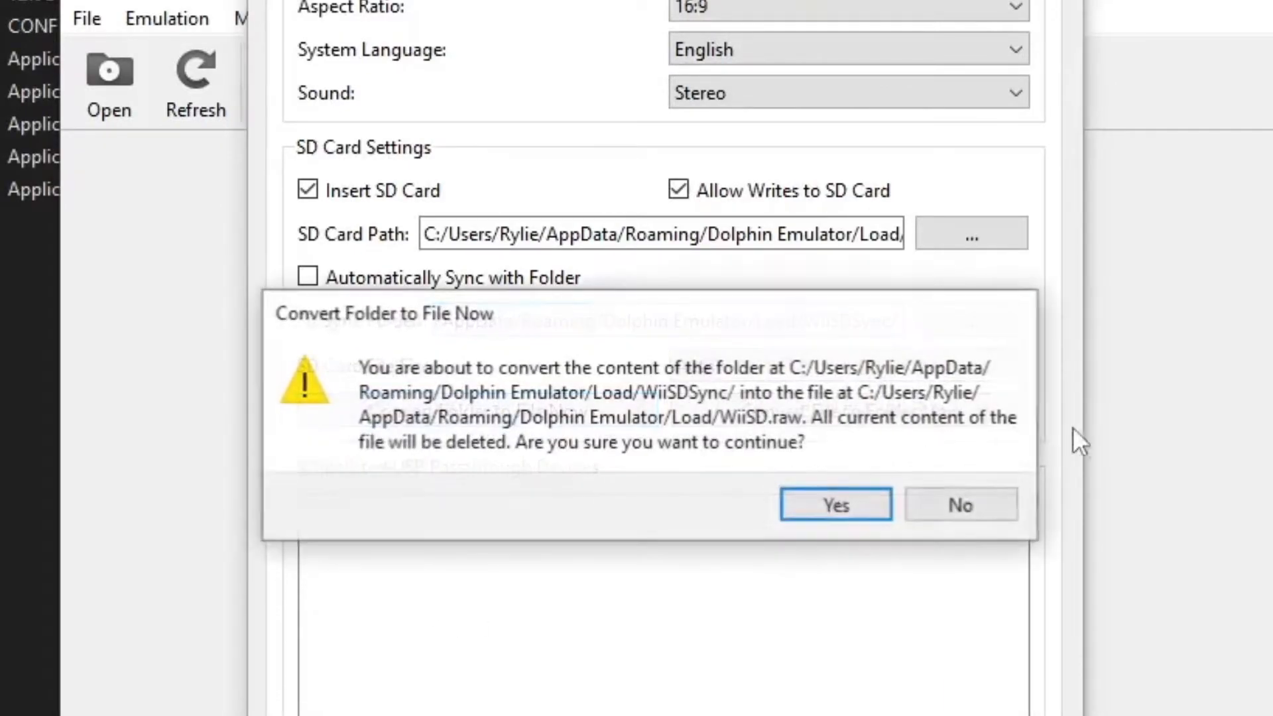
left_click(835, 504)
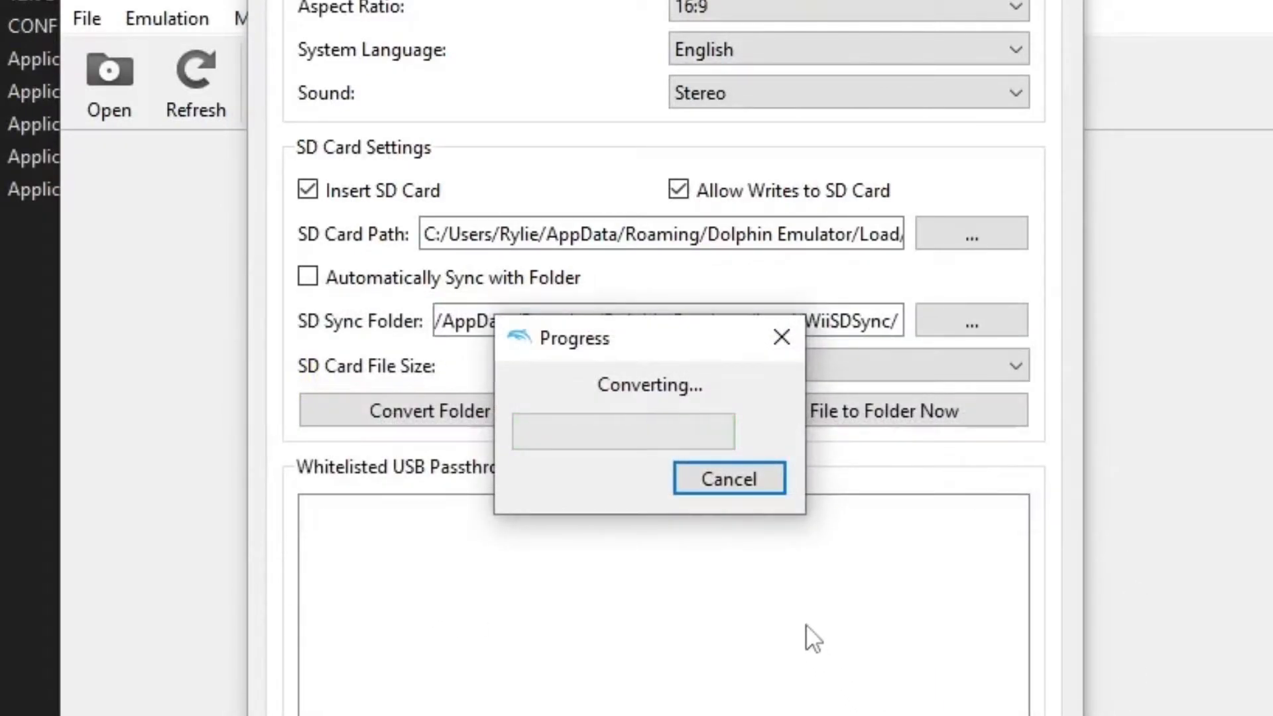
mouse_move(723, 341)
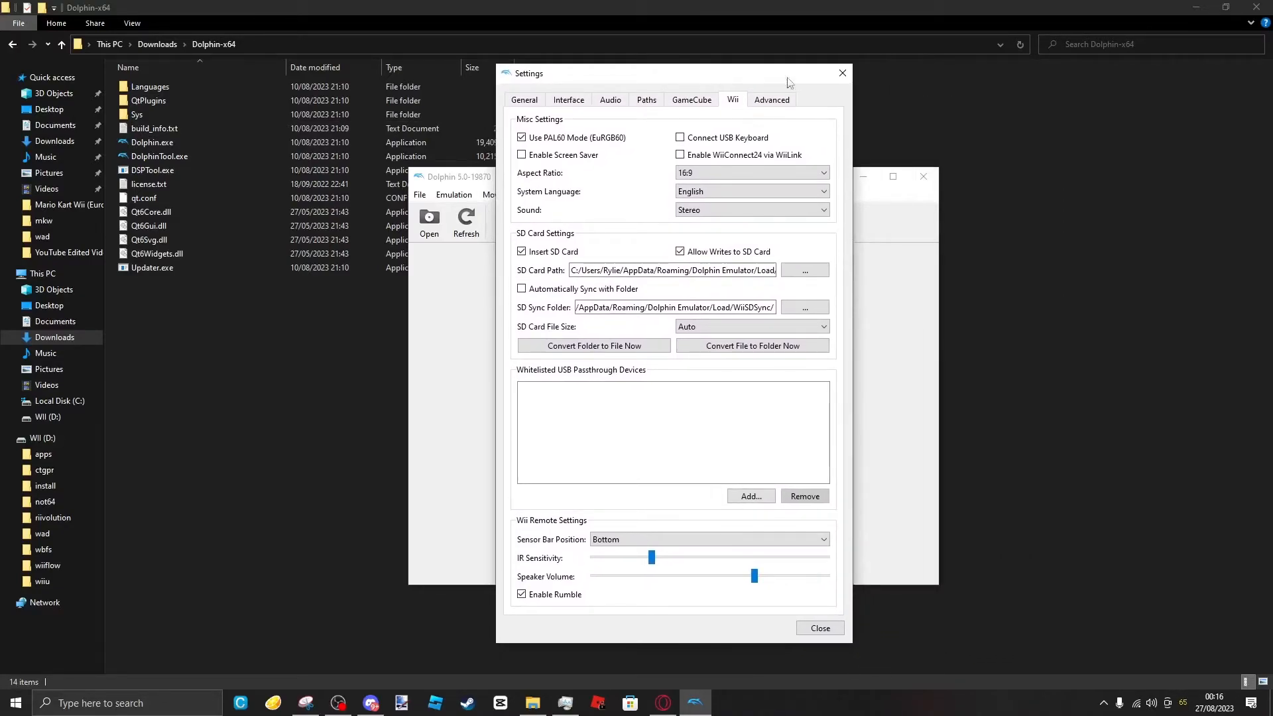
left_click(820, 628)
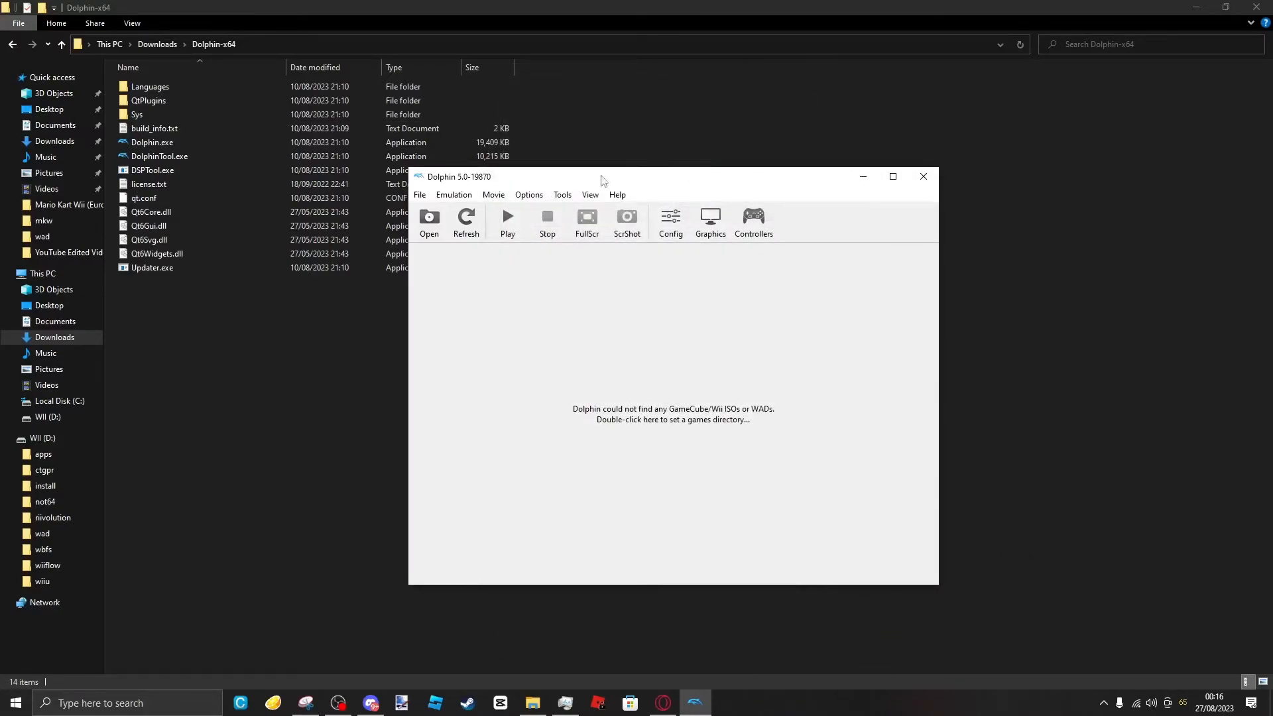
- Boot the Wii System Menu, start the Homebrew Channel, and launch WiiFlow WFL
left_click(562, 195)
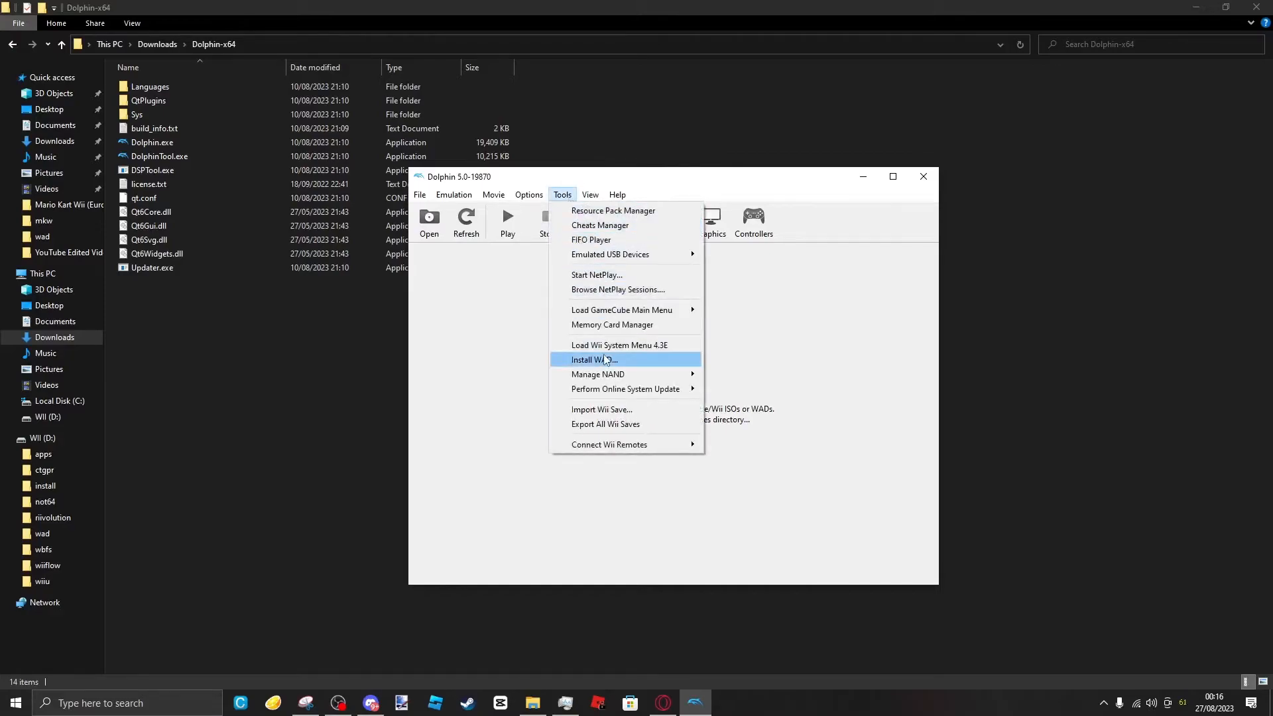
left_click(619, 345)
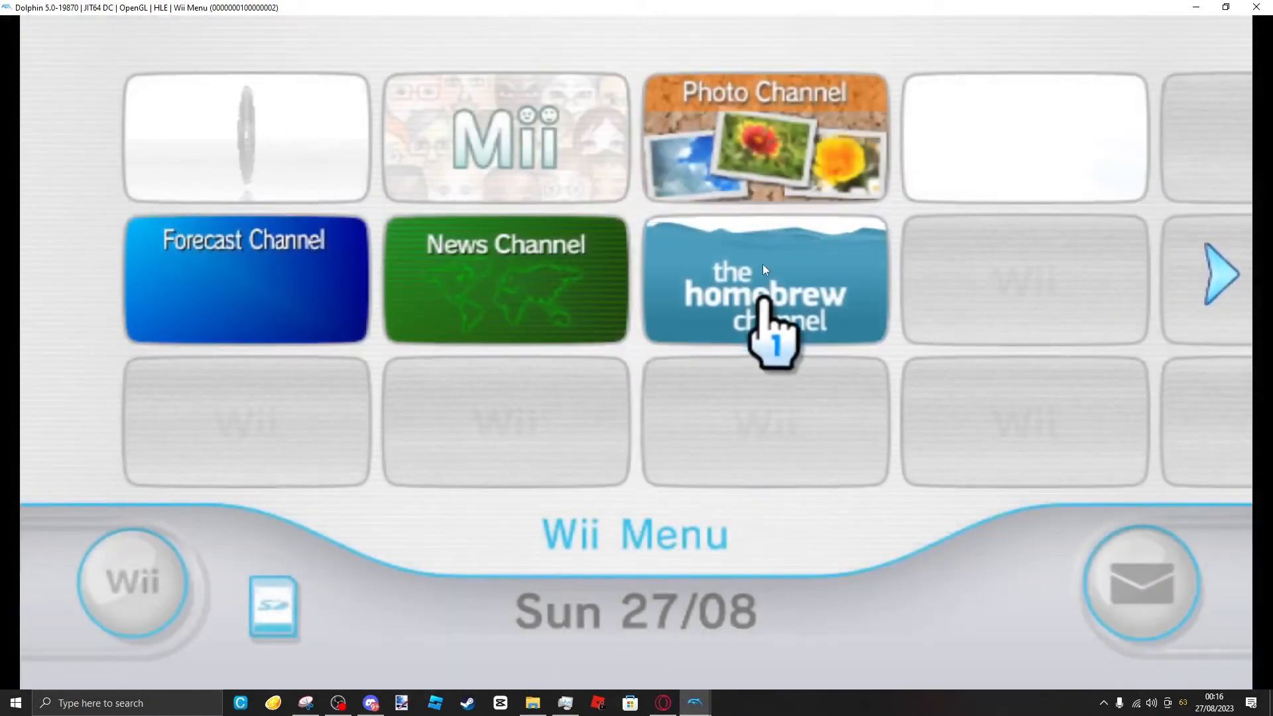
left_click(764, 279)
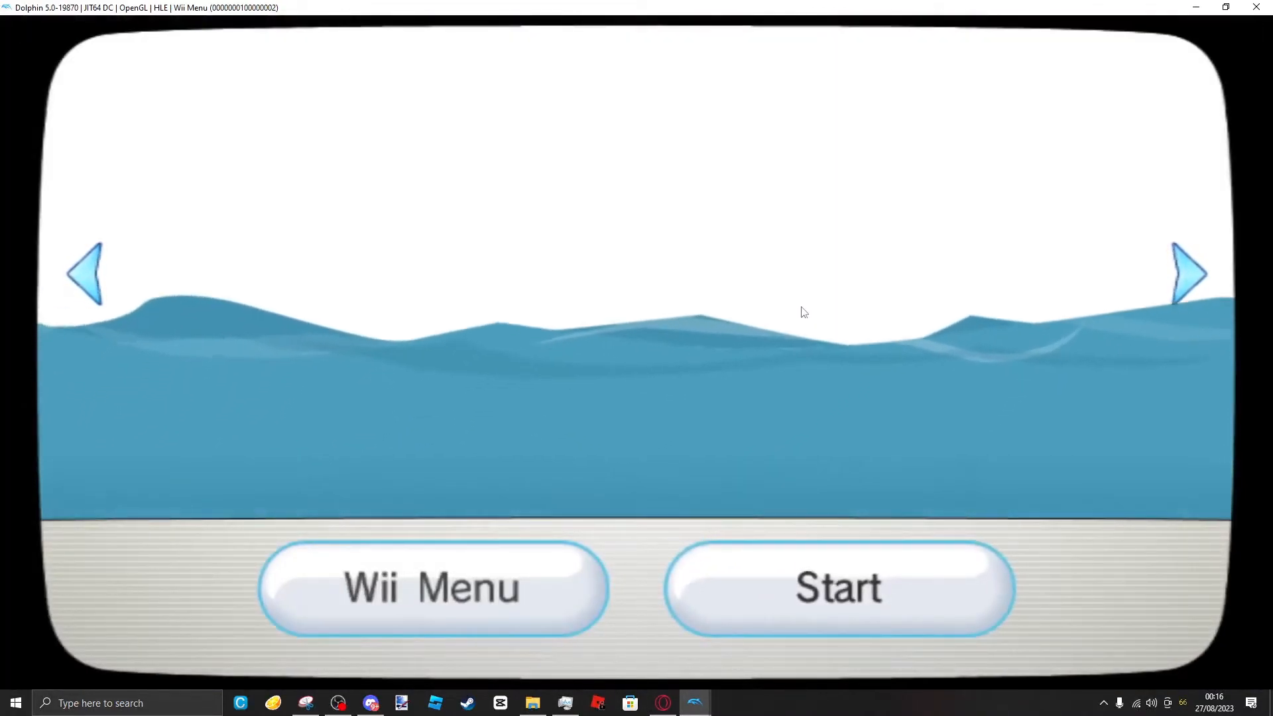
left_click(838, 587)
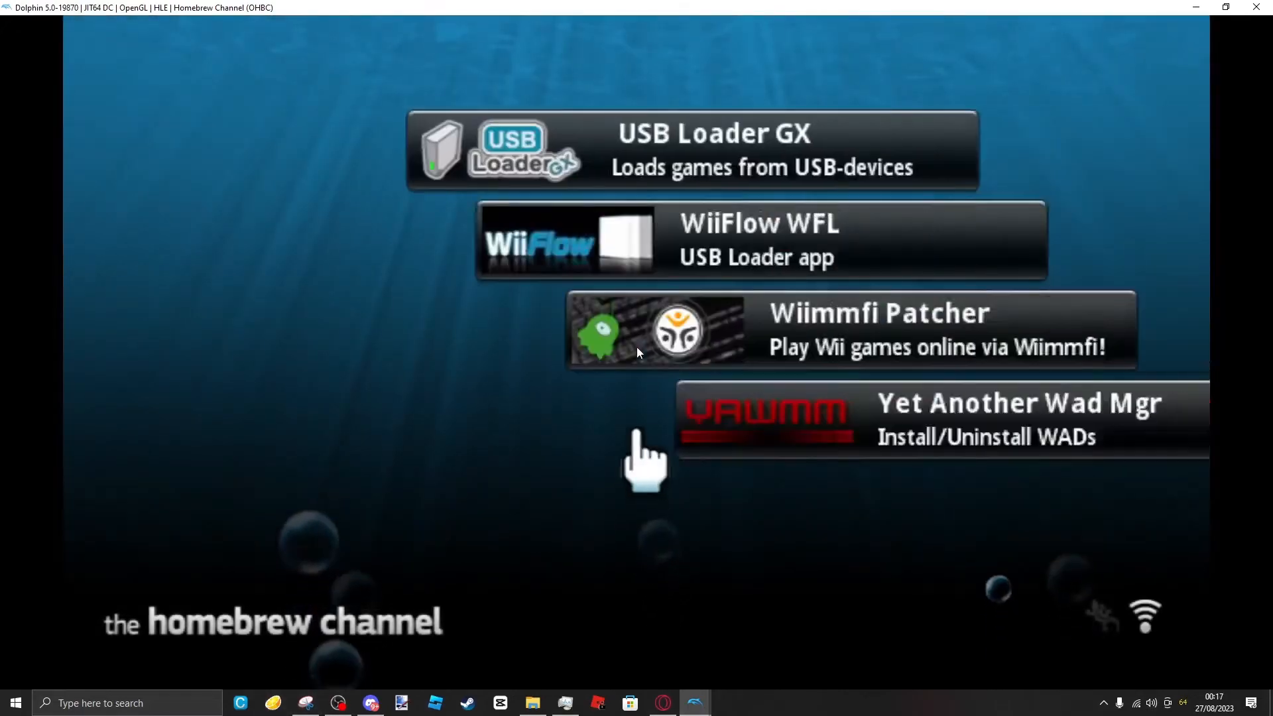
left_click(760, 239)
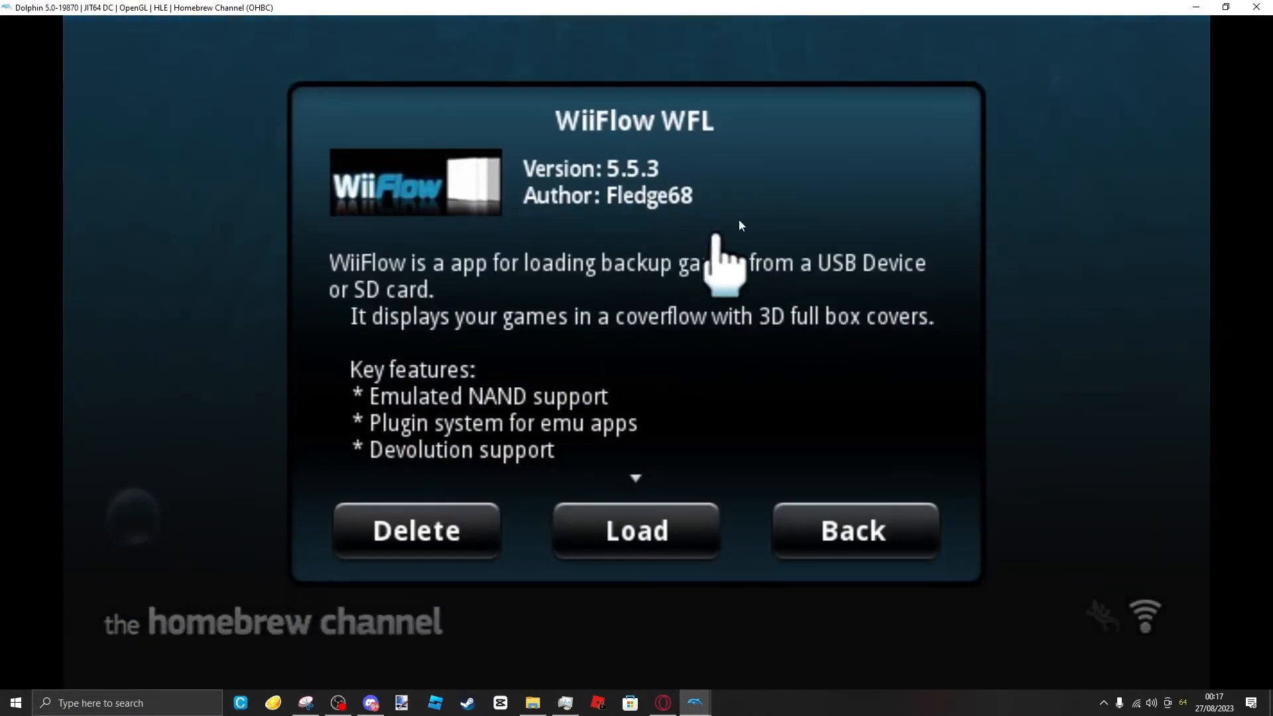
left_click(636, 530)
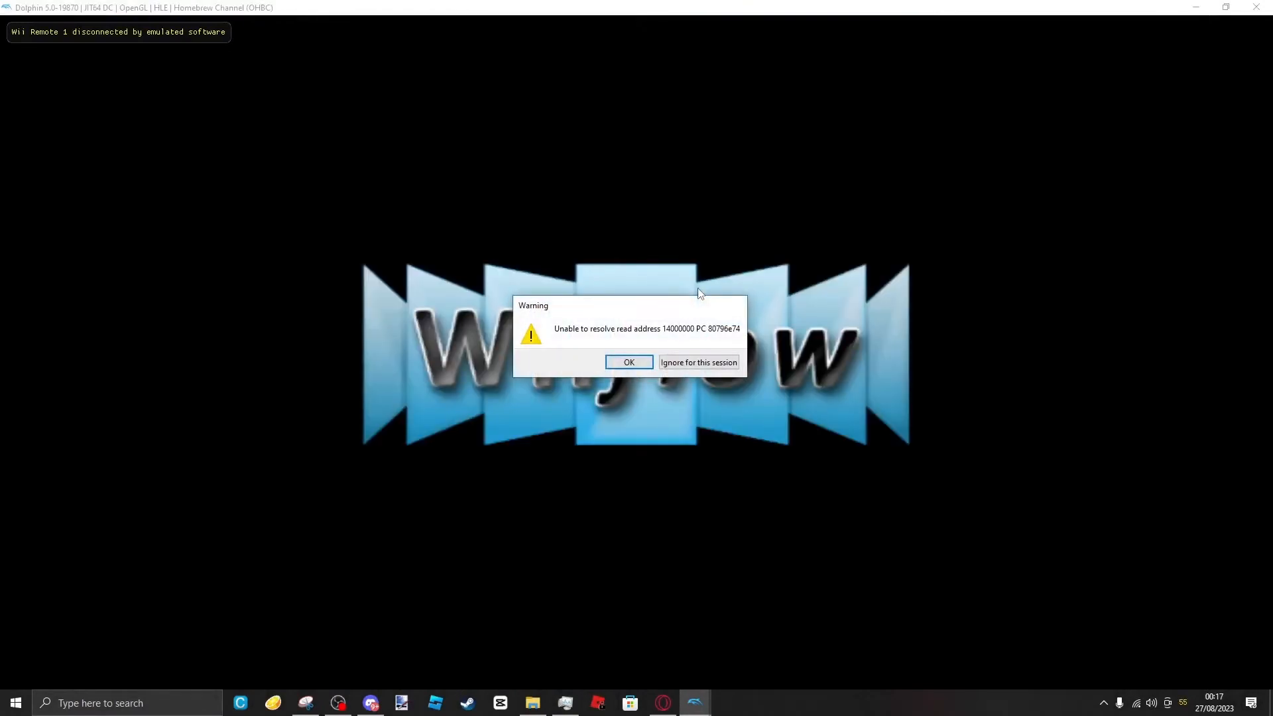
mouse_move(629, 362)
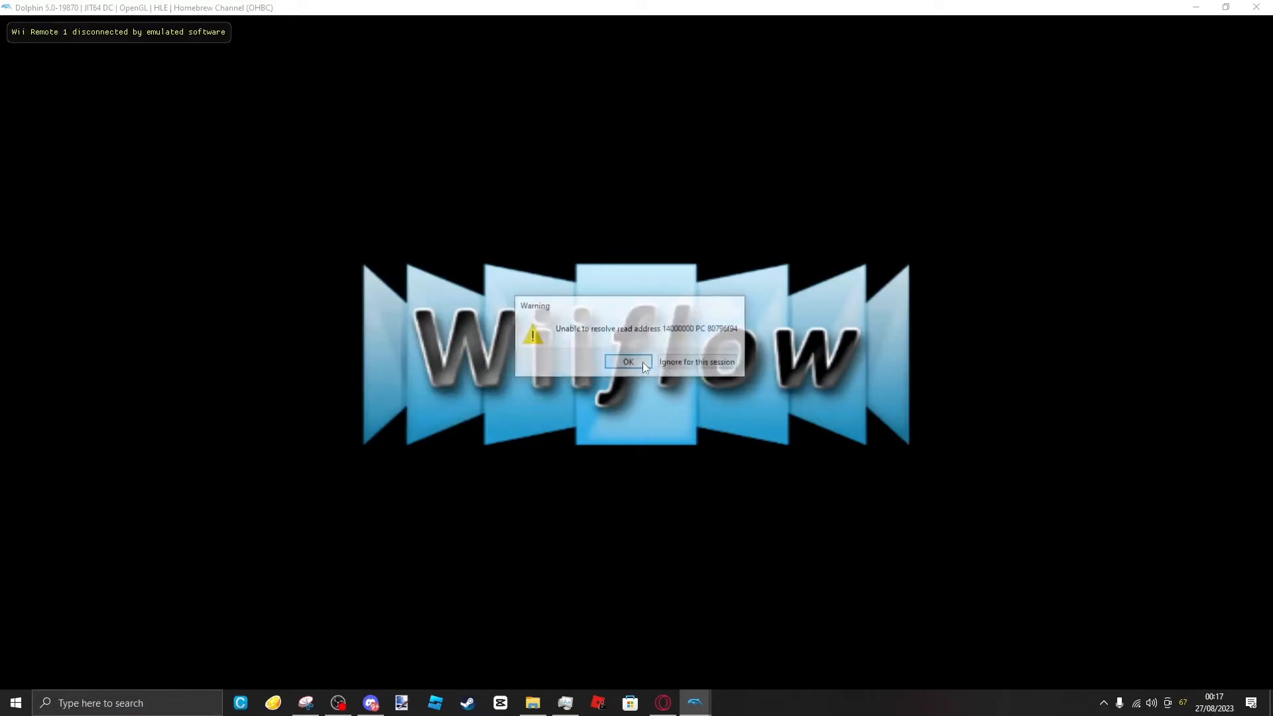
- Dismiss WiiFlow's unresolved read address warning with OK
left_click(629, 362)
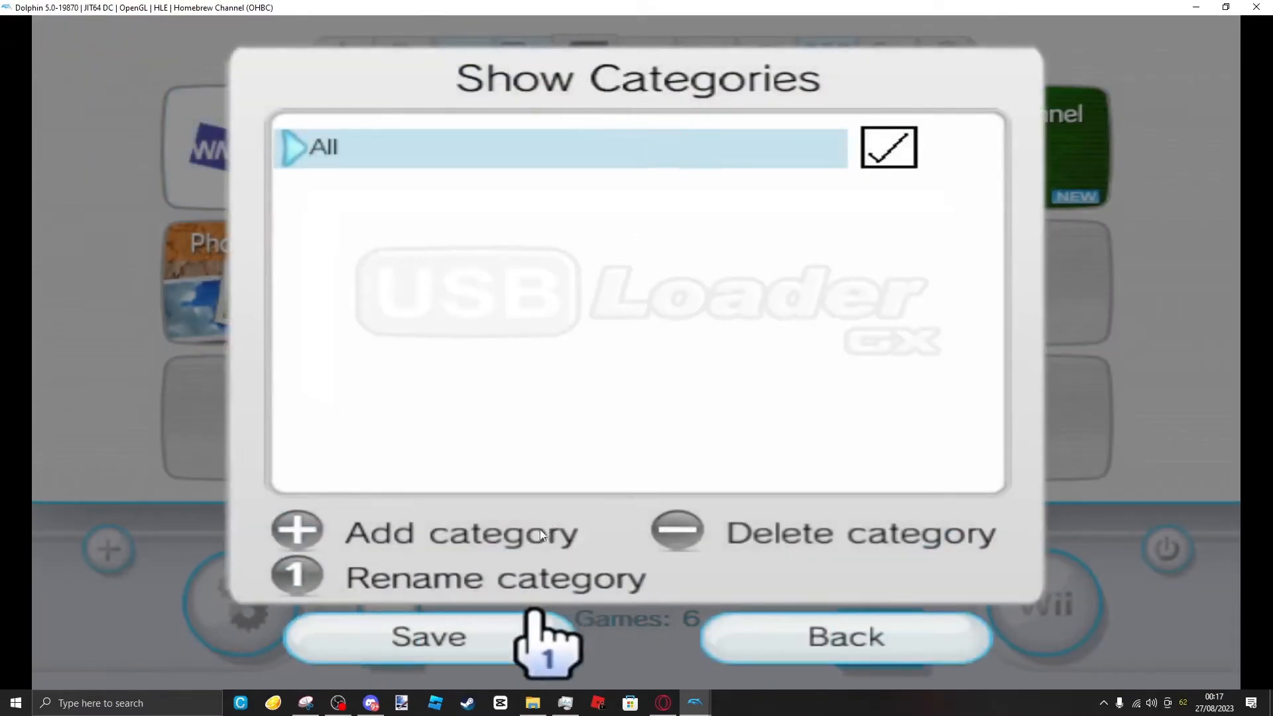
- Save USB Loader GX categories, cancel SD remount, switch to carousel layout, decline locking
left_click(427, 636)
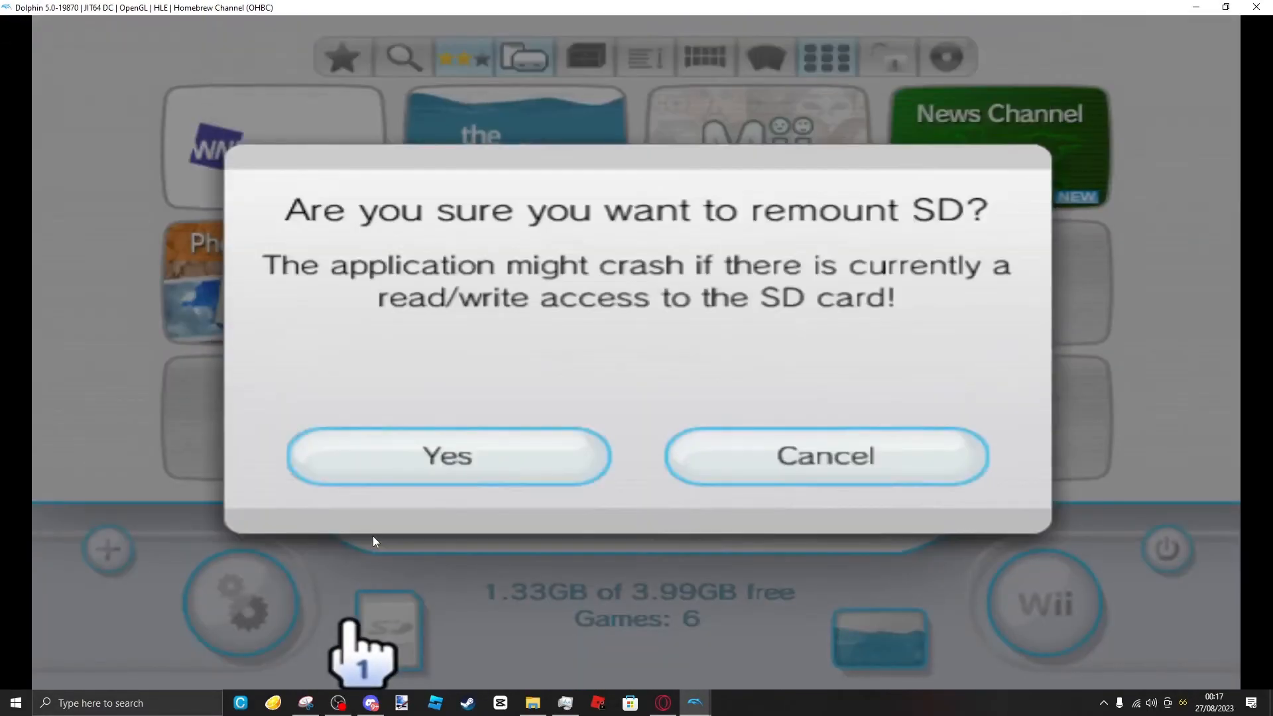
mouse_move(825, 456)
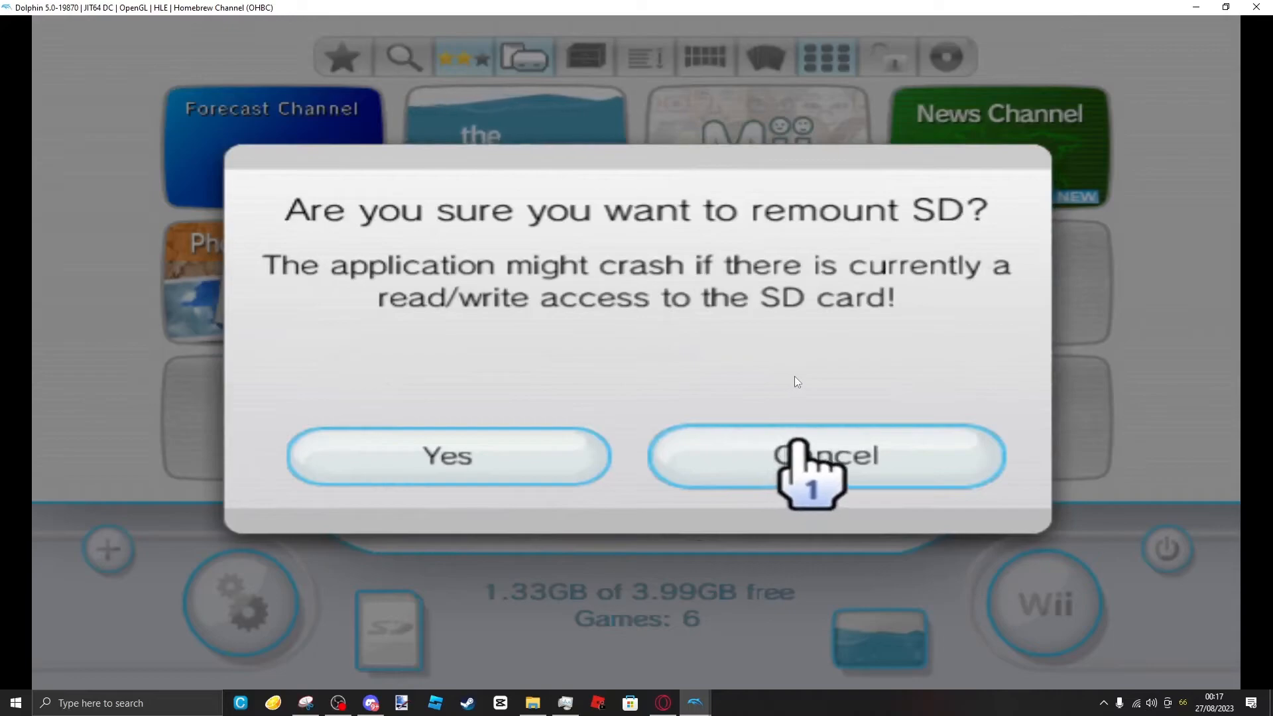
mouse_move(827, 394)
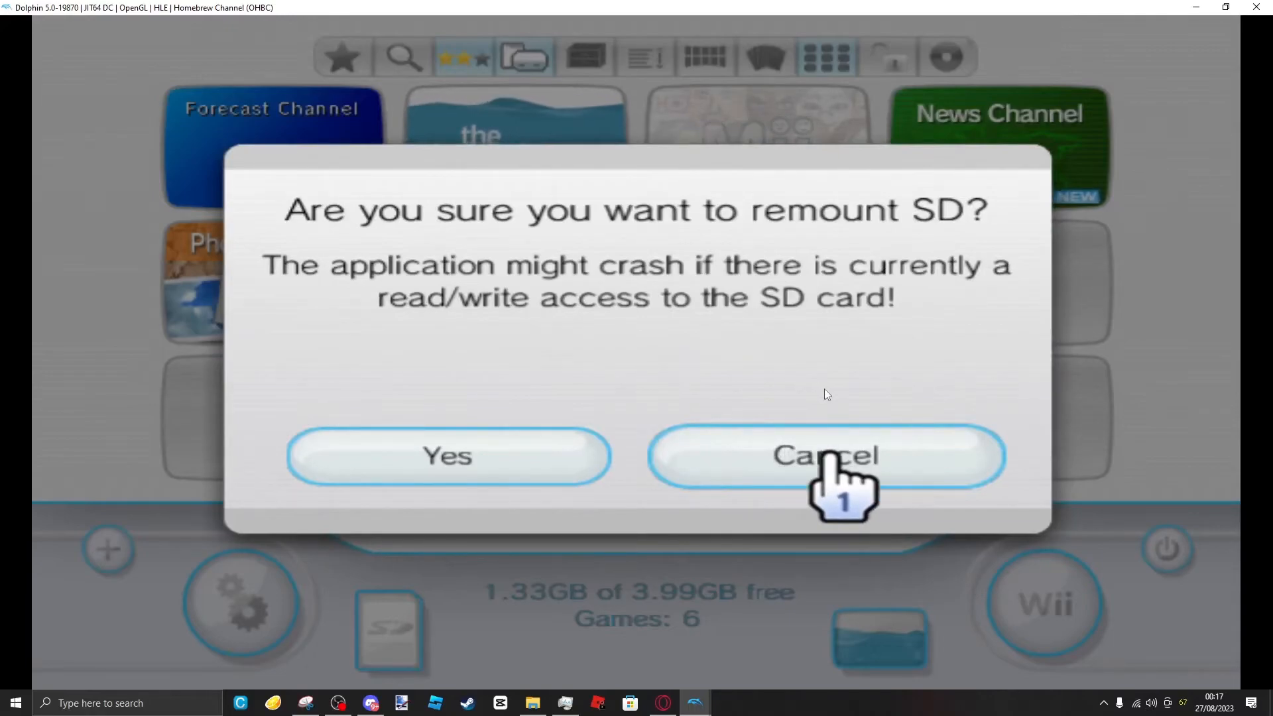
left_click(824, 455)
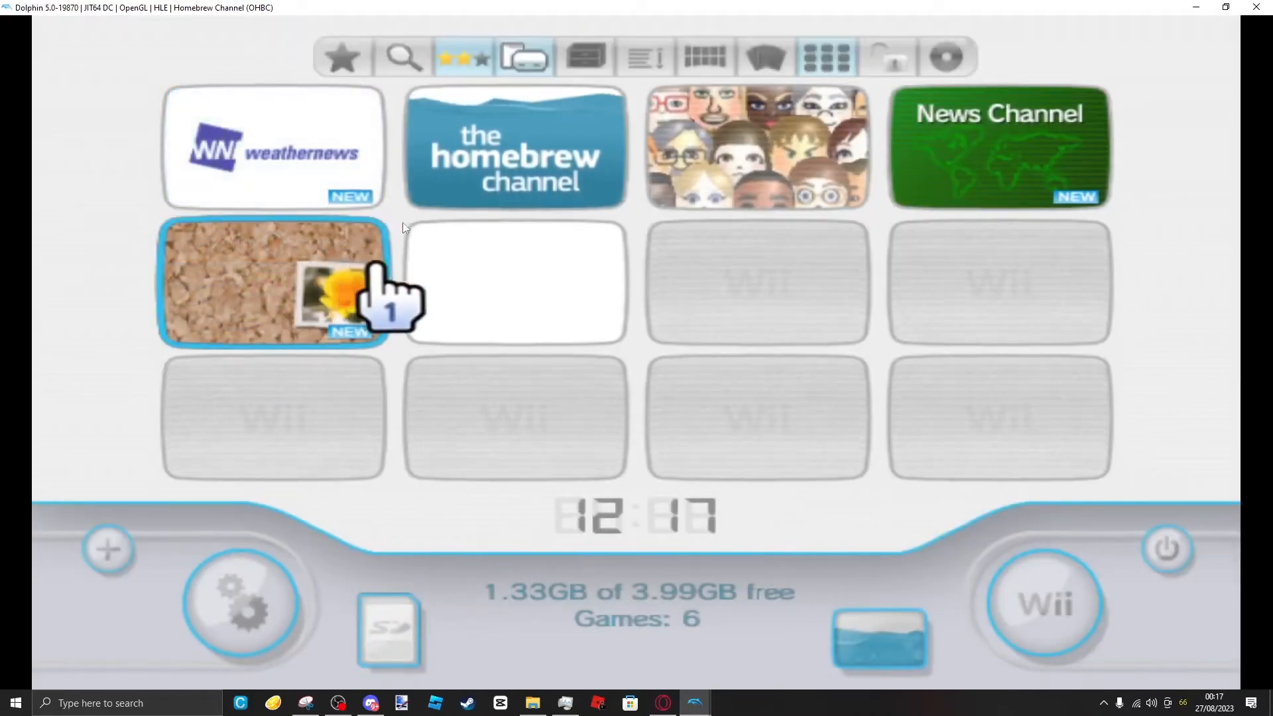
left_click(272, 282)
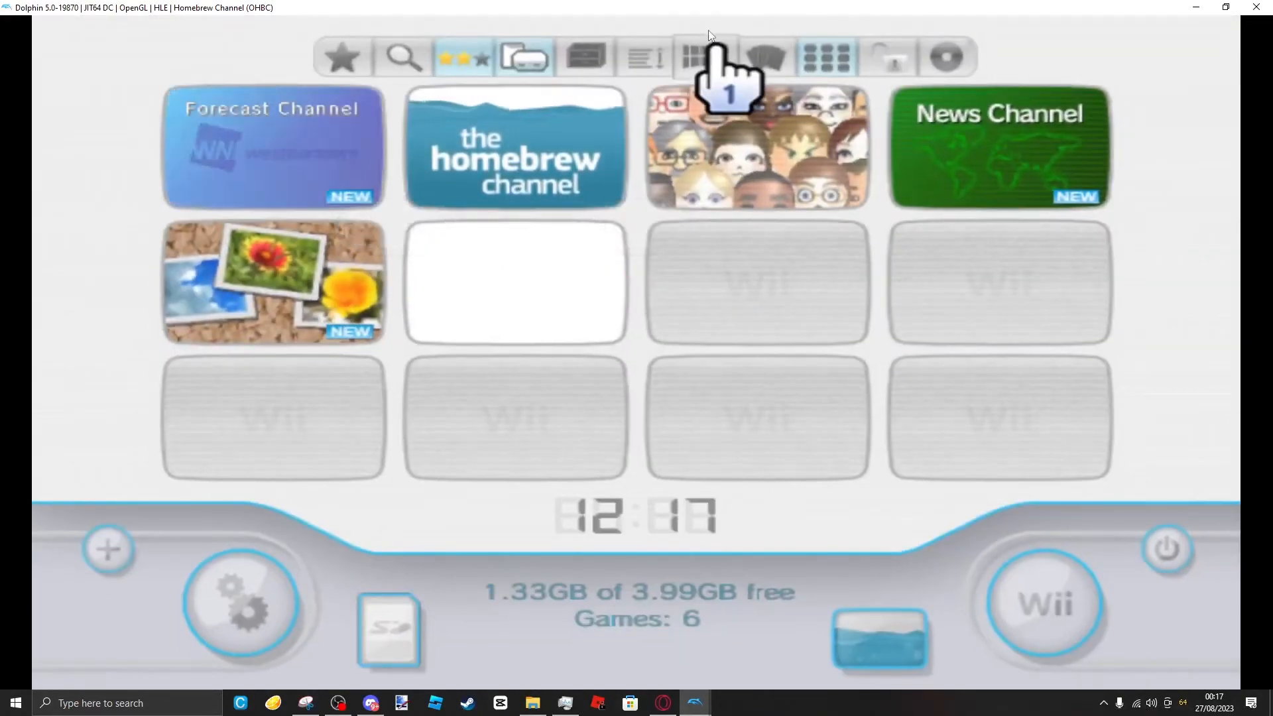
left_click(274, 148)
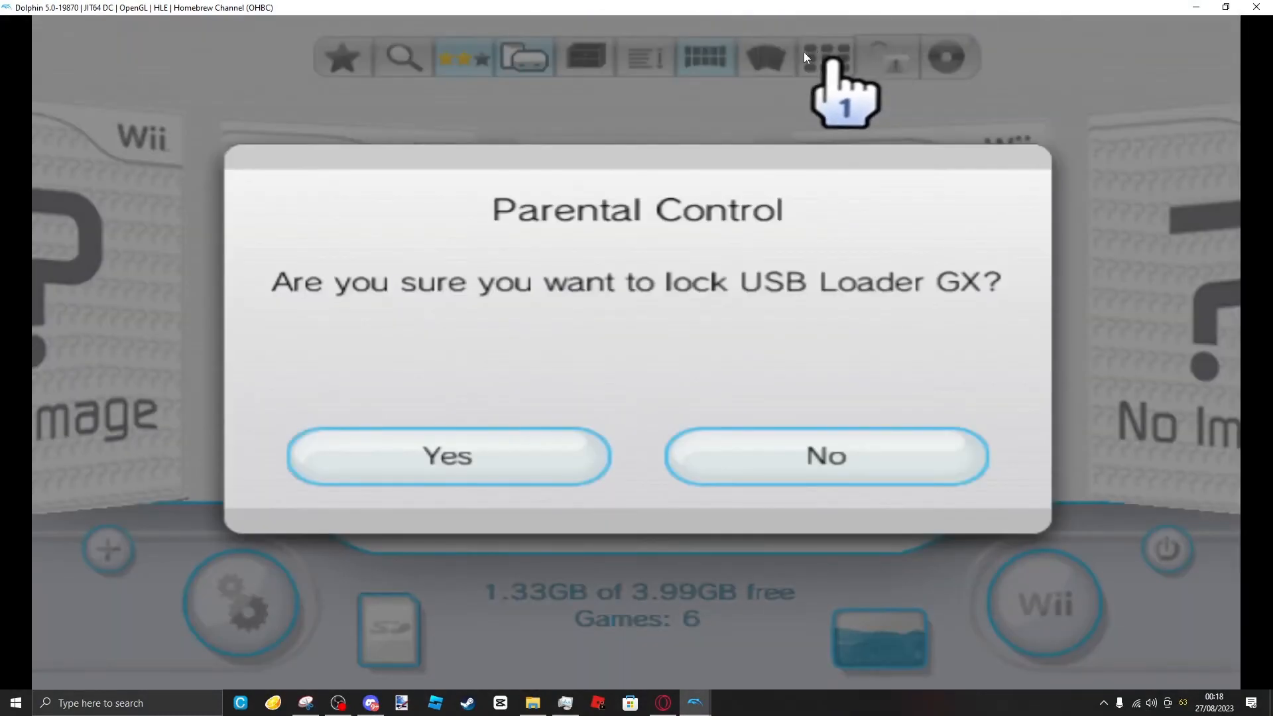
left_click(825, 455)
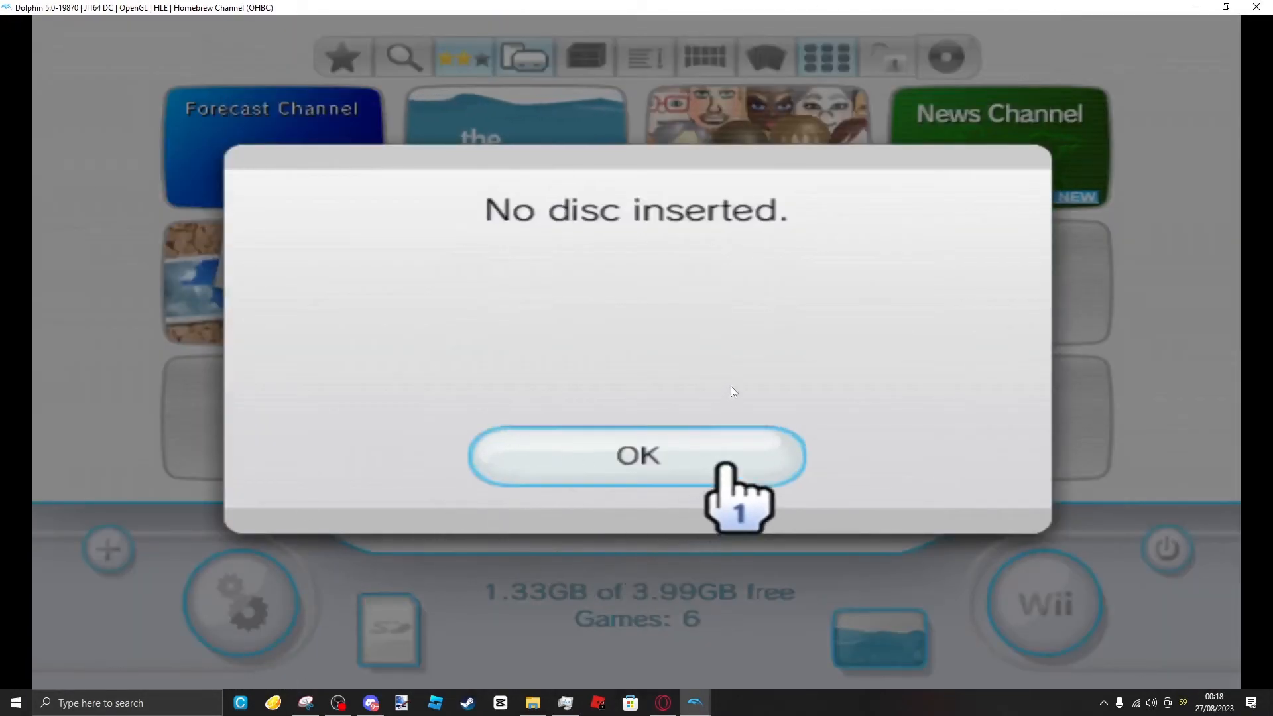
- Acknowledge the no-disc message, browse the homebrew launcher list, then exit USB Loader GX
left_click(637, 455)
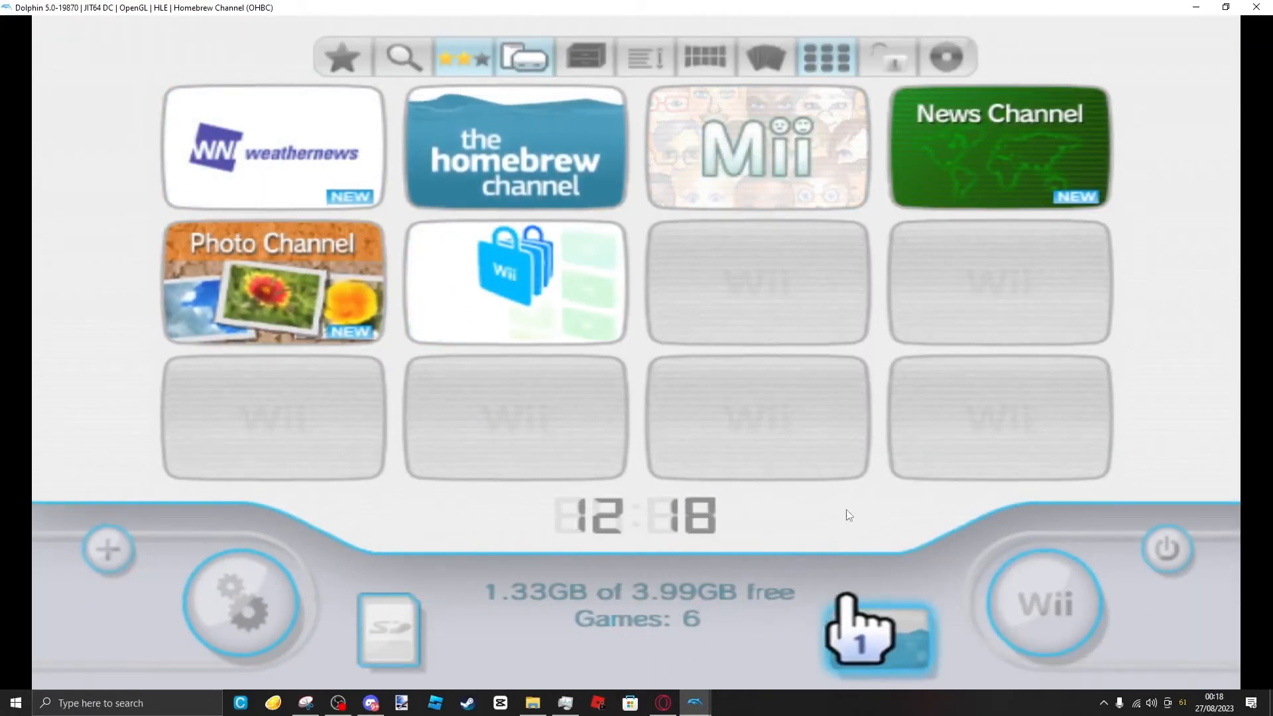
left_click(514, 148)
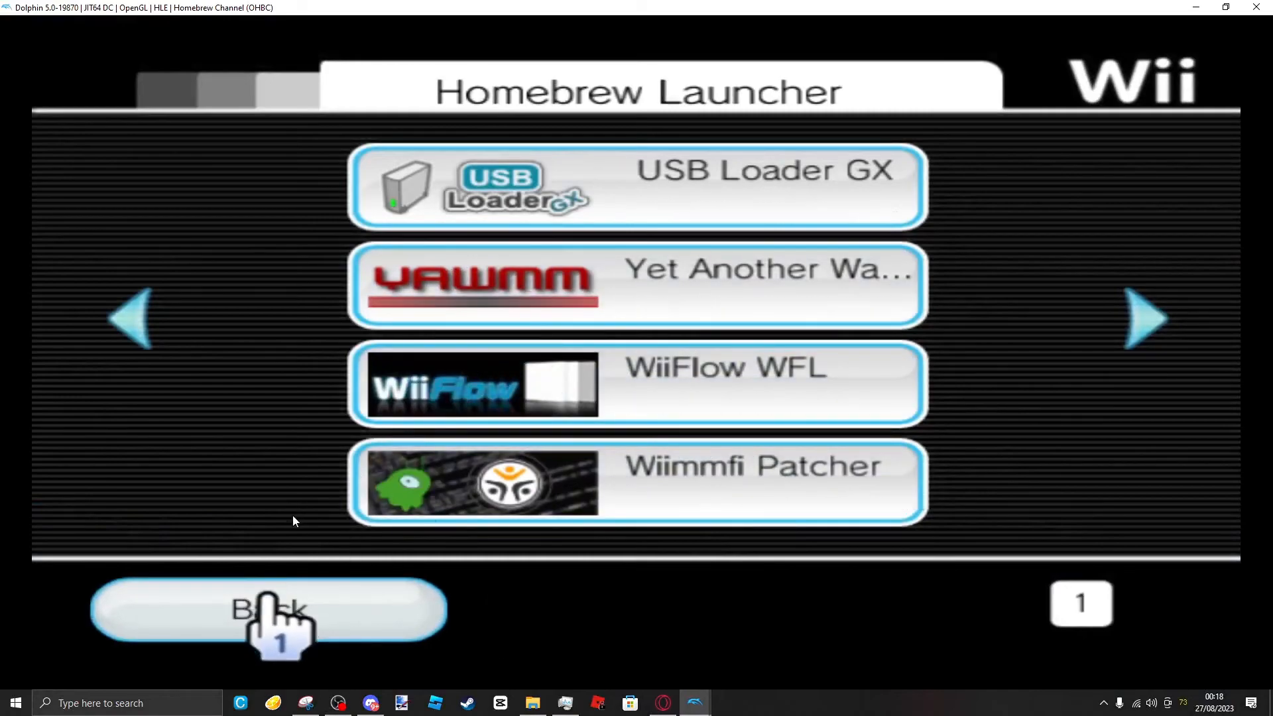
left_click(268, 611)
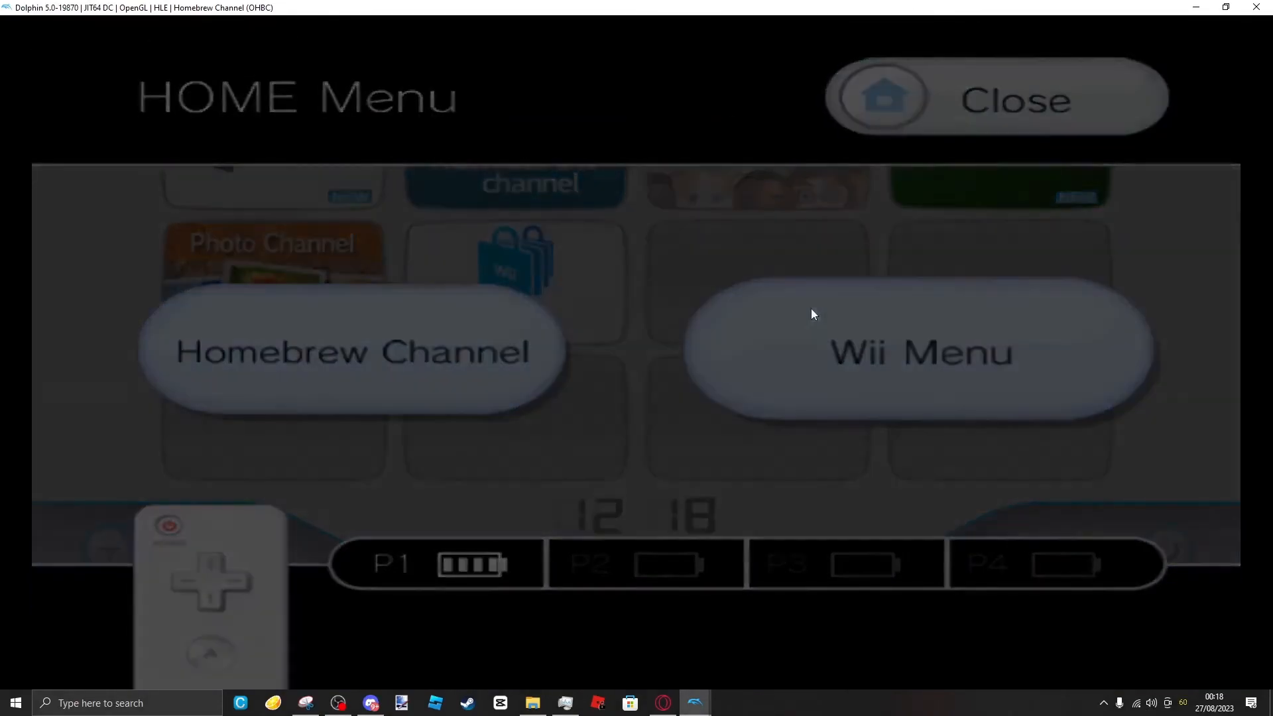
left_click(920, 351)
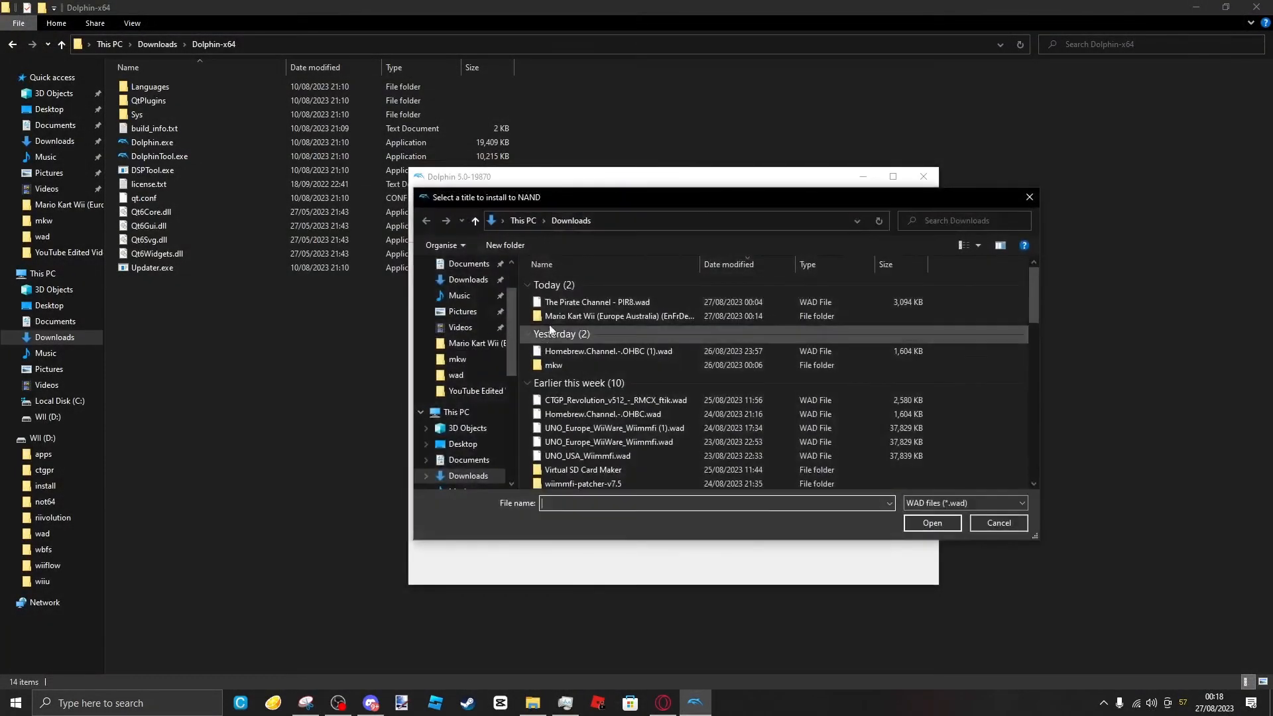
- Install The Pirate Channel - PIR8.wad and boot the Wii System Menu
left_click(931, 523)
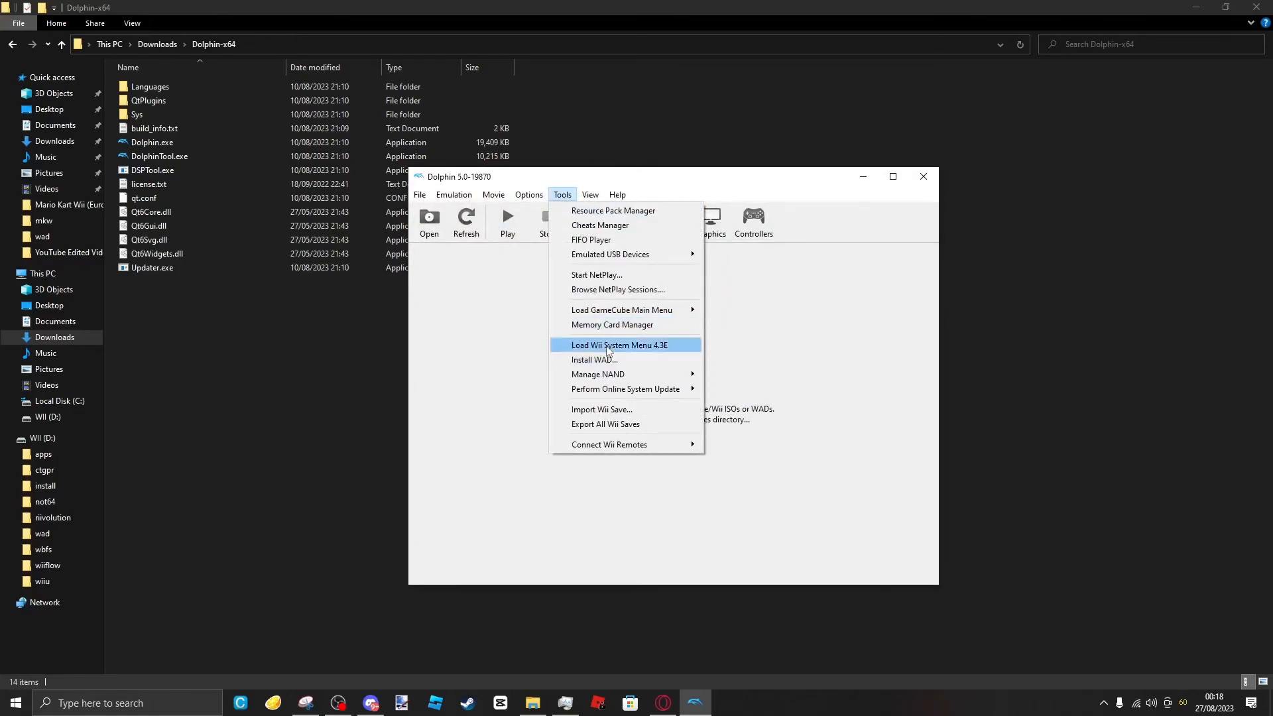
left_click(618, 345)
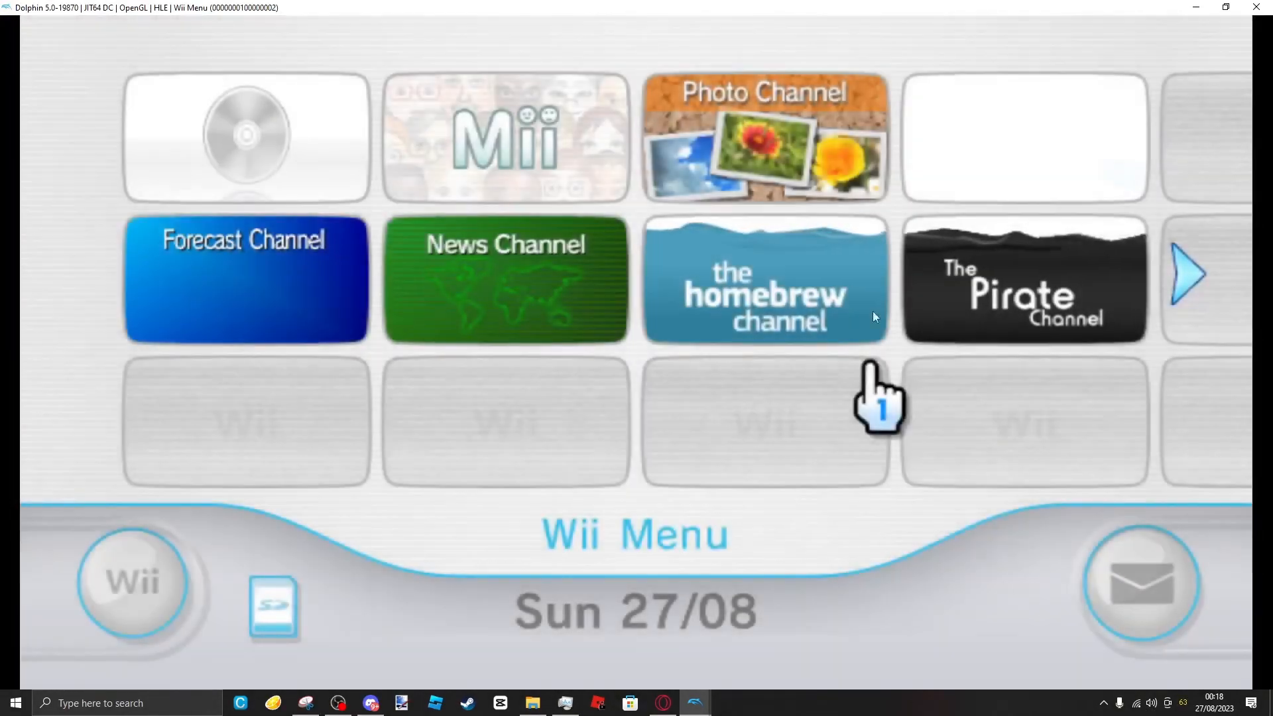
mouse_move(1011, 268)
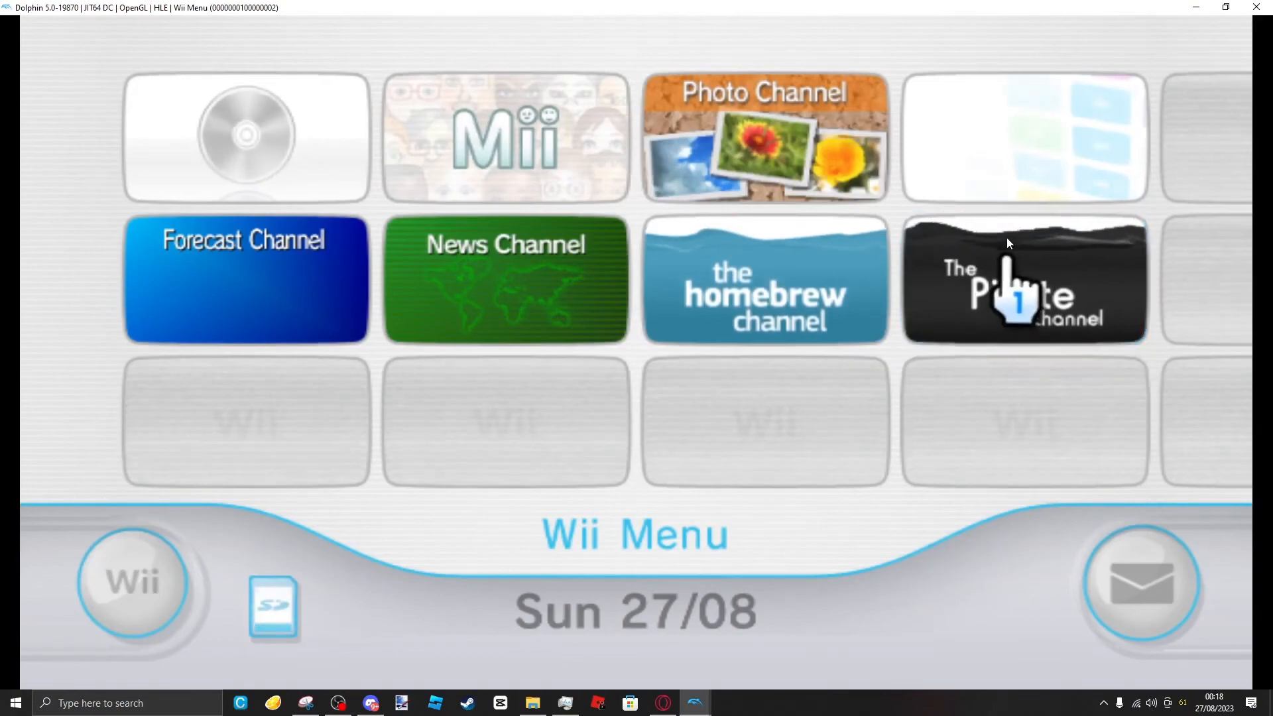
- Start The Pirate Channel from the Wii Menu, then exit to the System Menu
left_click(1024, 279)
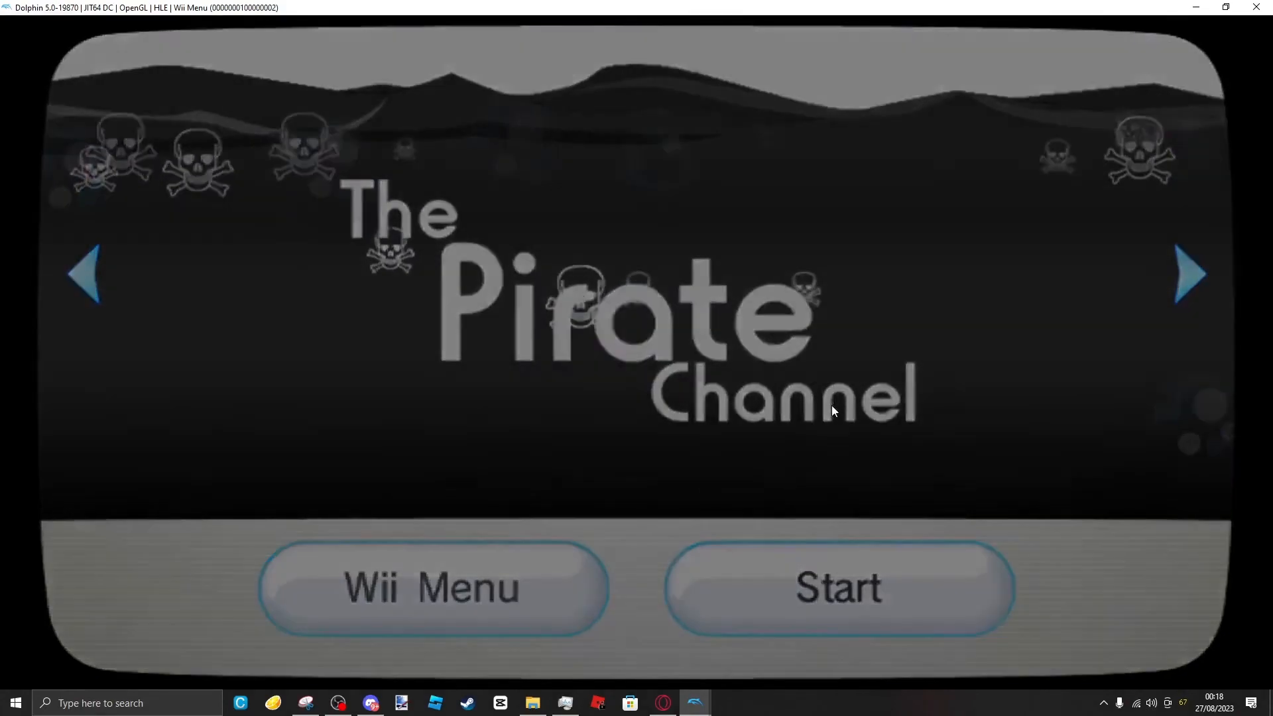
left_click(839, 587)
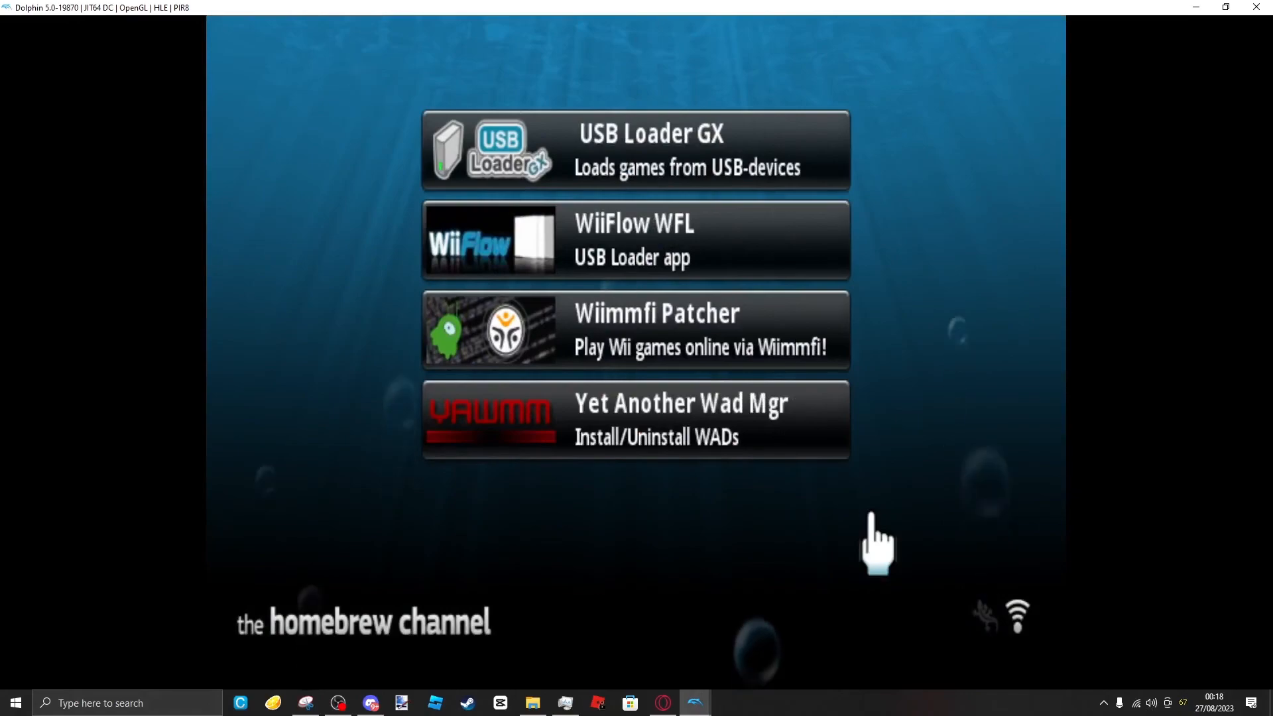
mouse_move(837, 520)
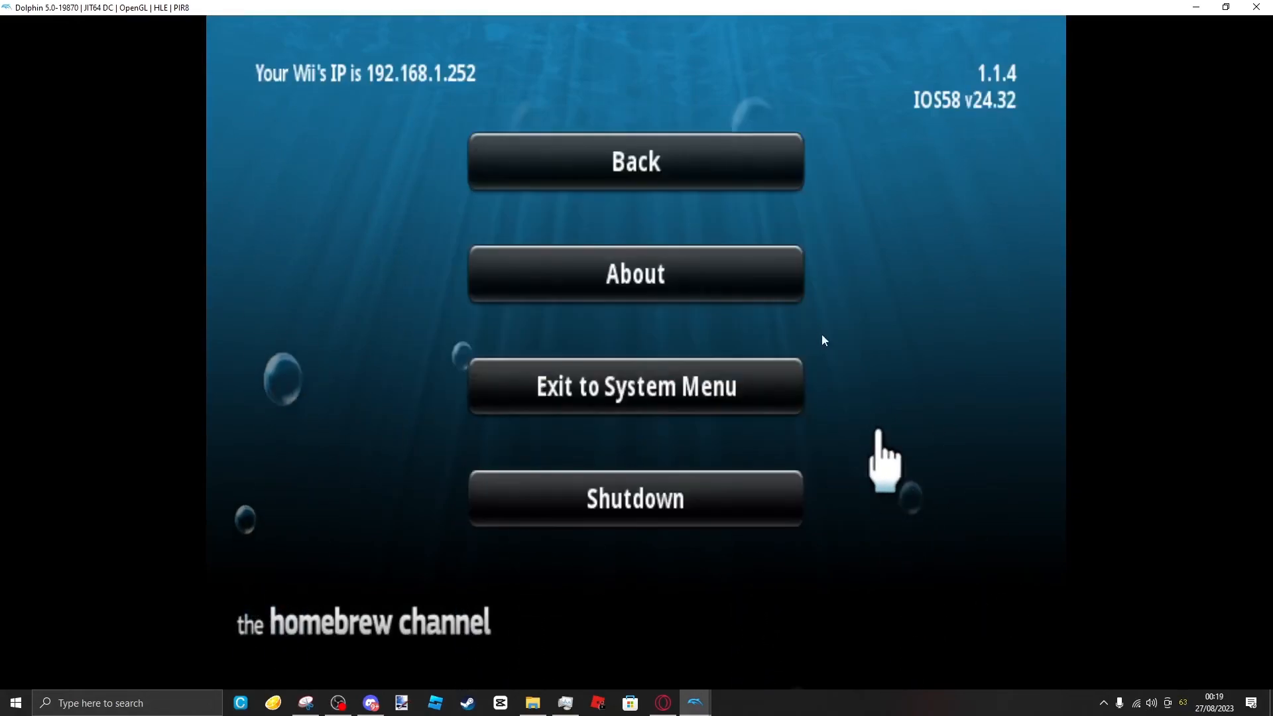
left_click(636, 387)
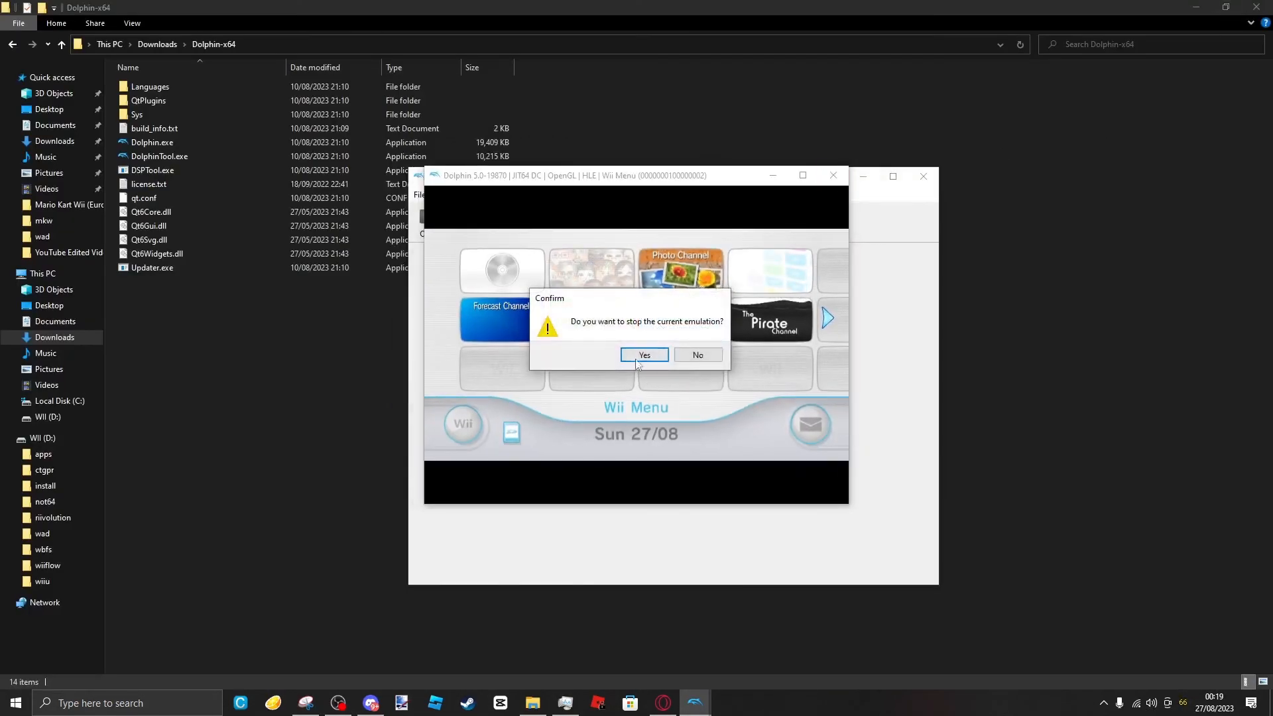
- Confirm stopping the current emulation with Yes
left_click(644, 355)
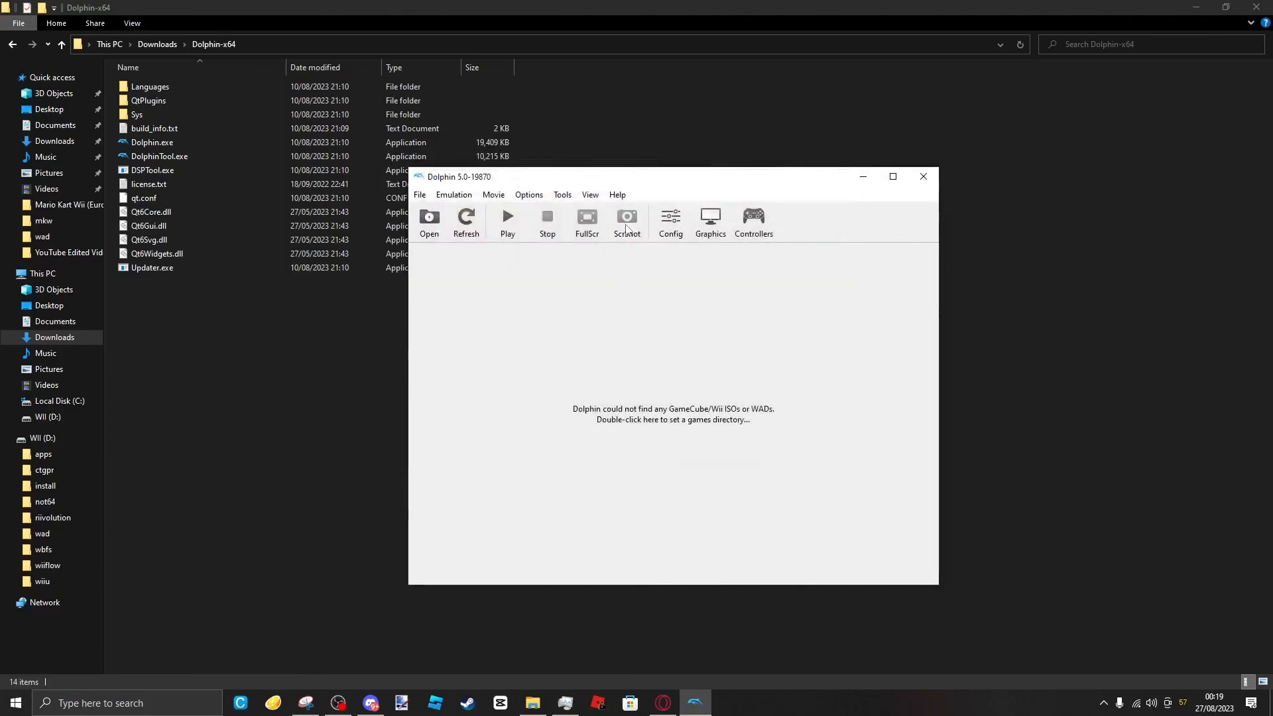
mouse_move(626, 149)
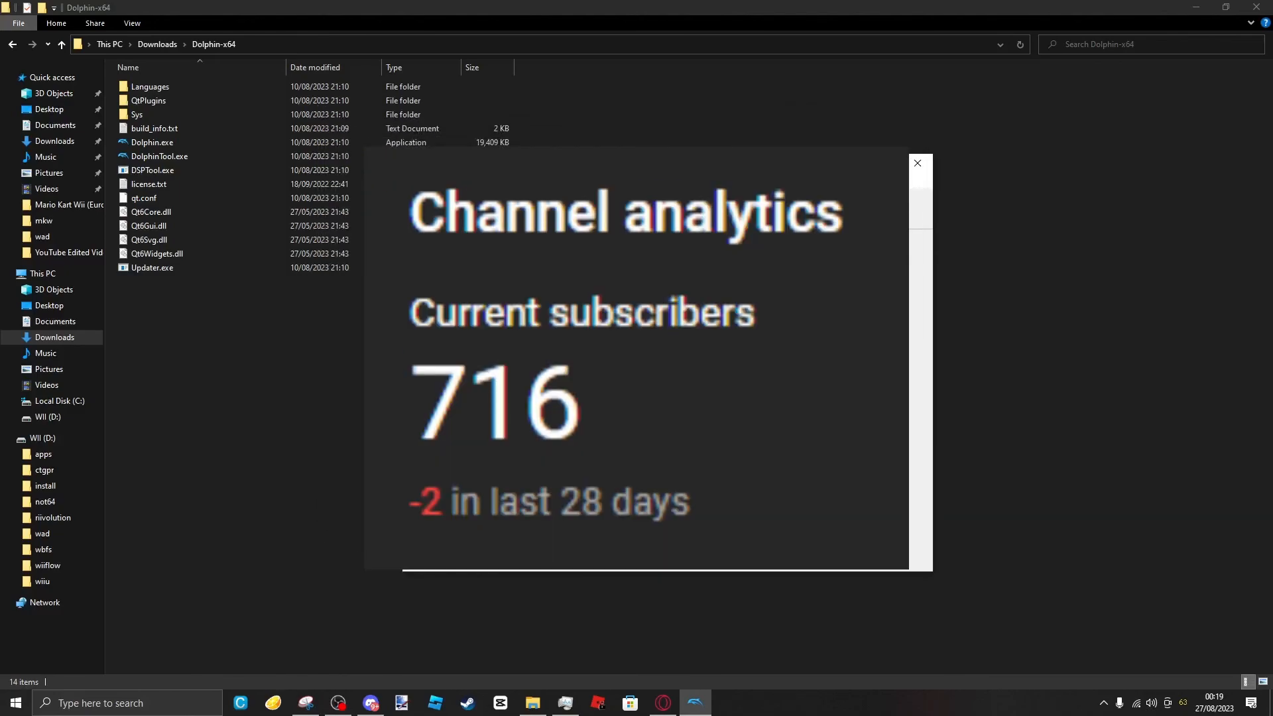
mouse_move(642, 144)
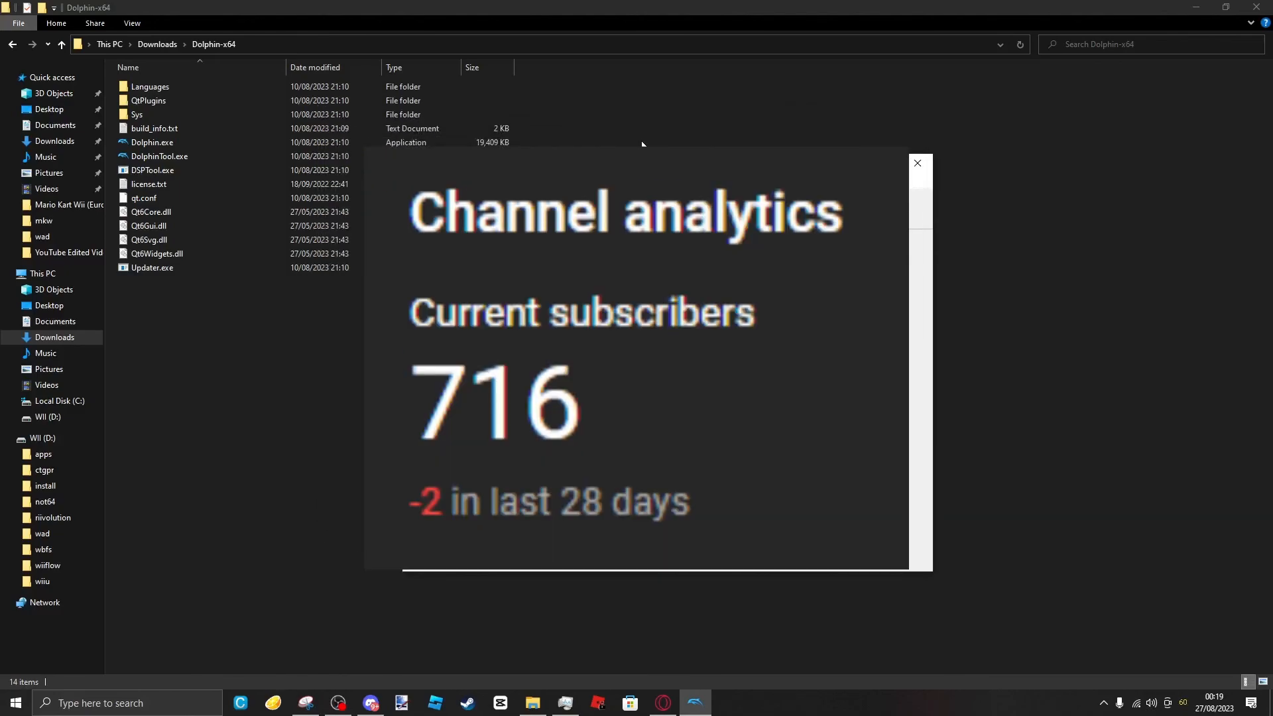